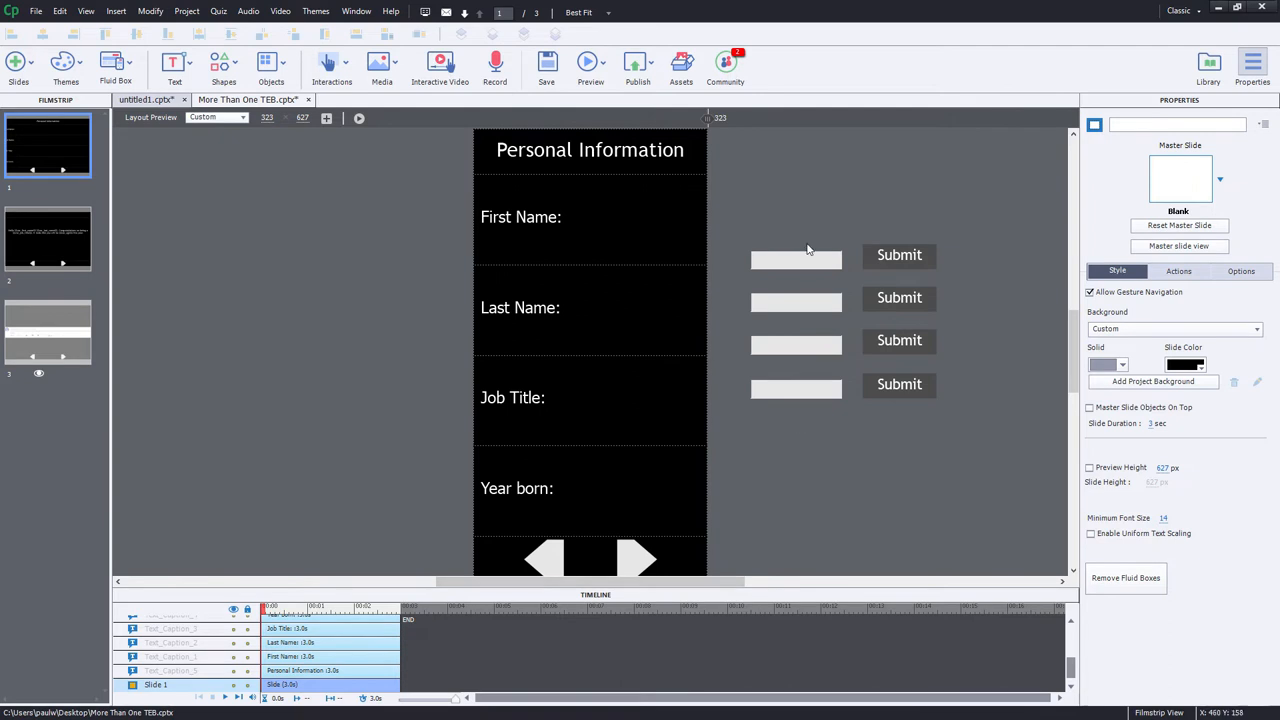
pyautogui.moveTo(946, 281)
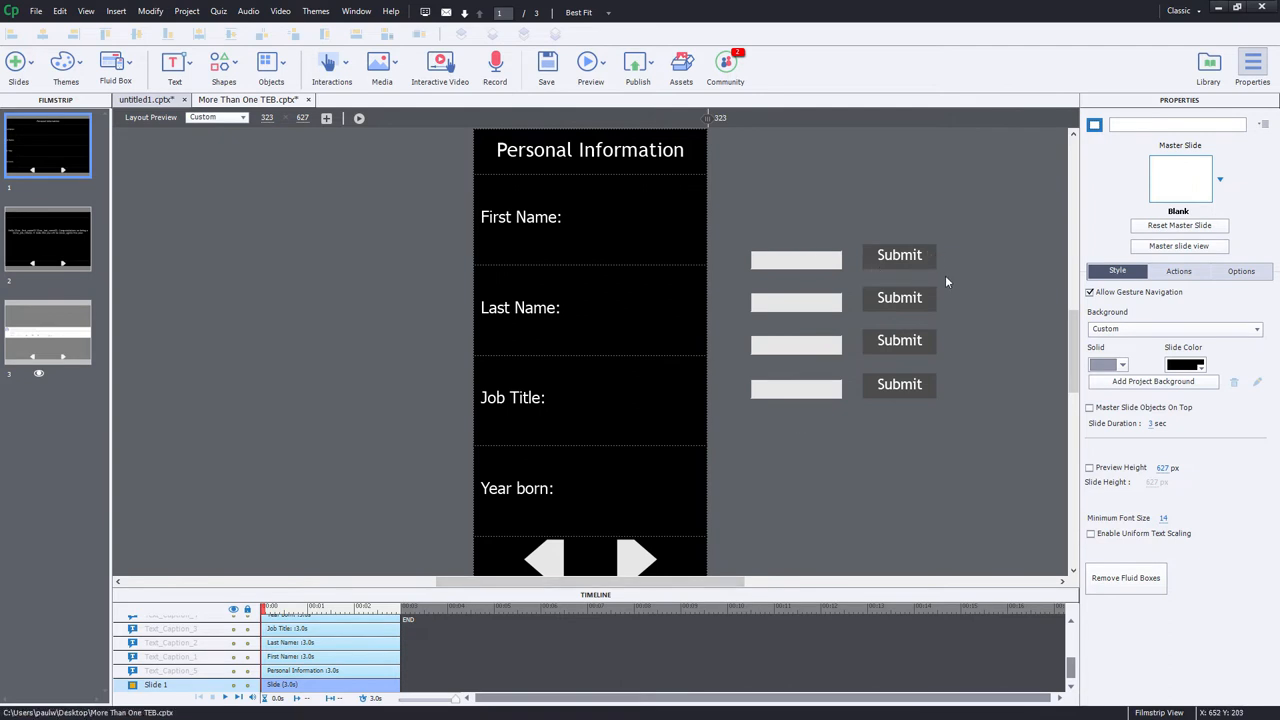
pyautogui.moveTo(950, 260)
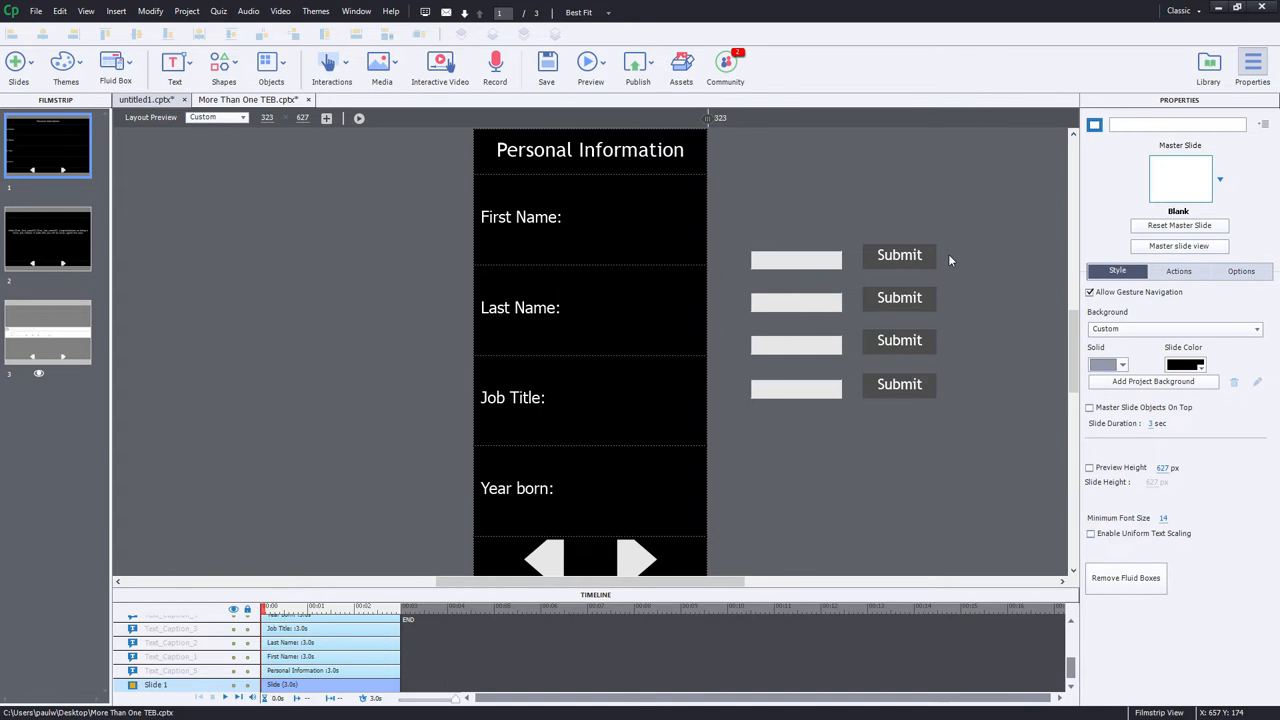
pyautogui.moveTo(953, 256)
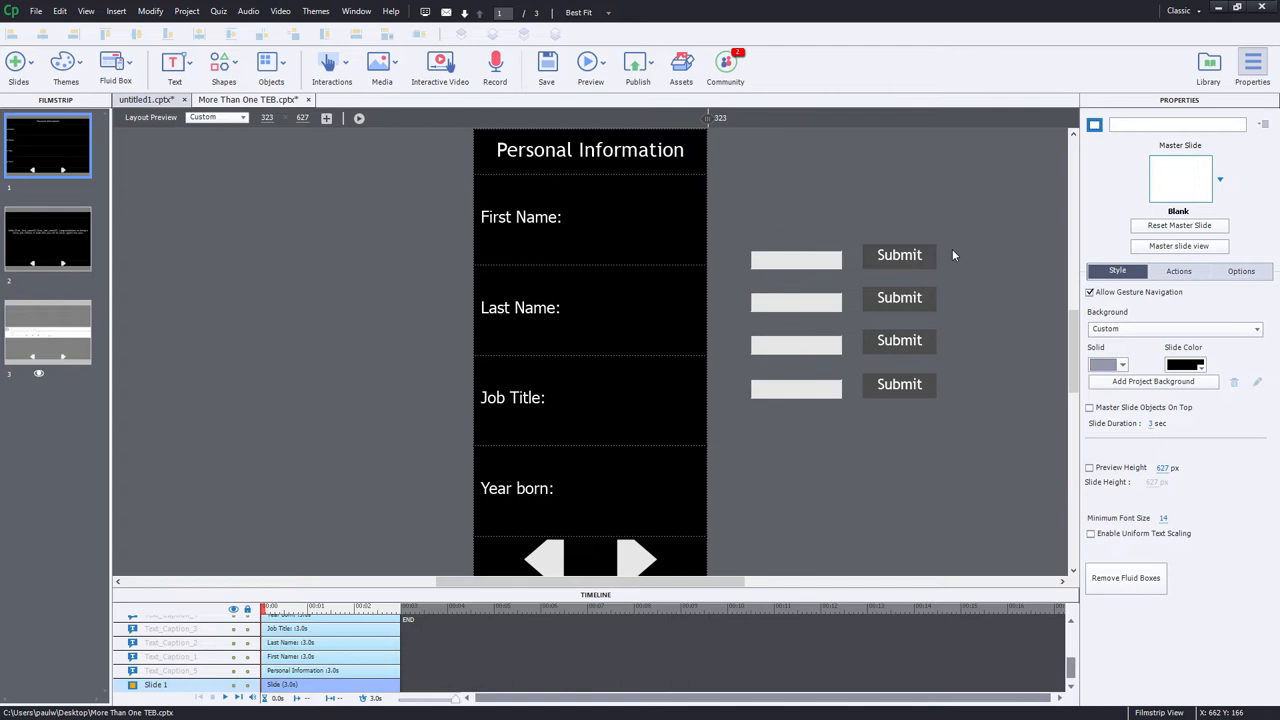
pyautogui.moveTo(849, 419)
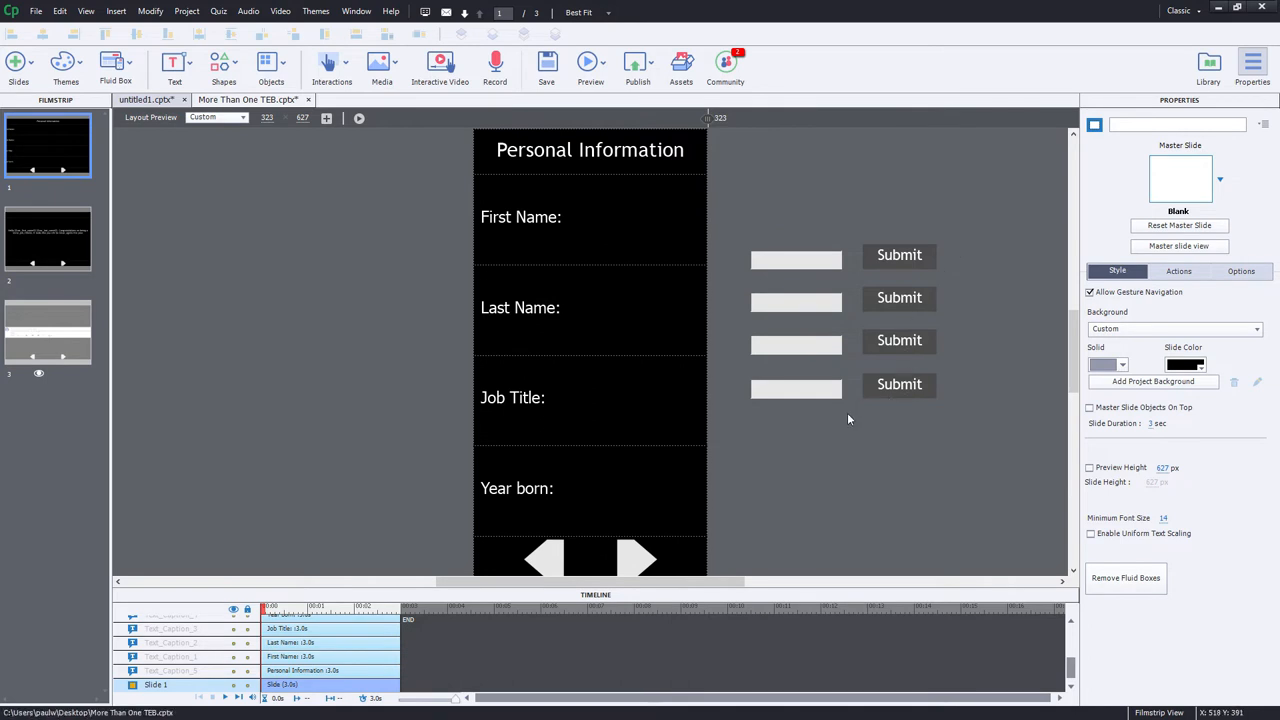
pyautogui.moveTo(727, 368)
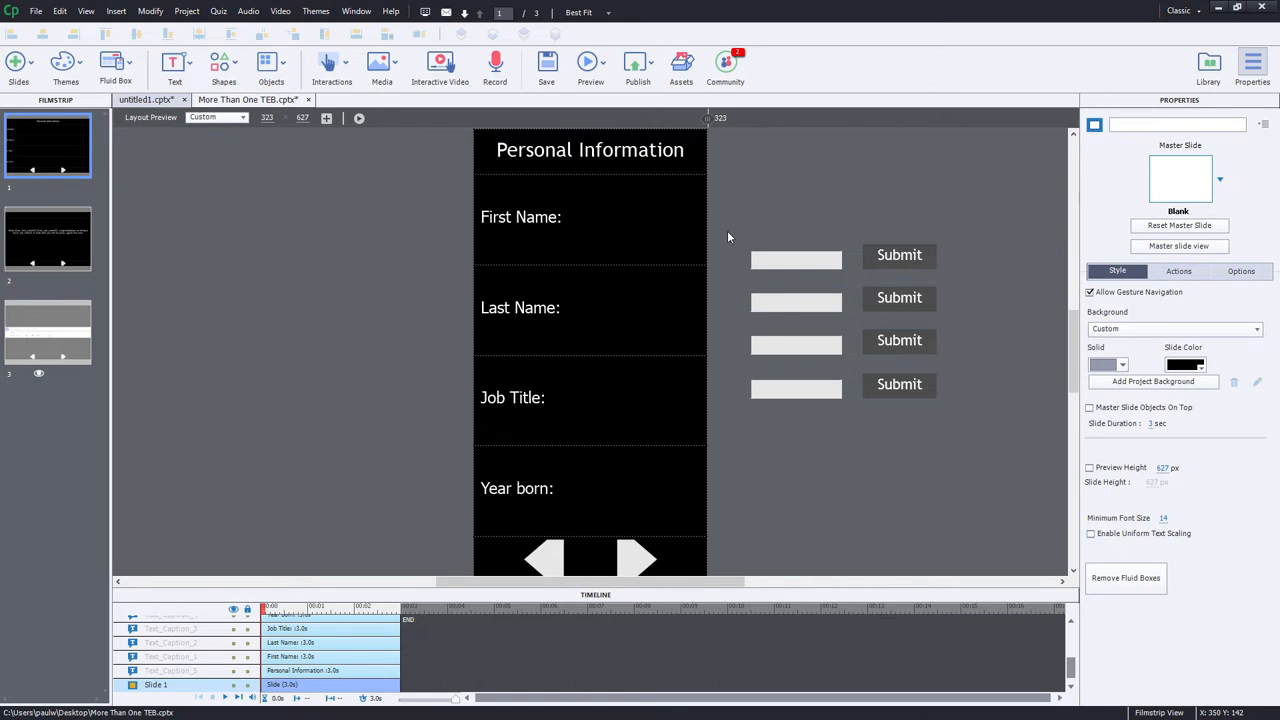
pyautogui.moveTo(791, 321)
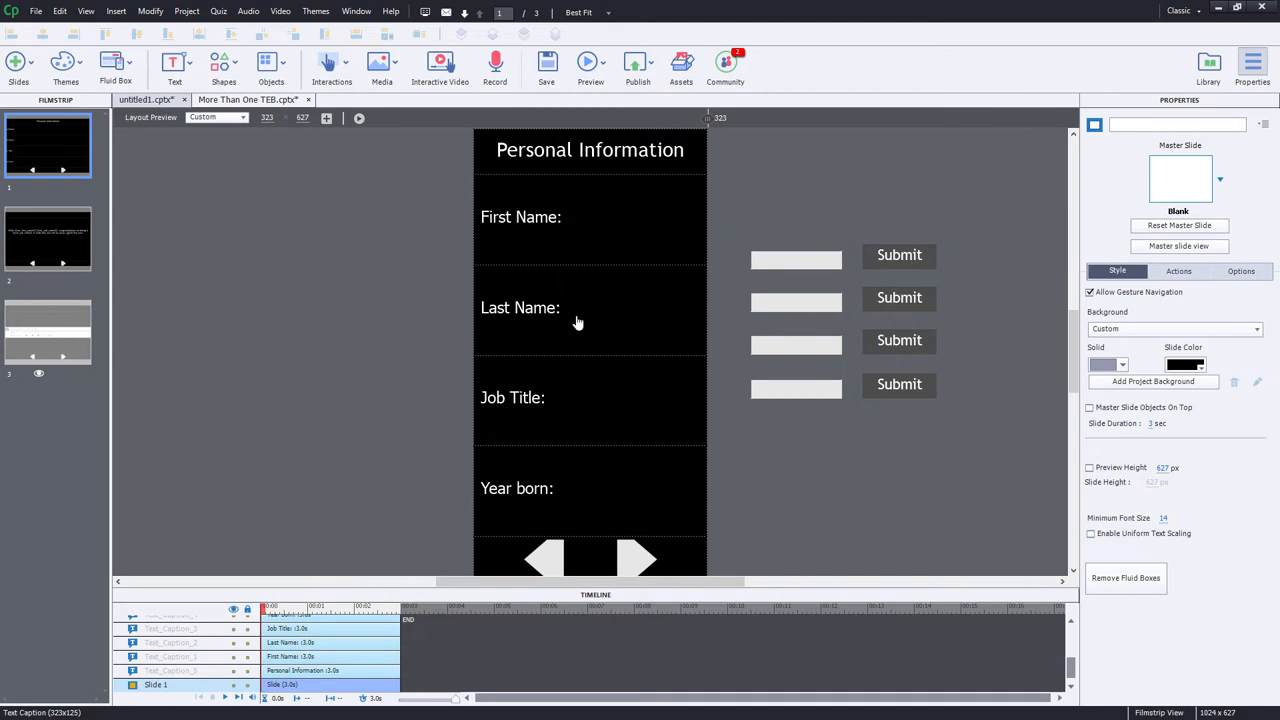
pyautogui.moveTo(593, 505)
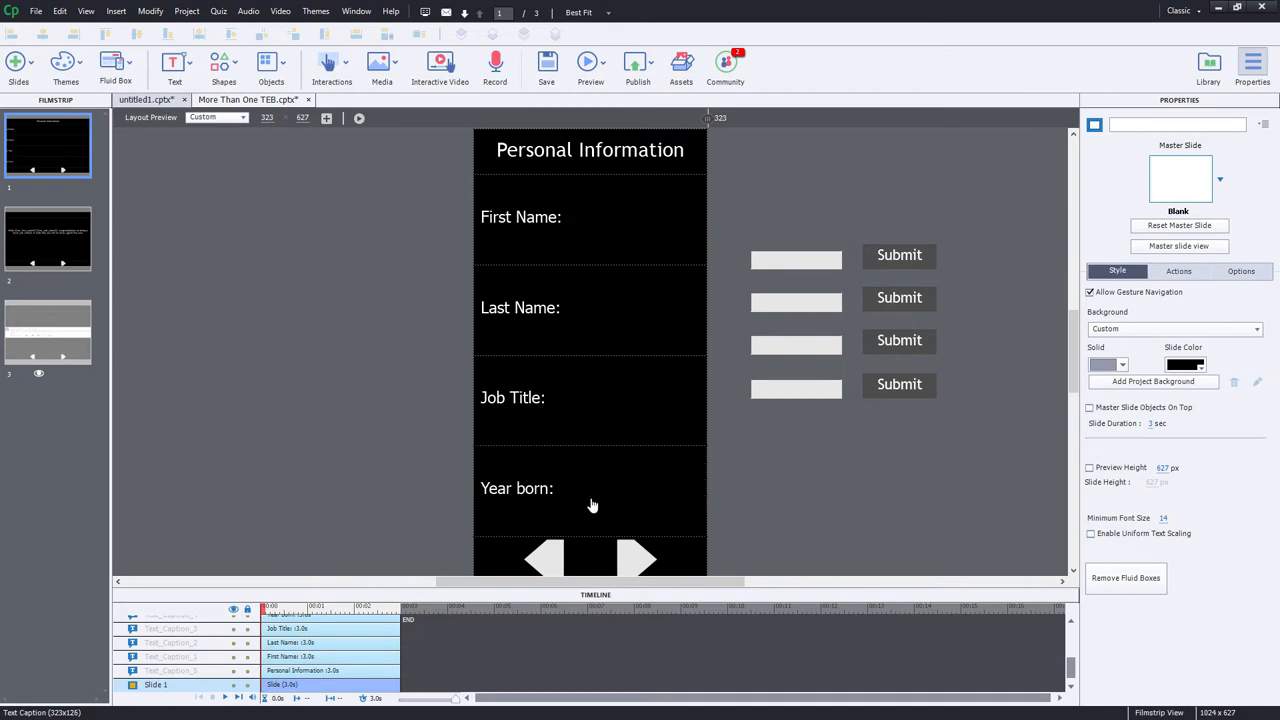
pyautogui.moveTo(588, 512)
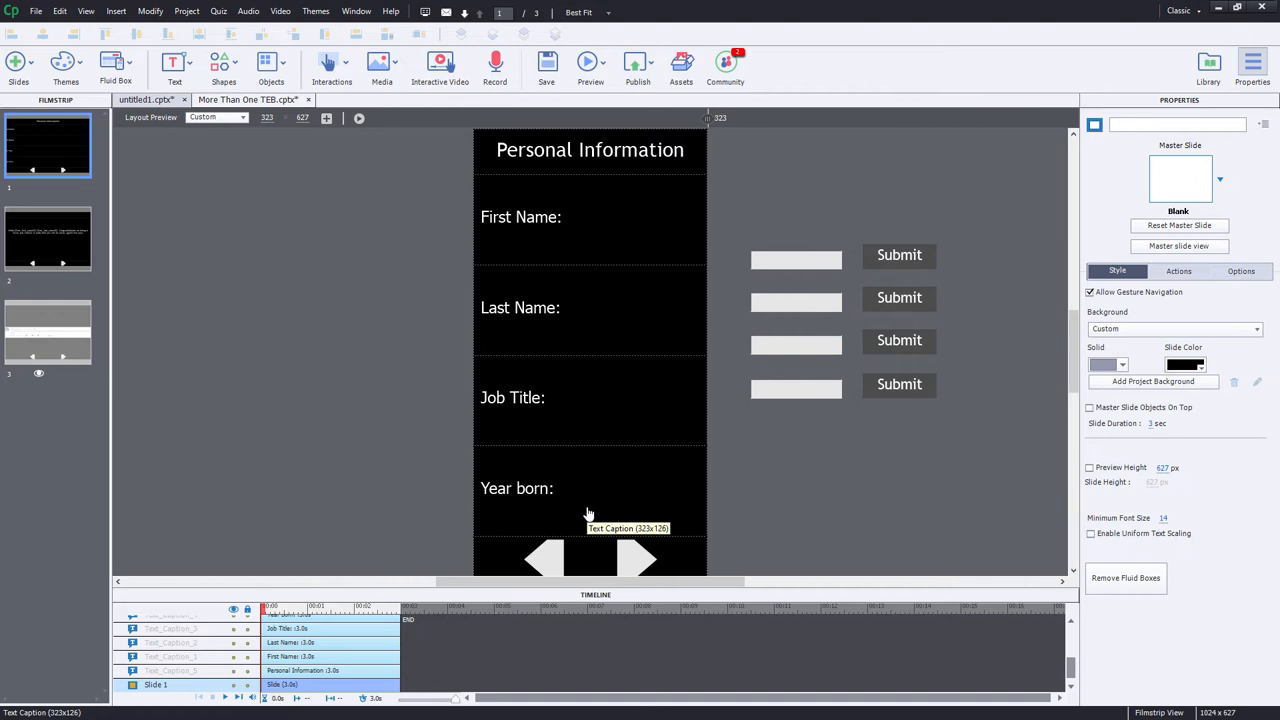
pyautogui.moveTo(703, 441)
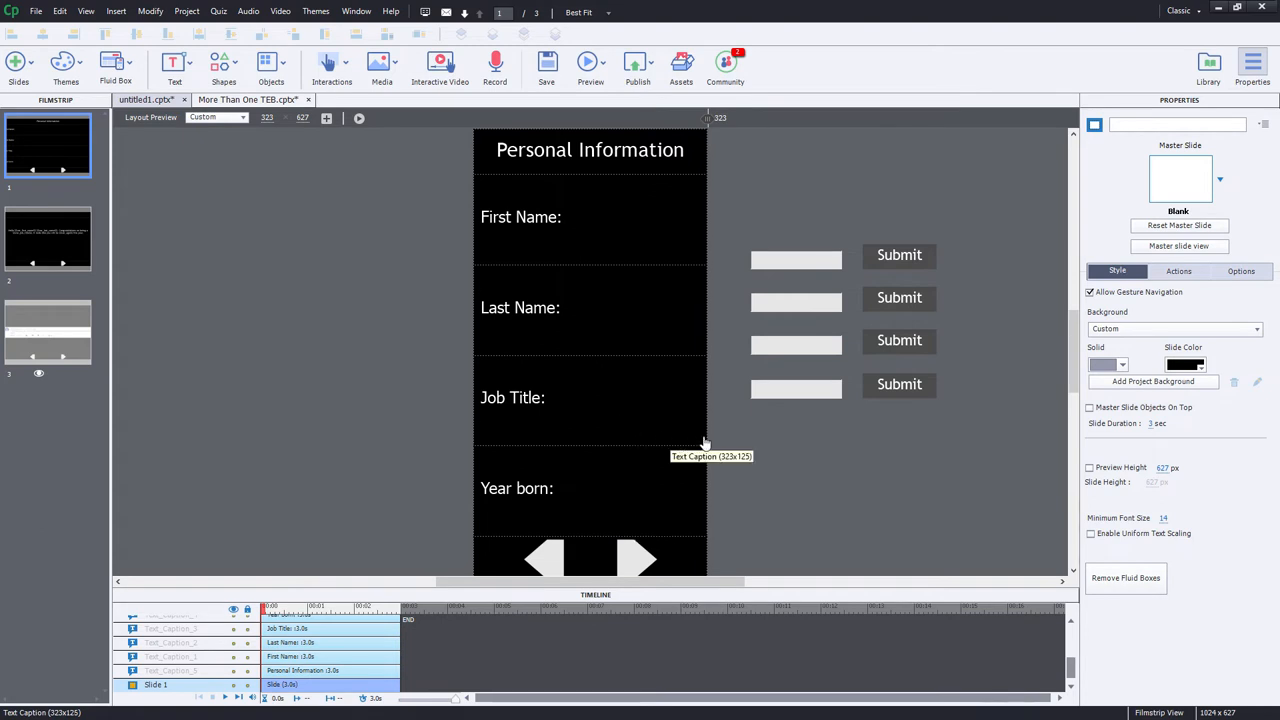
pyautogui.moveTo(627, 225)
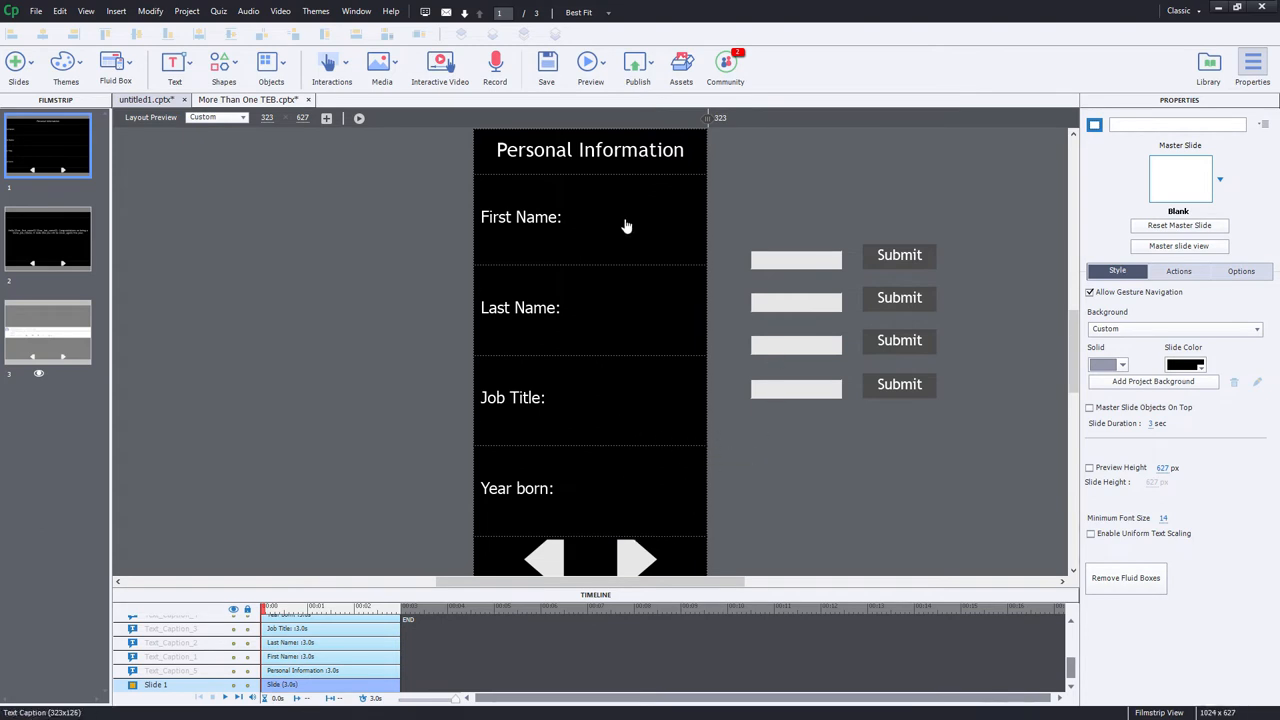
pyautogui.moveTo(547, 412)
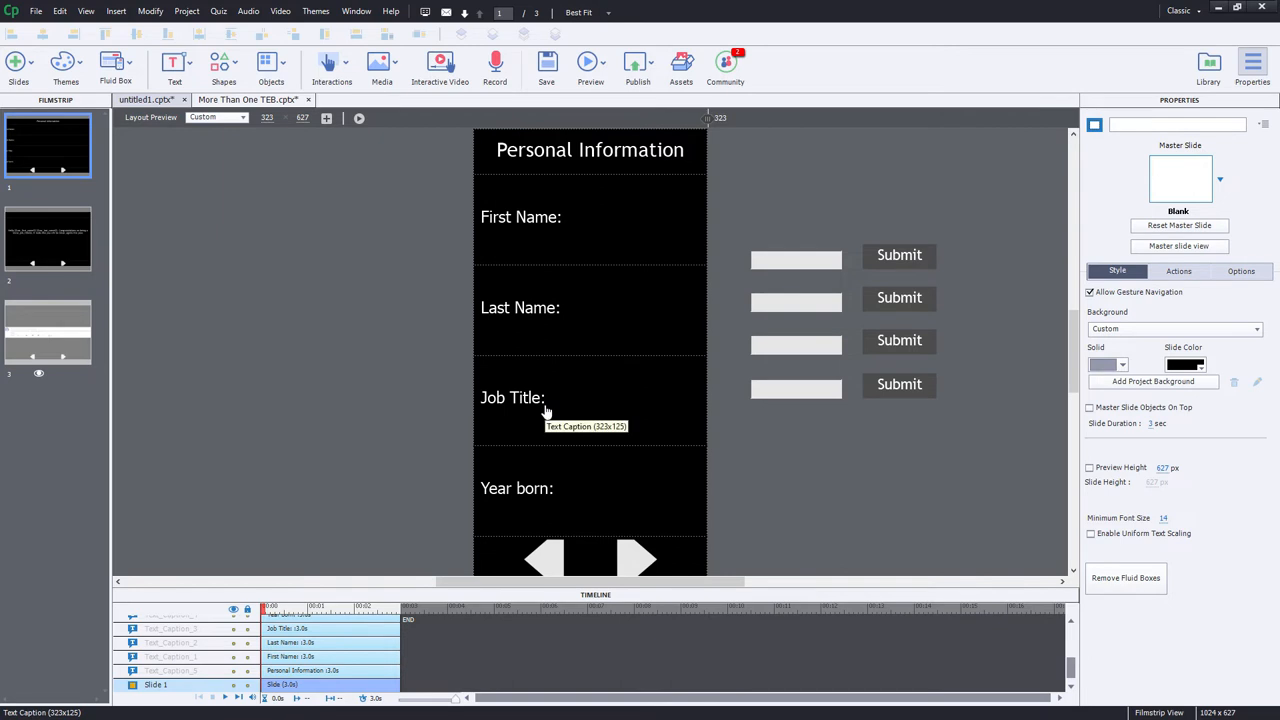
pyautogui.moveTo(604, 486)
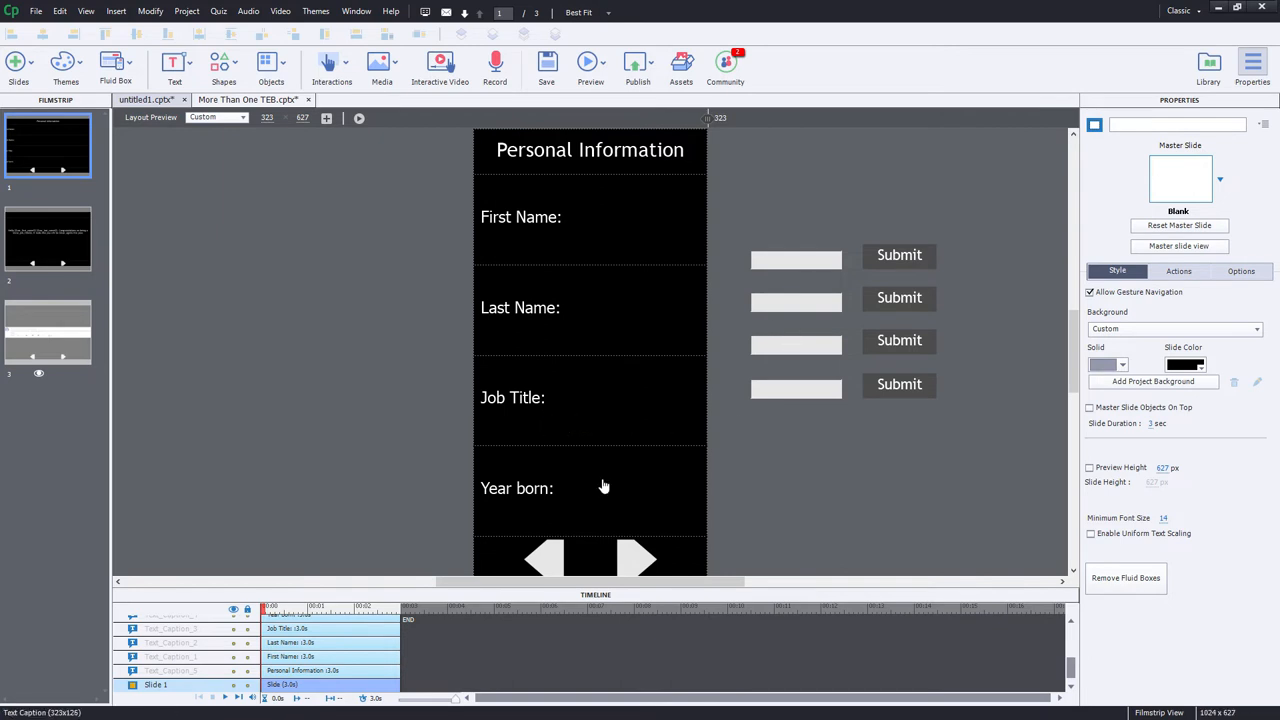
pyautogui.moveTo(548, 497)
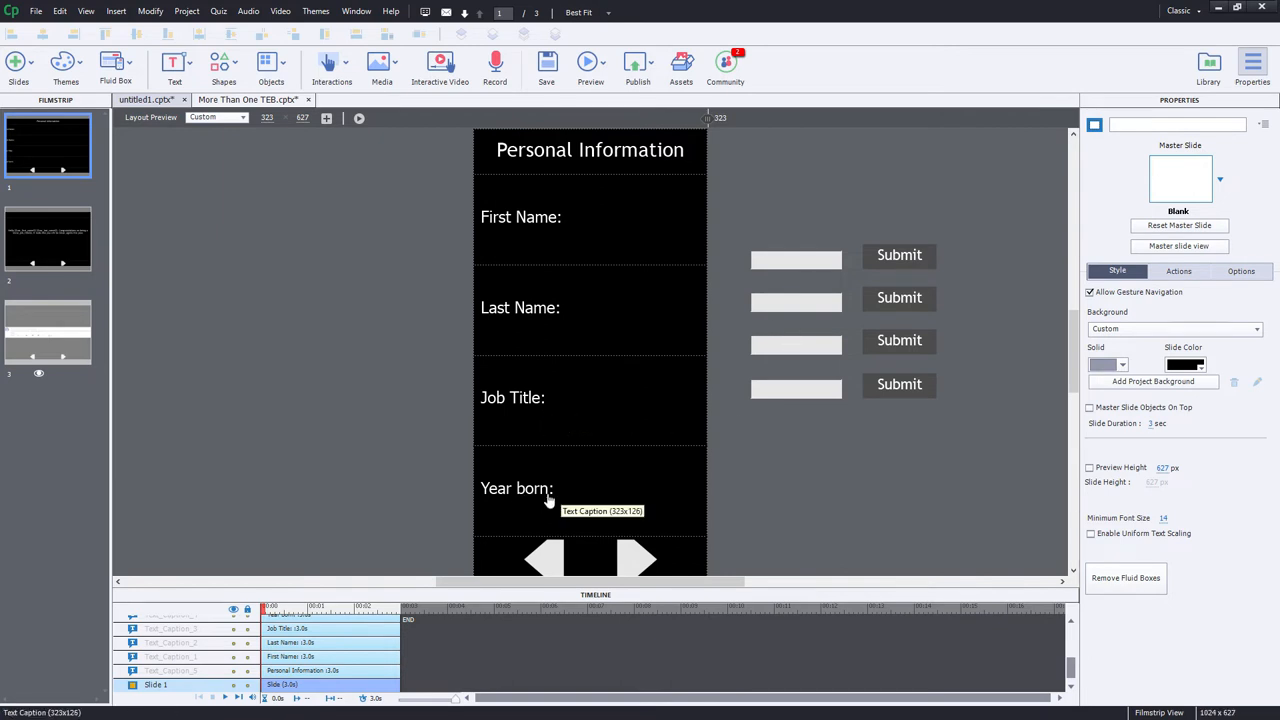
pyautogui.moveTo(785, 498)
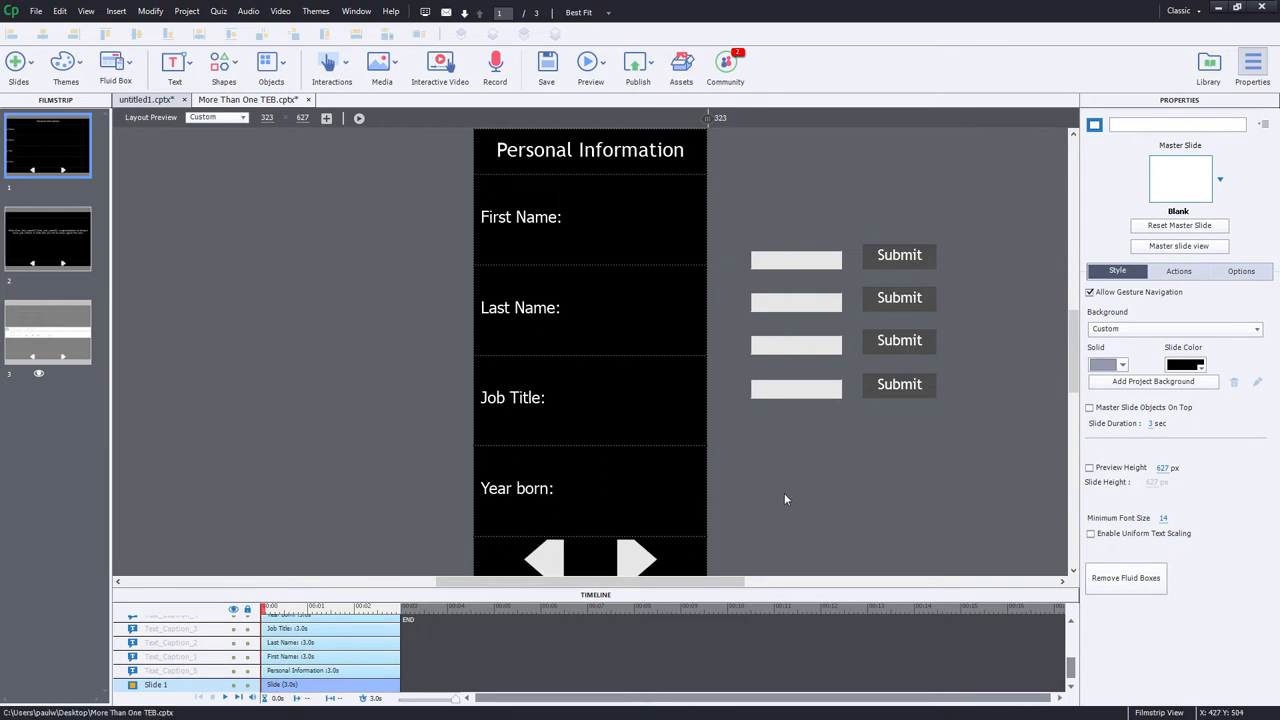
pyautogui.moveTo(937, 227)
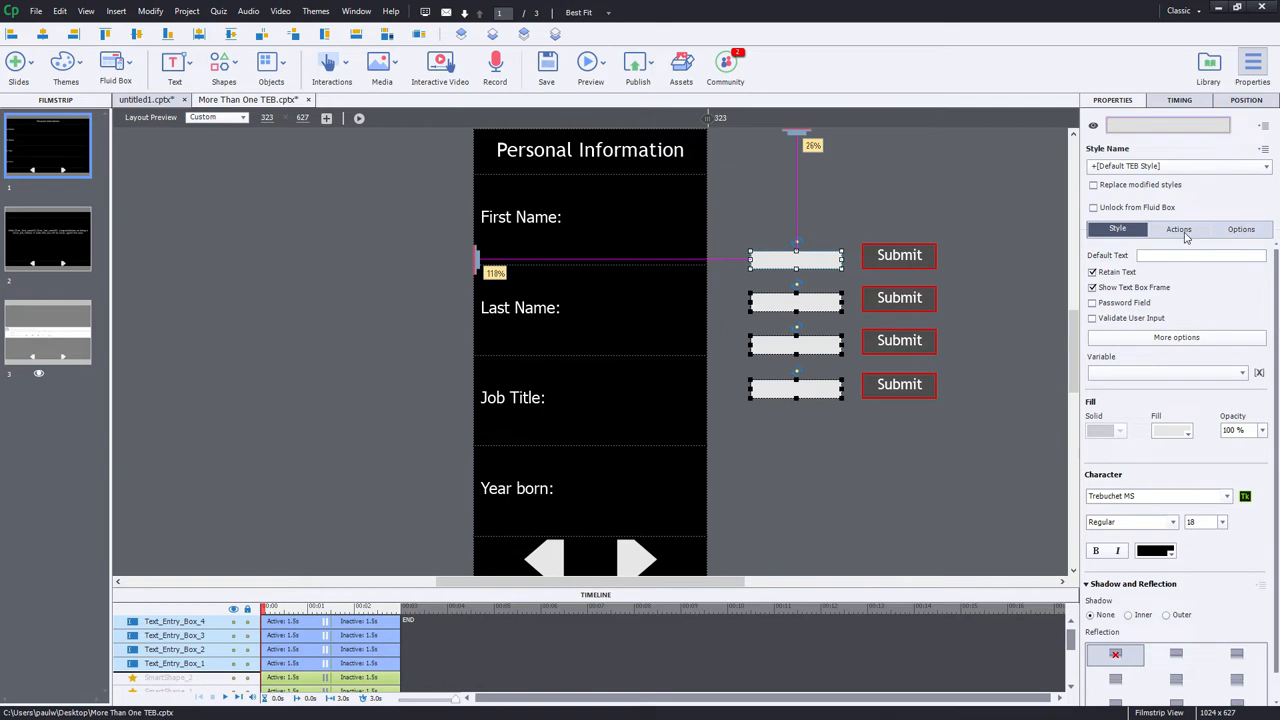
# Set the four text entry boxes to No Action on success, with no shortcut and no Submit buttons.
pyautogui.click(1183, 228)
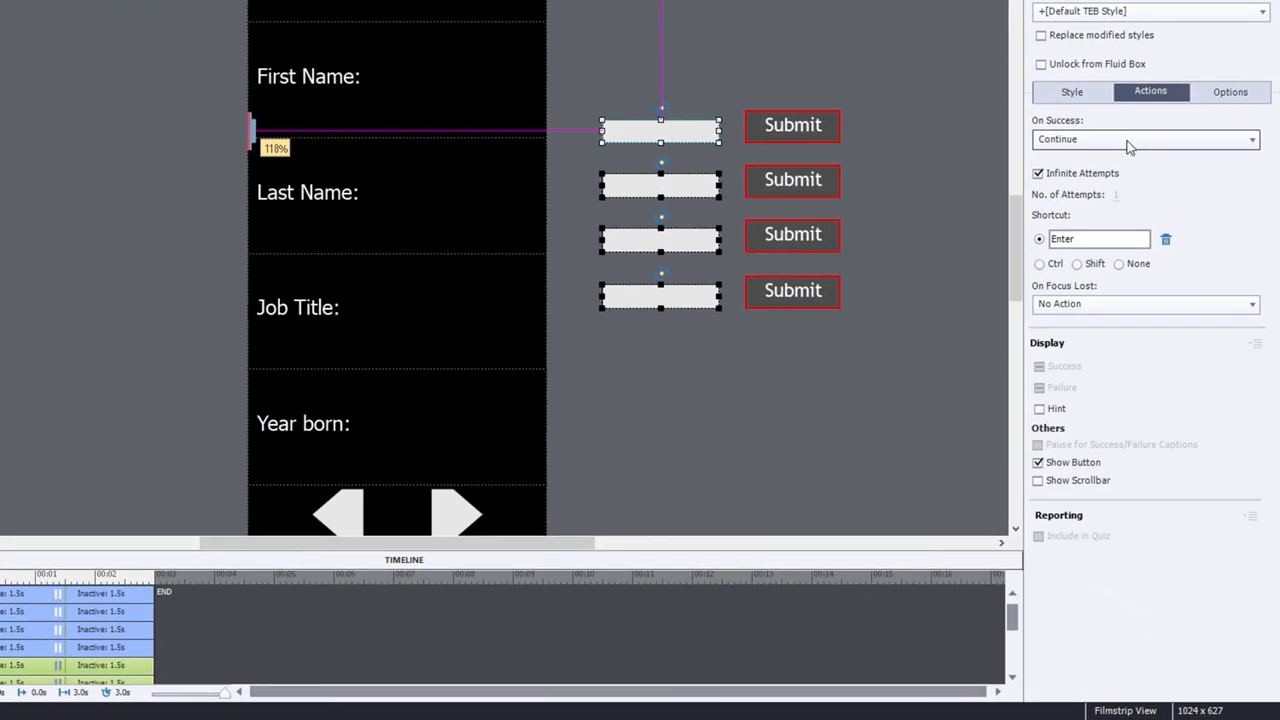
pyautogui.click(1145, 139)
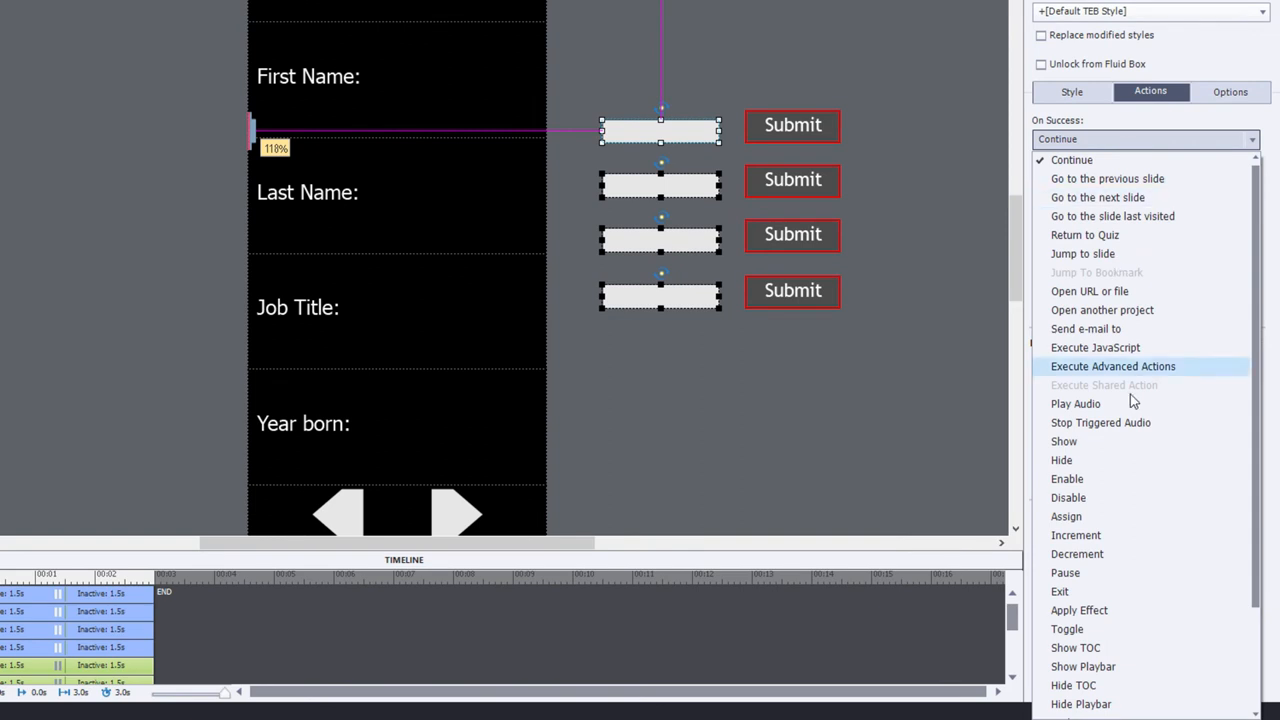
pyautogui.scroll(-3)
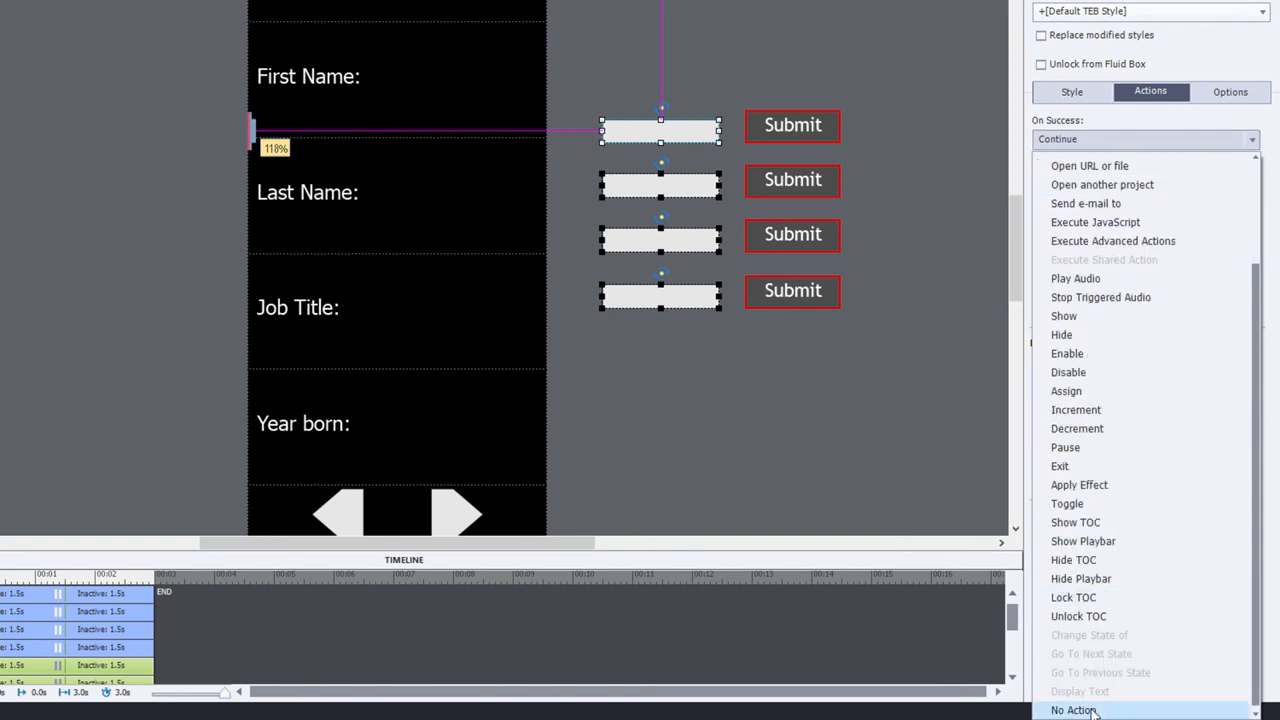
pyautogui.click(1073, 711)
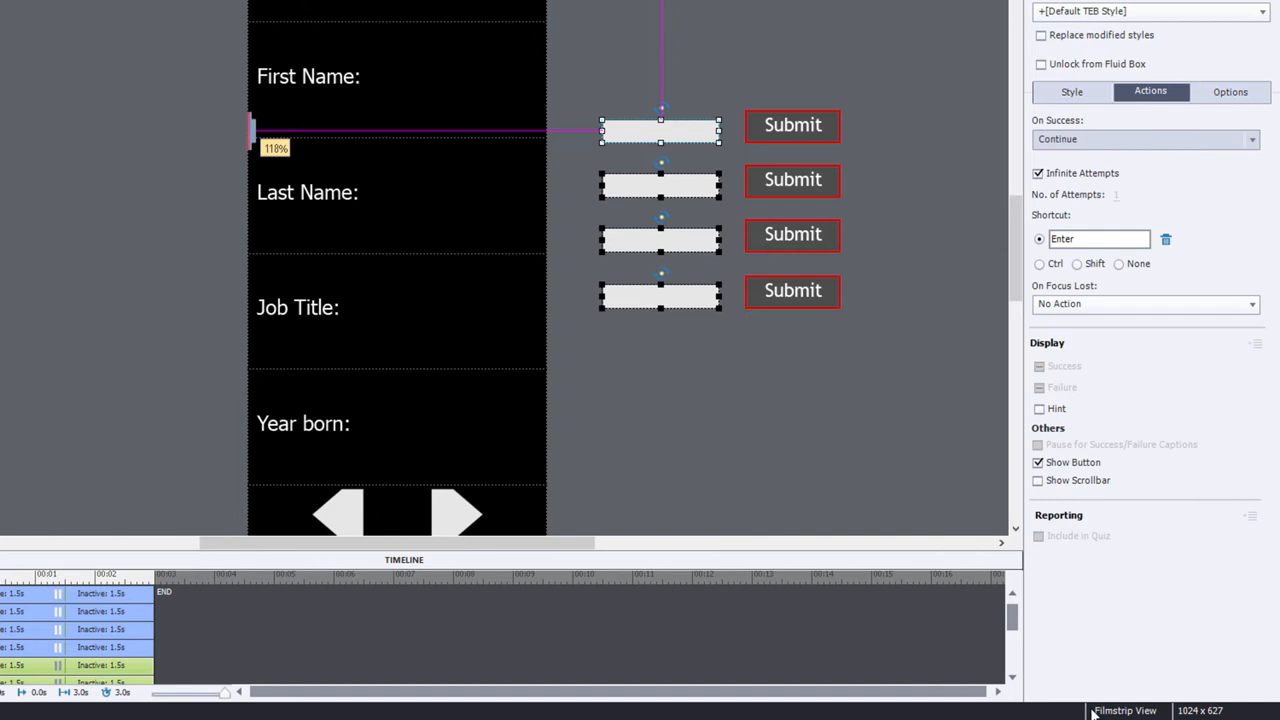
pyautogui.click(1145, 139)
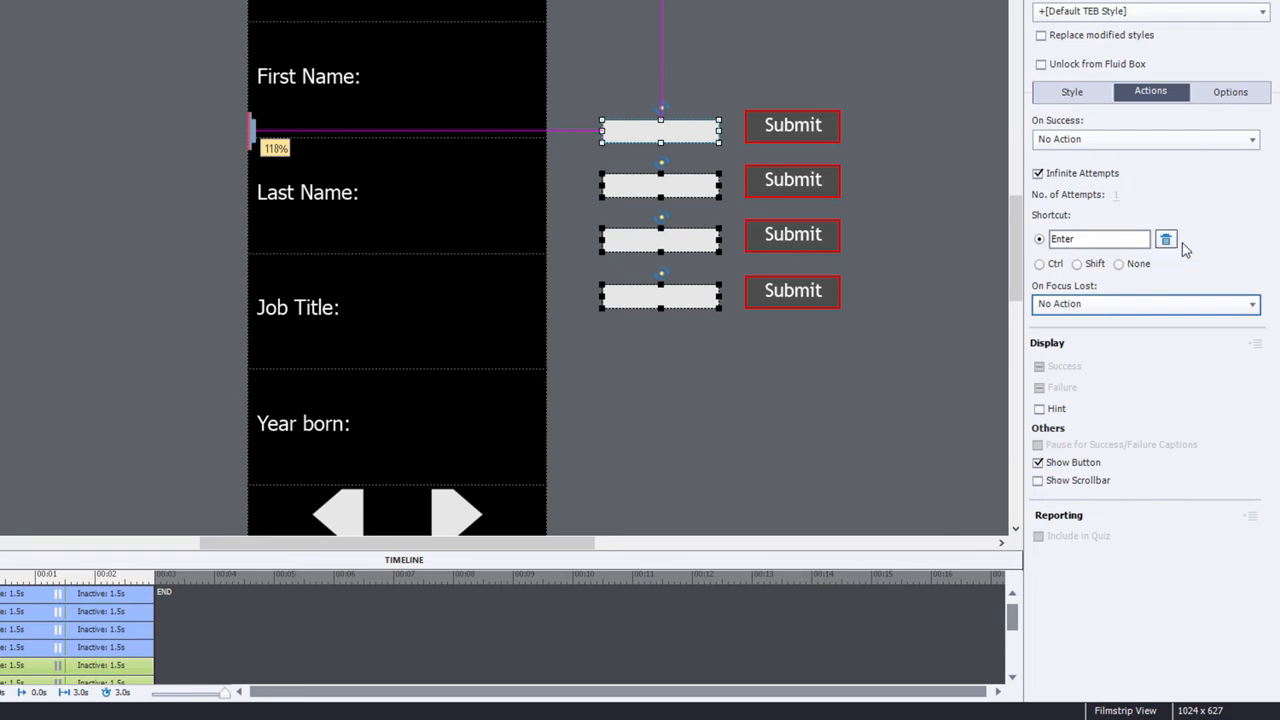
pyautogui.click(1166, 239)
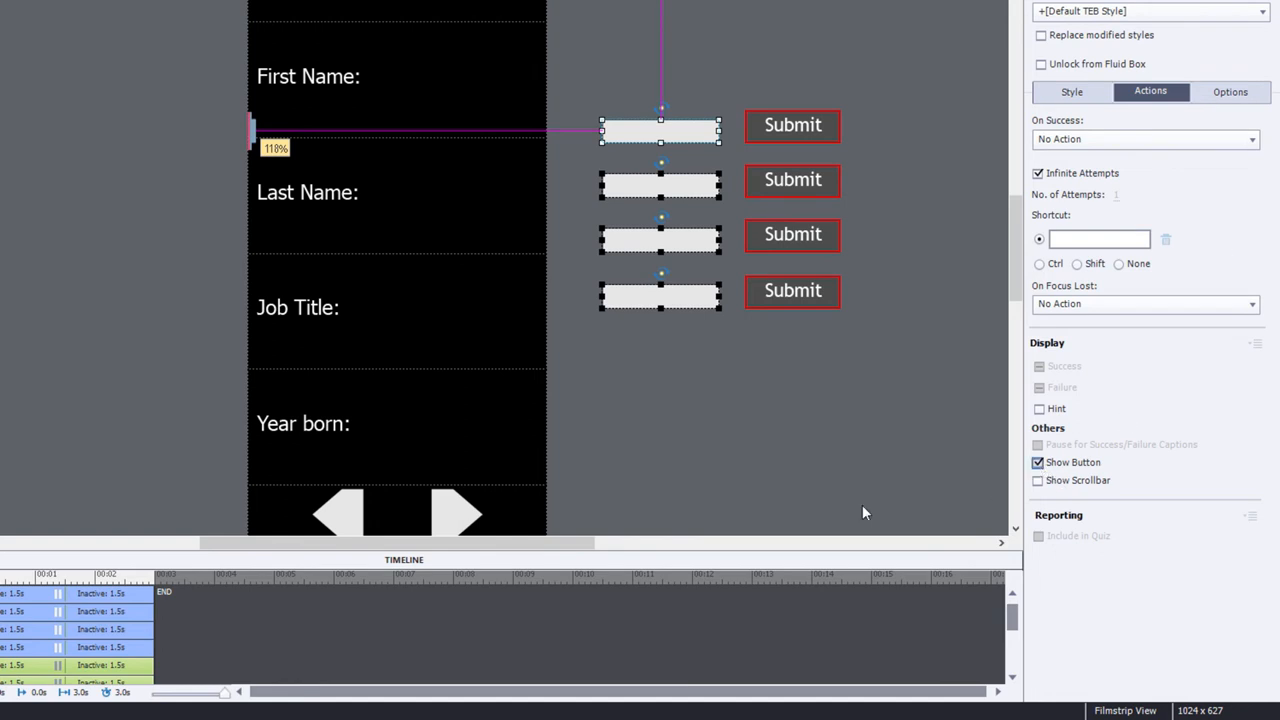
pyautogui.click(1037, 462)
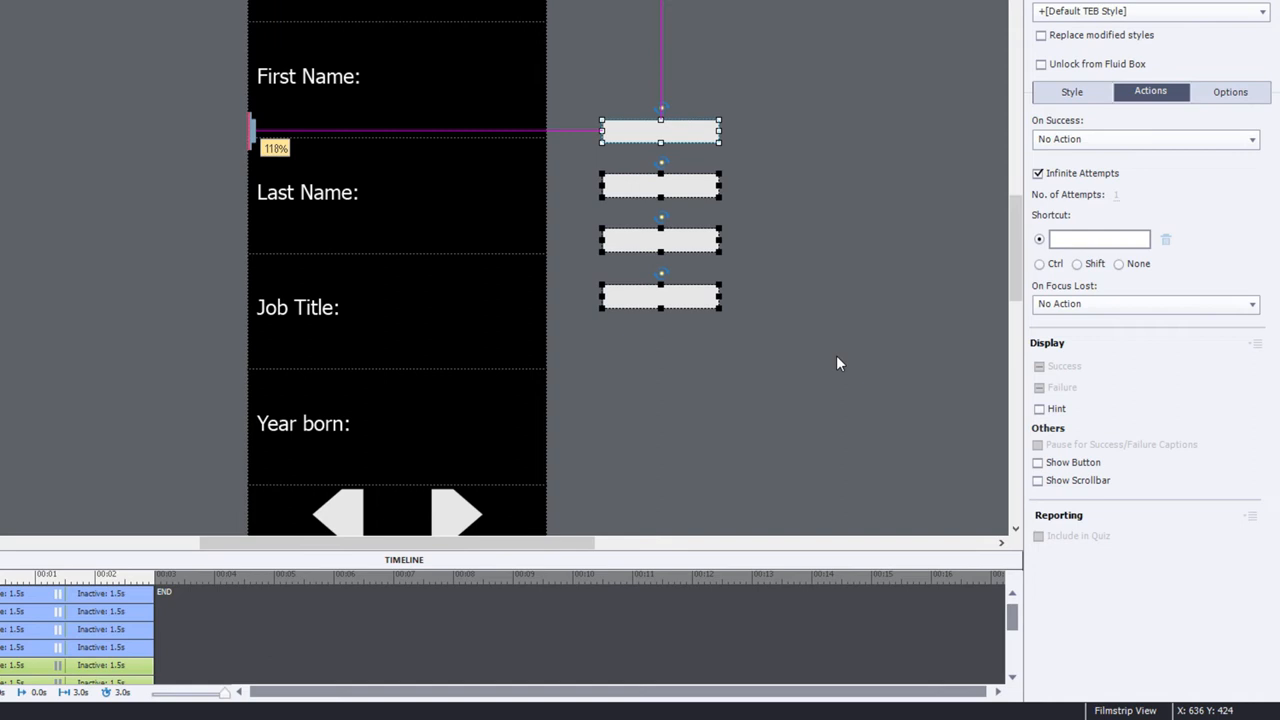
pyautogui.moveTo(740, 150)
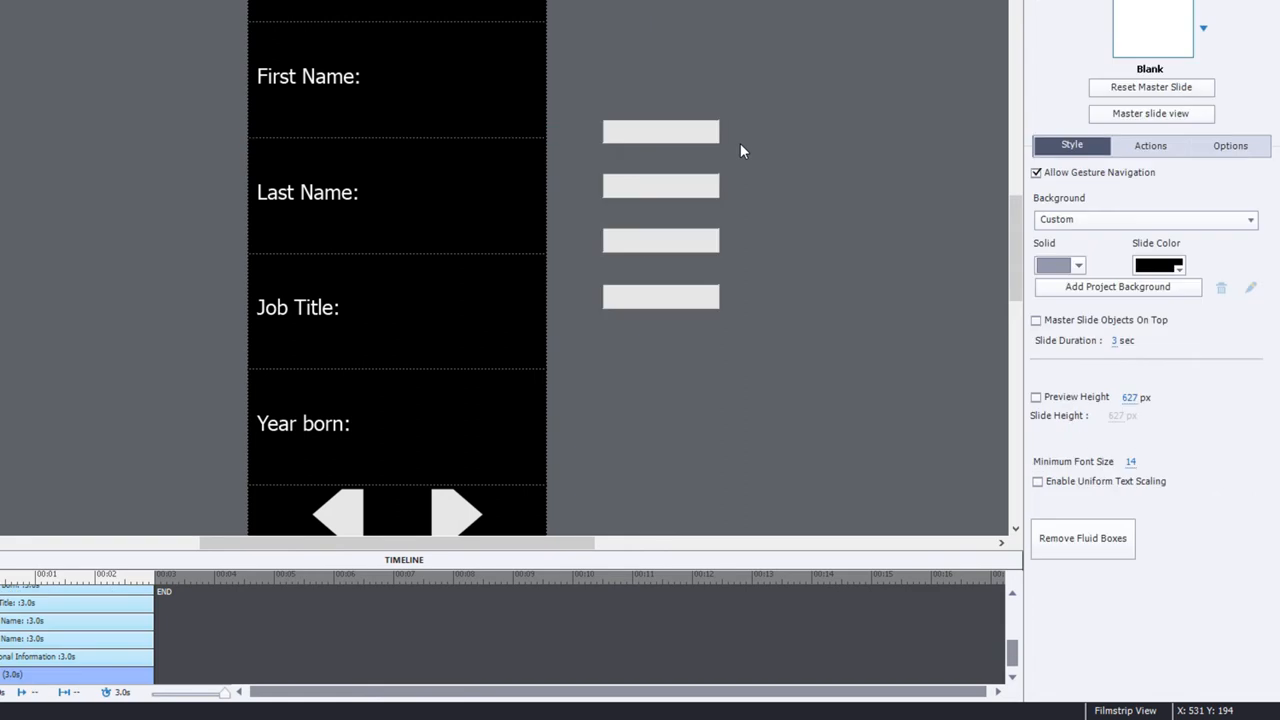
# Link the entry boxes to var_first_name, var_last_name, var_job_title and var_birth_year.
pyautogui.click(660, 131)
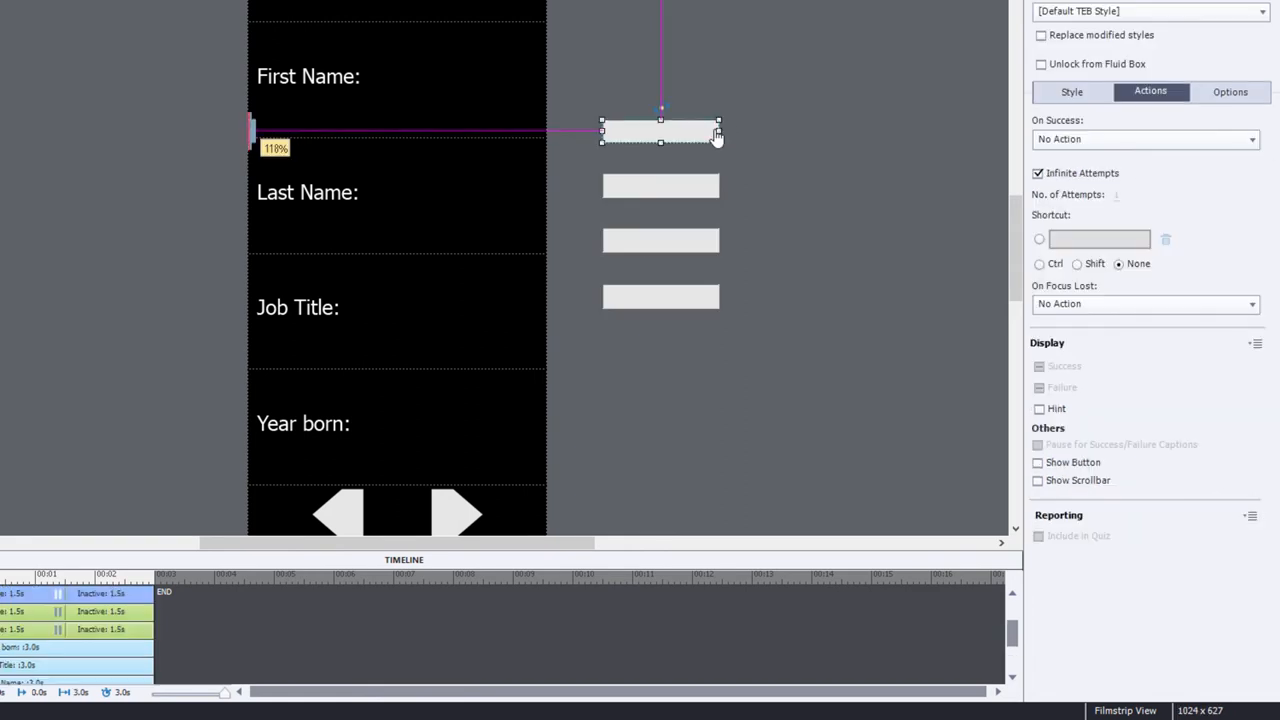
pyautogui.click(1071, 91)
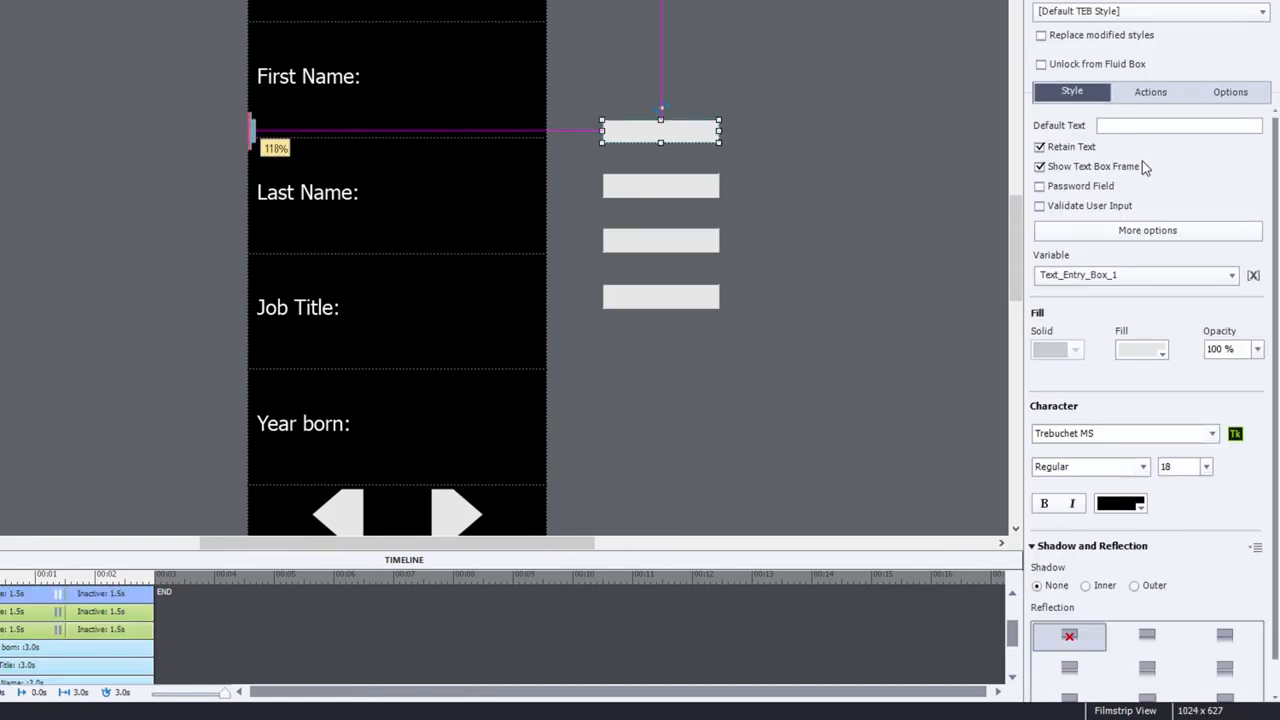
pyautogui.moveTo(1153, 279)
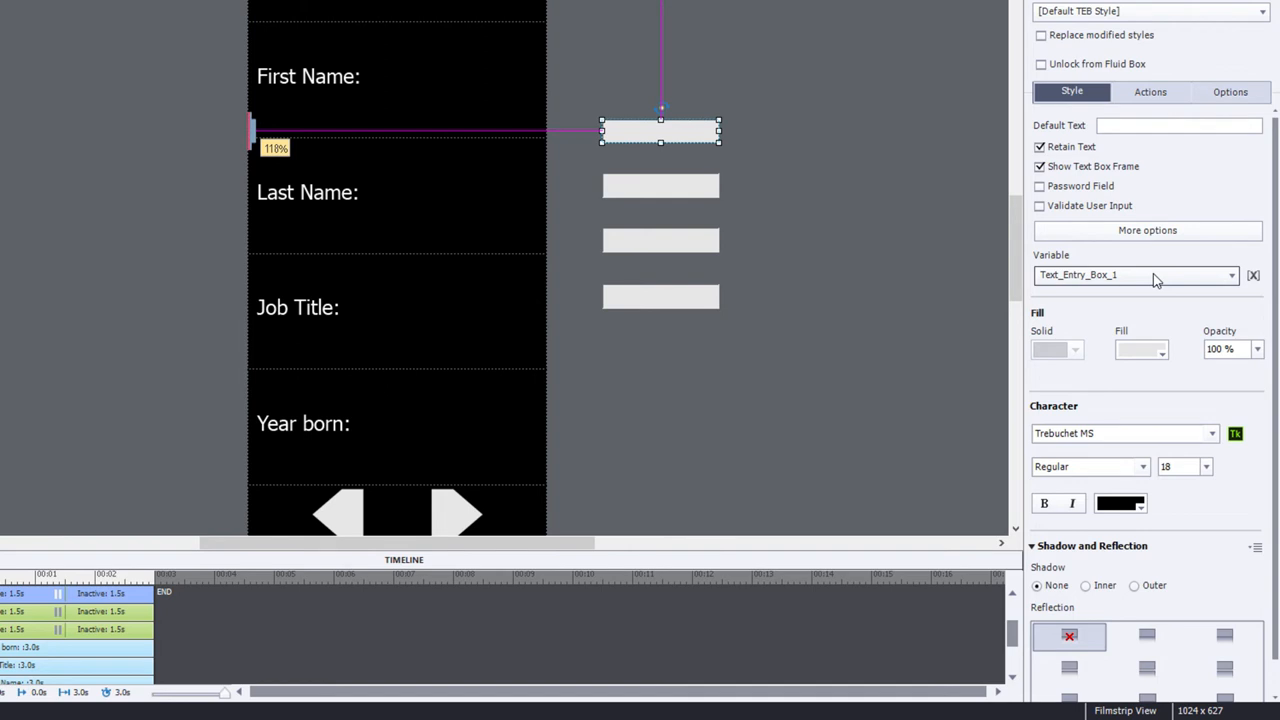
pyautogui.click(1232, 274)
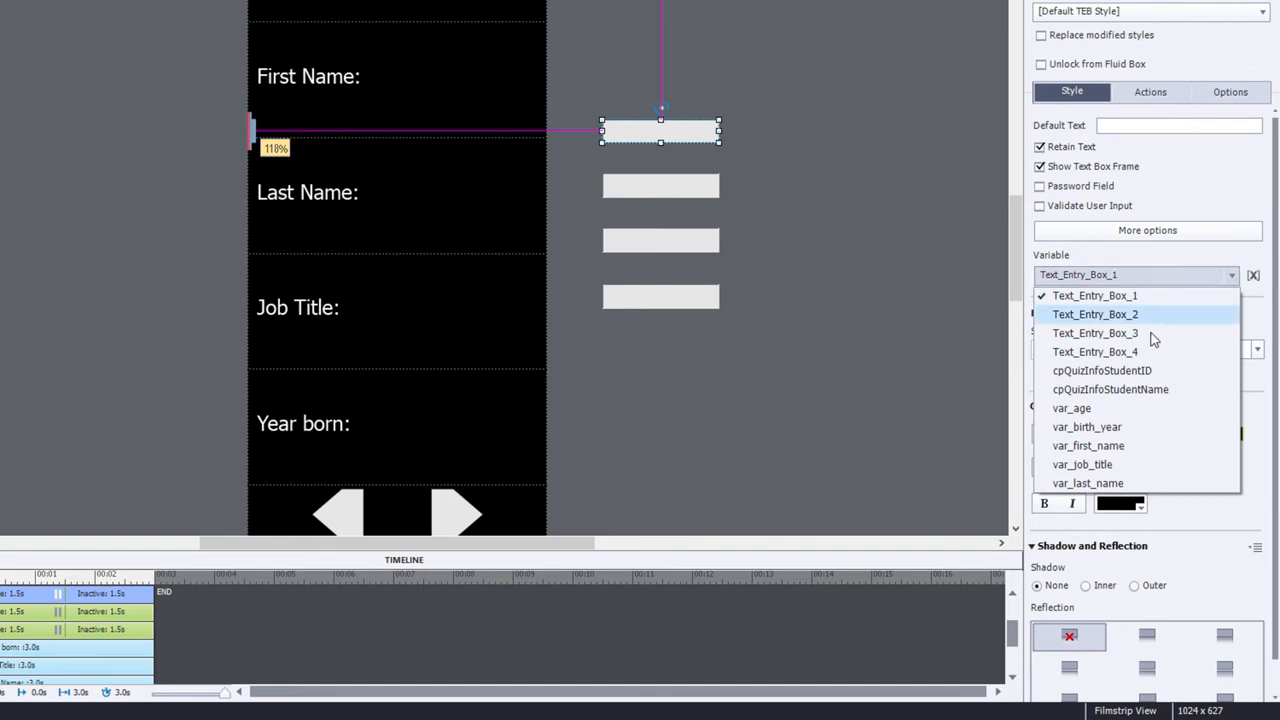
pyautogui.moveTo(1087, 445)
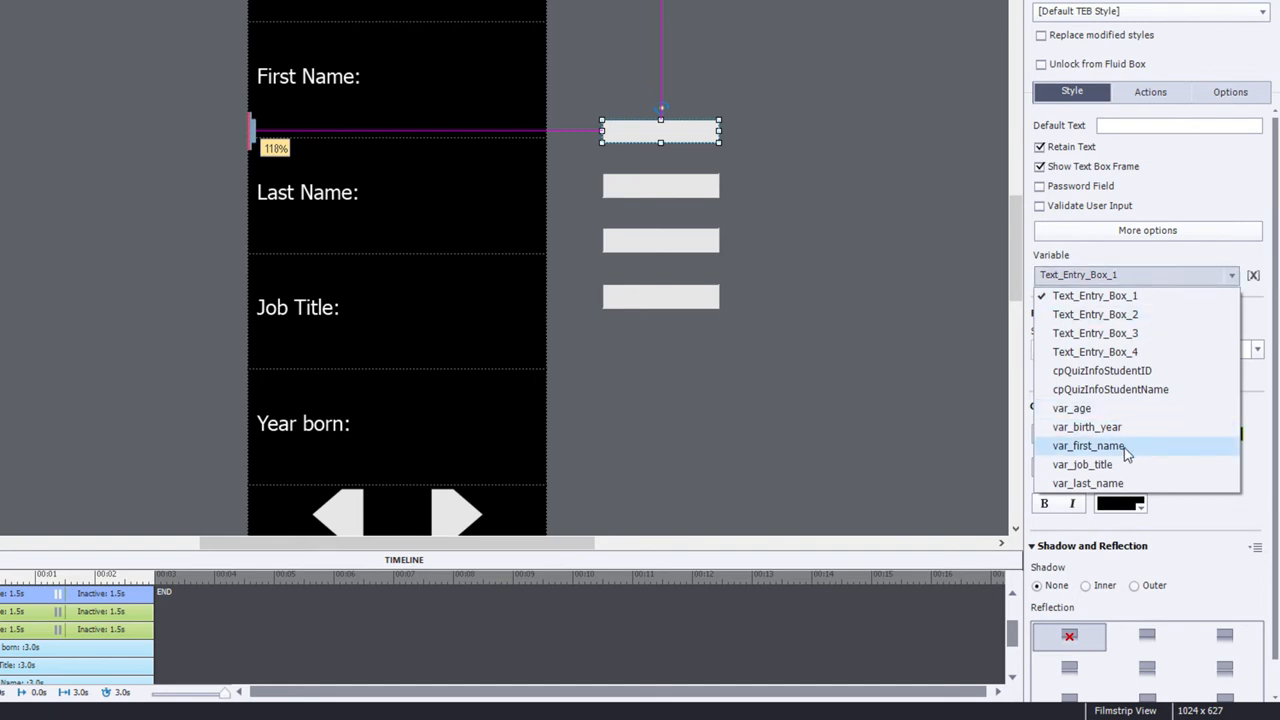
pyautogui.click(1088, 446)
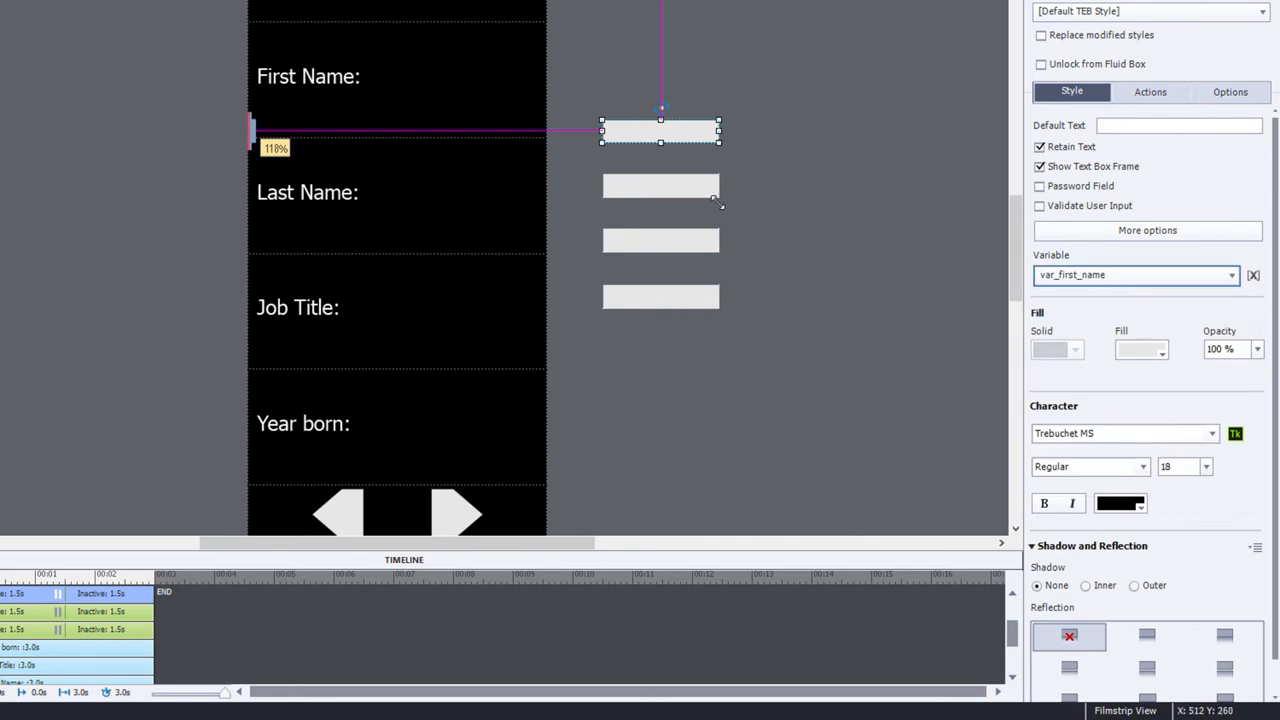
pyautogui.click(660, 186)
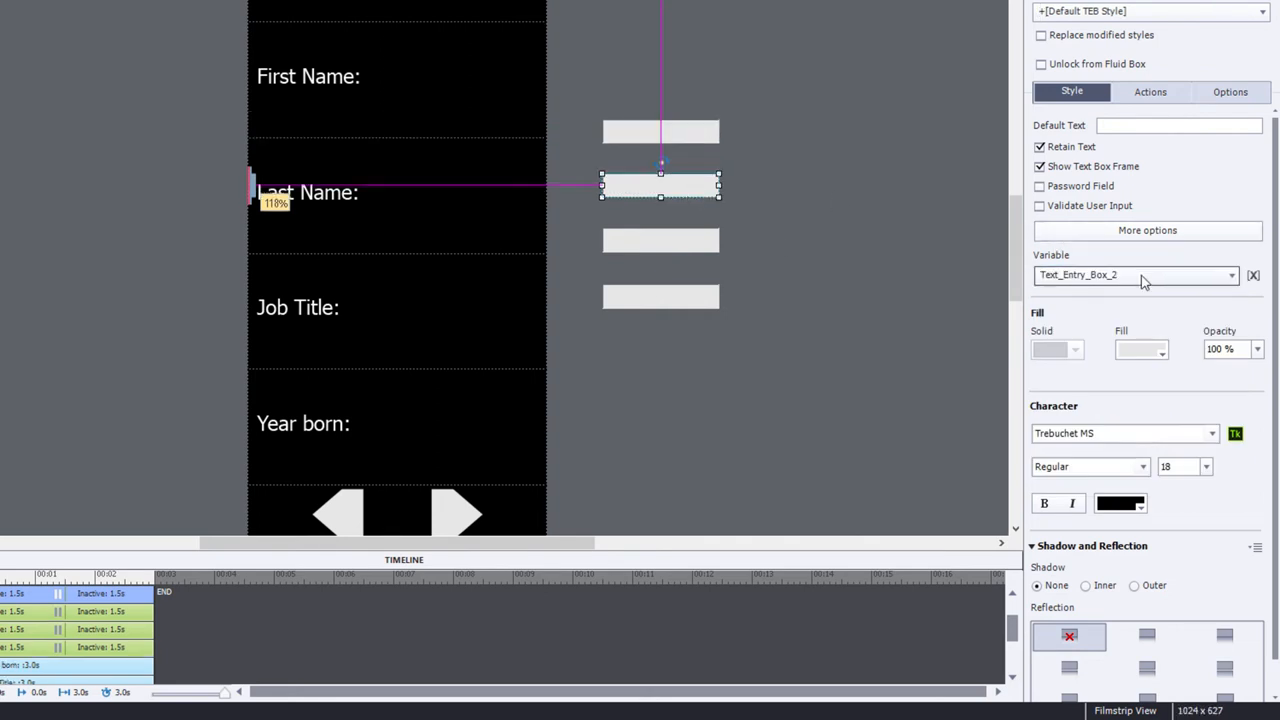
pyautogui.click(1232, 276)
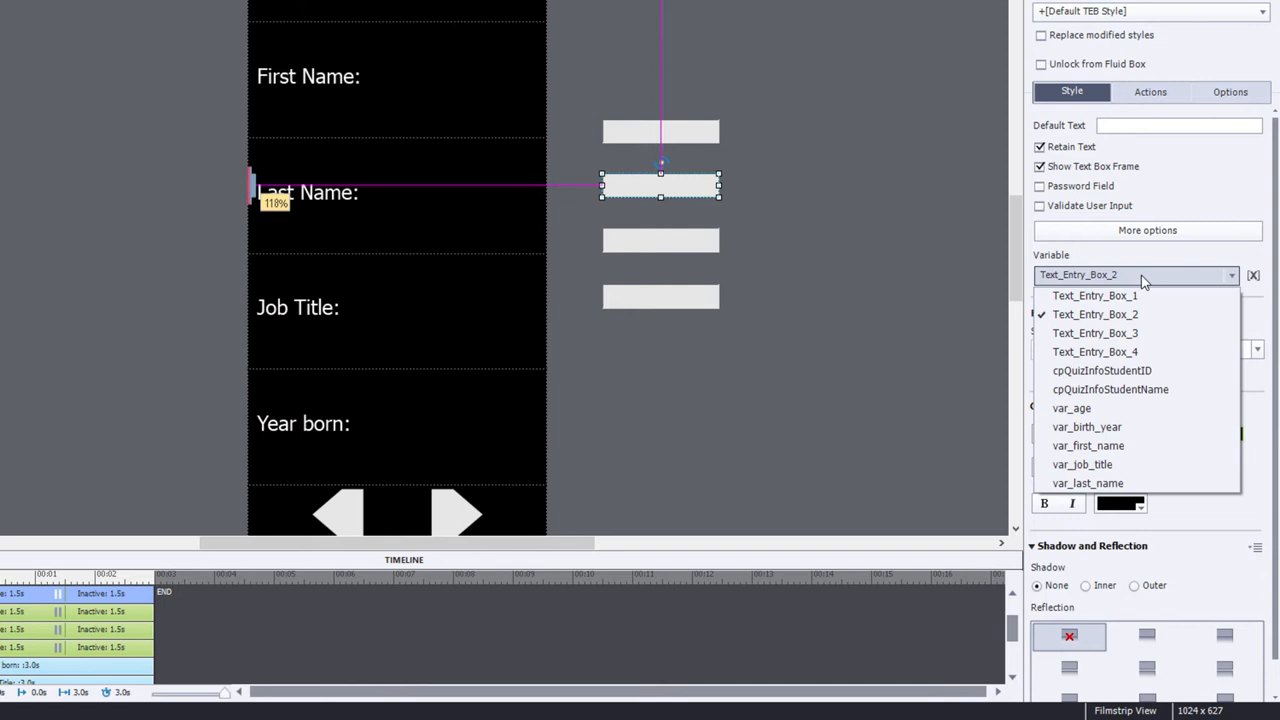
pyautogui.moveTo(1125, 458)
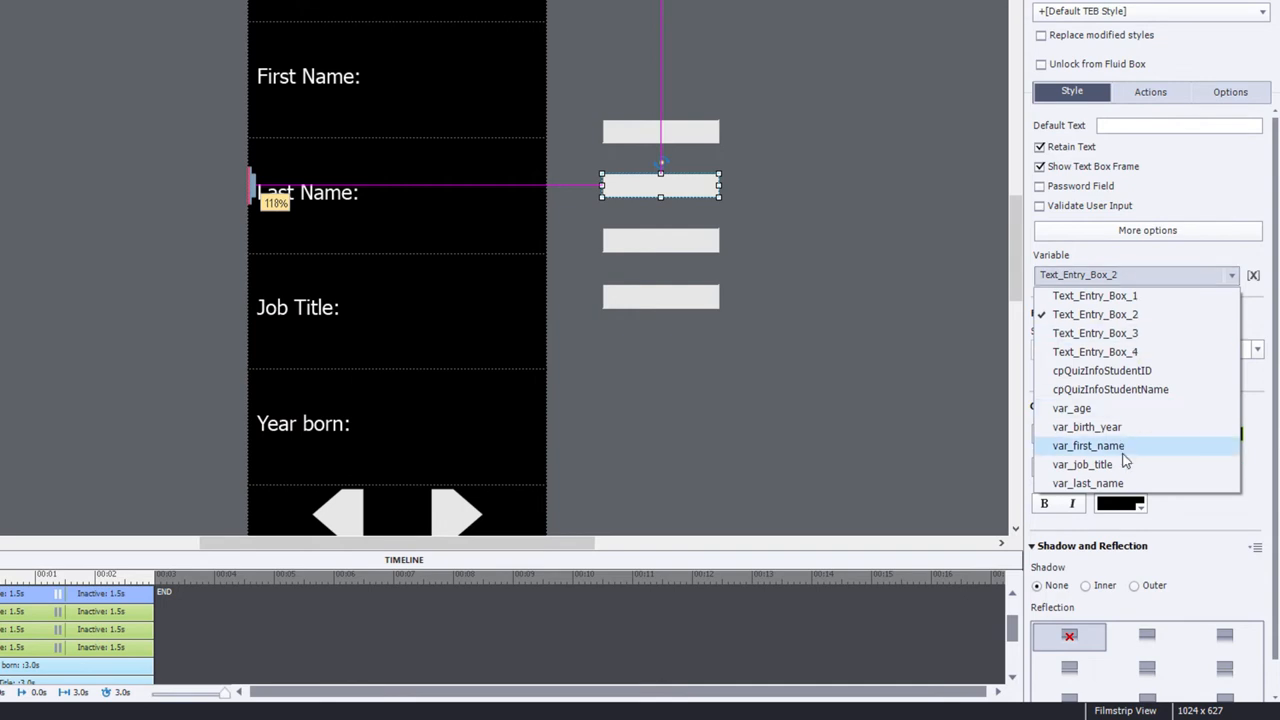
pyautogui.click(1084, 483)
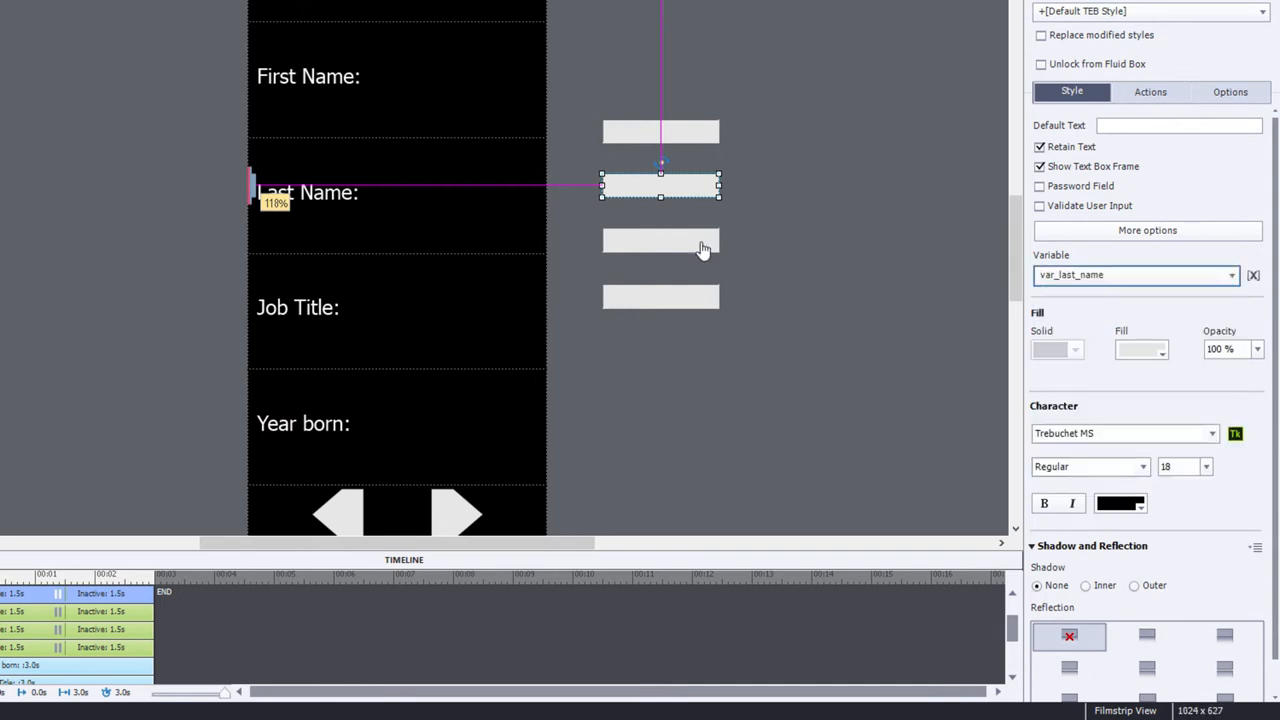
pyautogui.click(661, 242)
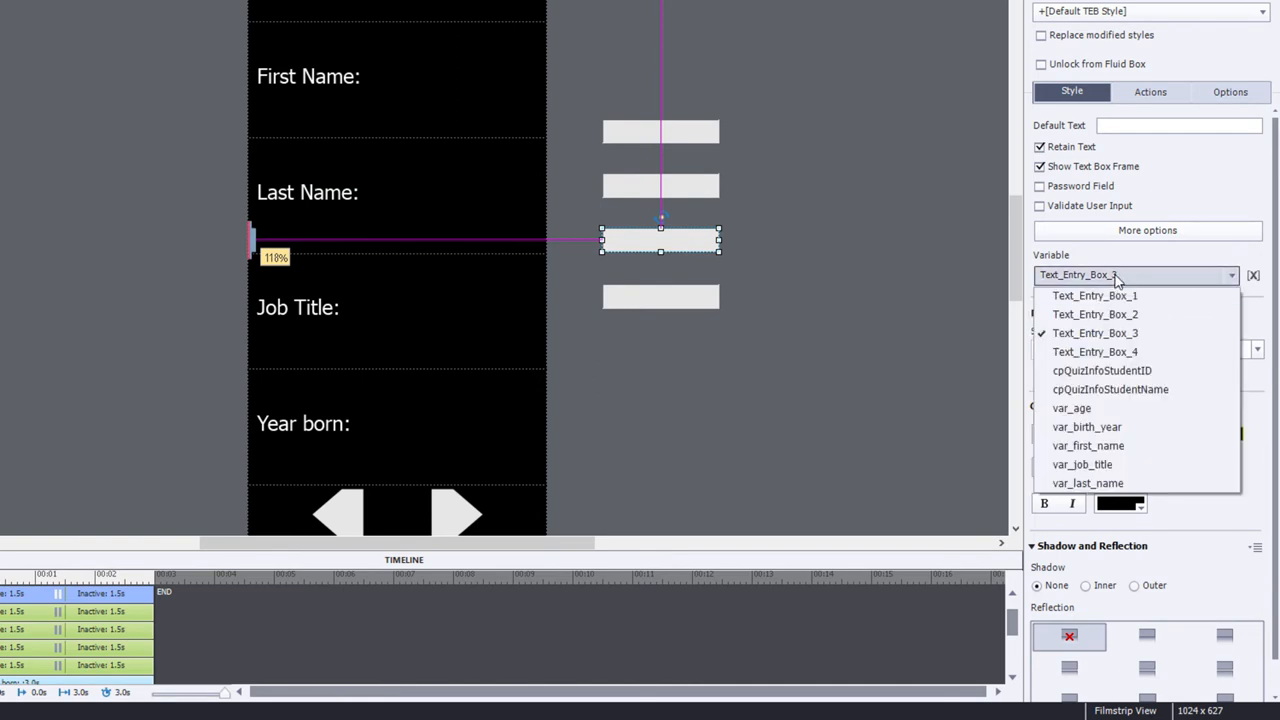
pyautogui.click(1081, 464)
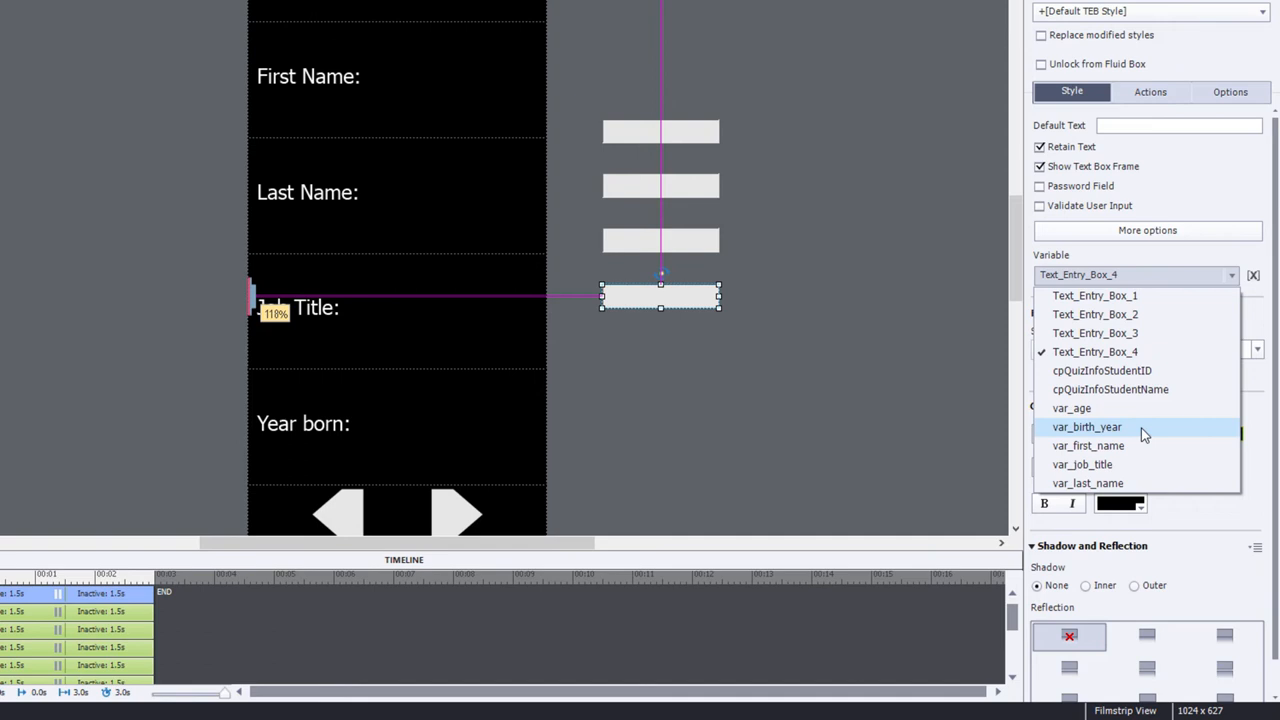
pyautogui.click(1088, 426)
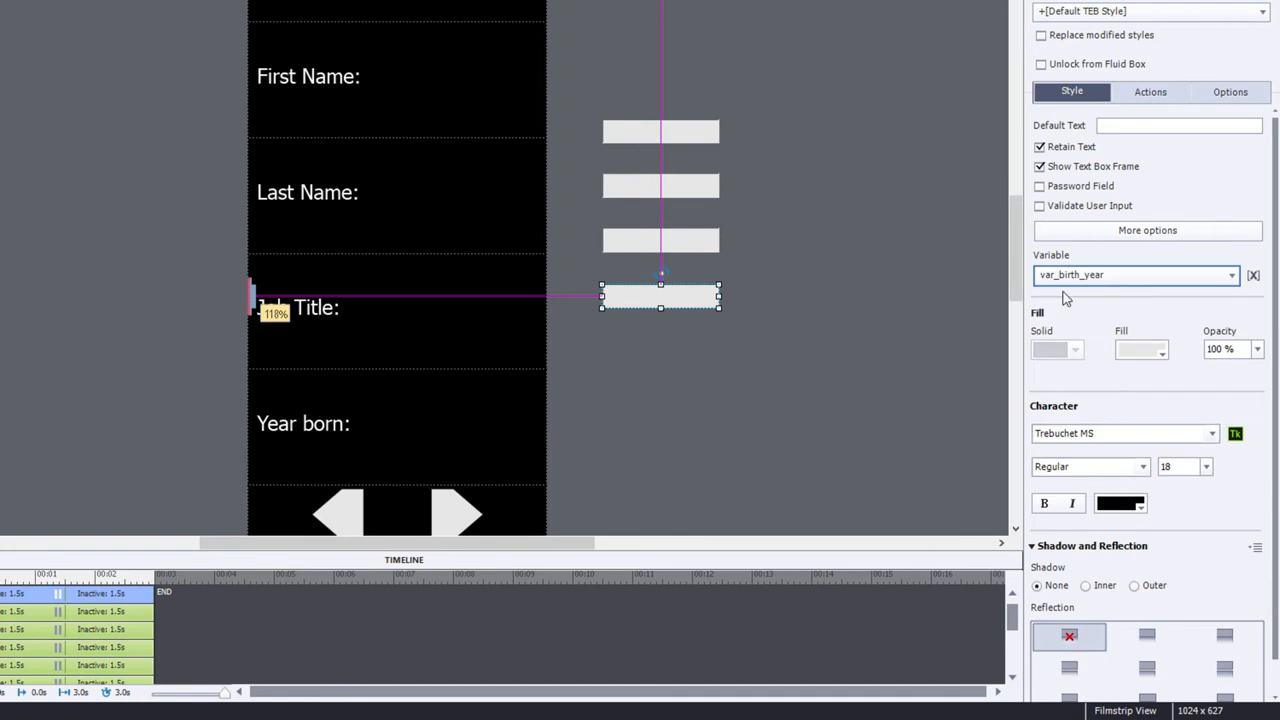
pyautogui.moveTo(905, 285)
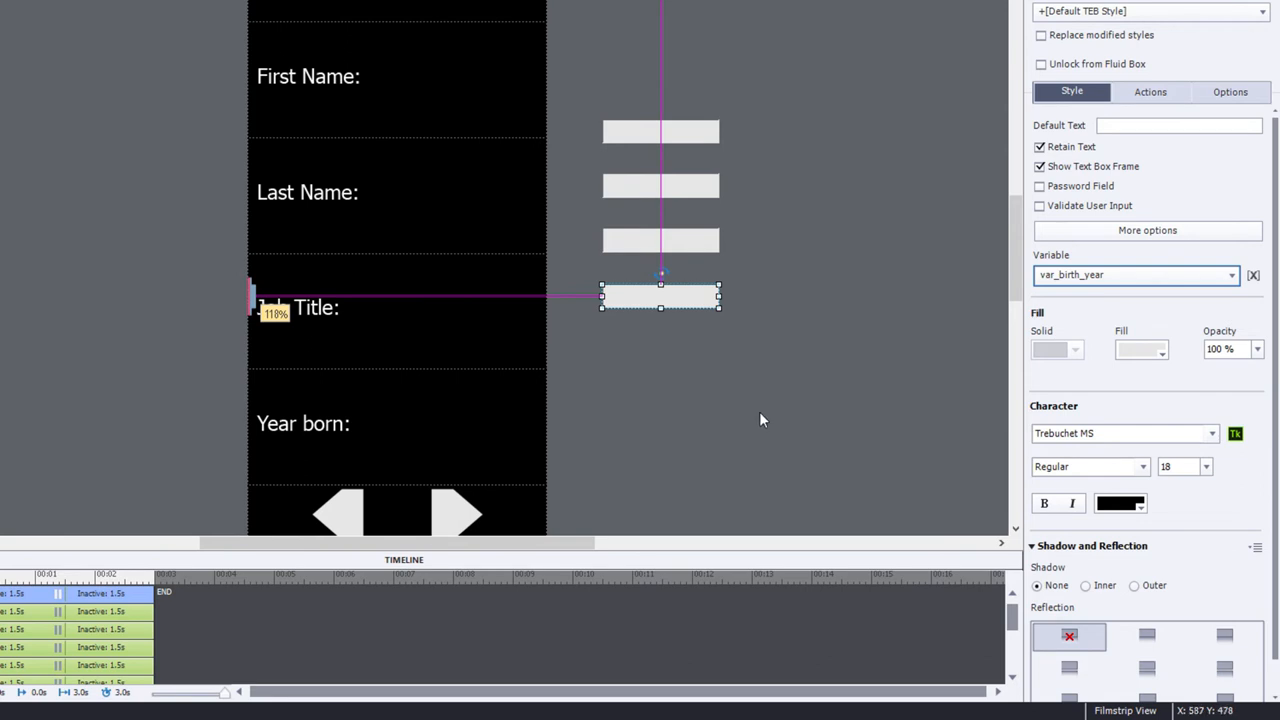
pyautogui.moveTo(468, 517)
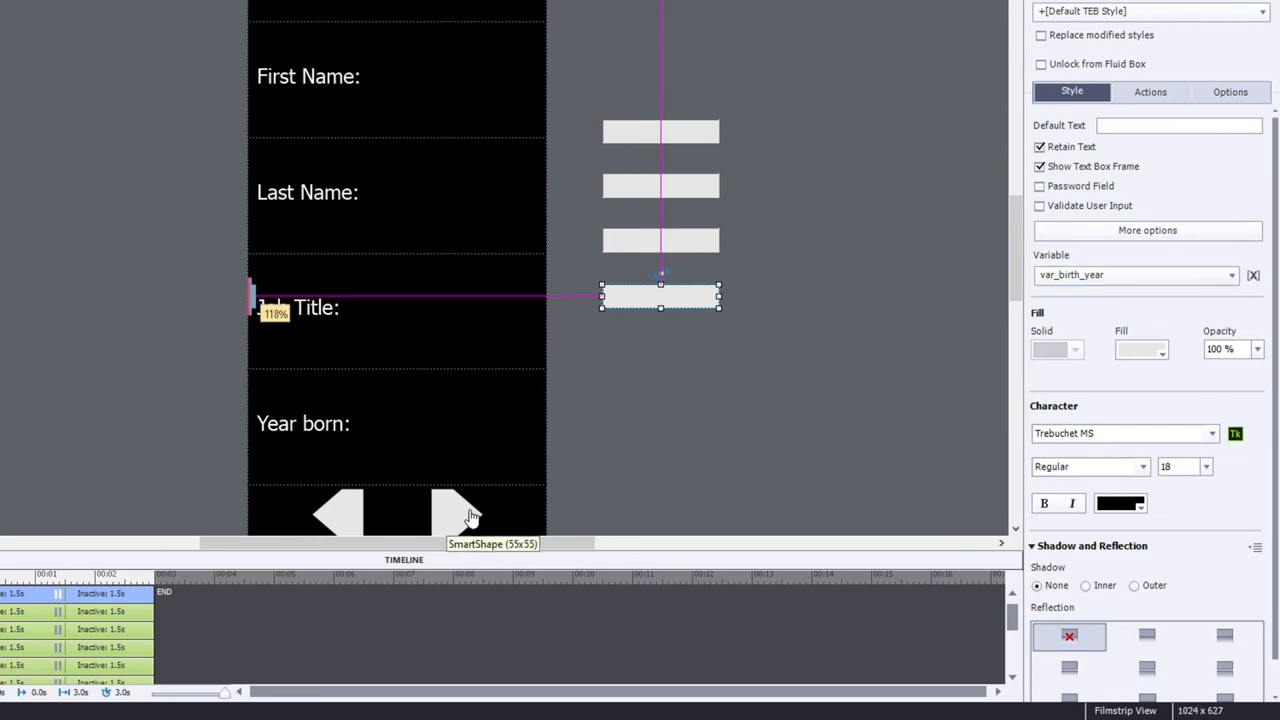
pyautogui.moveTo(754, 464)
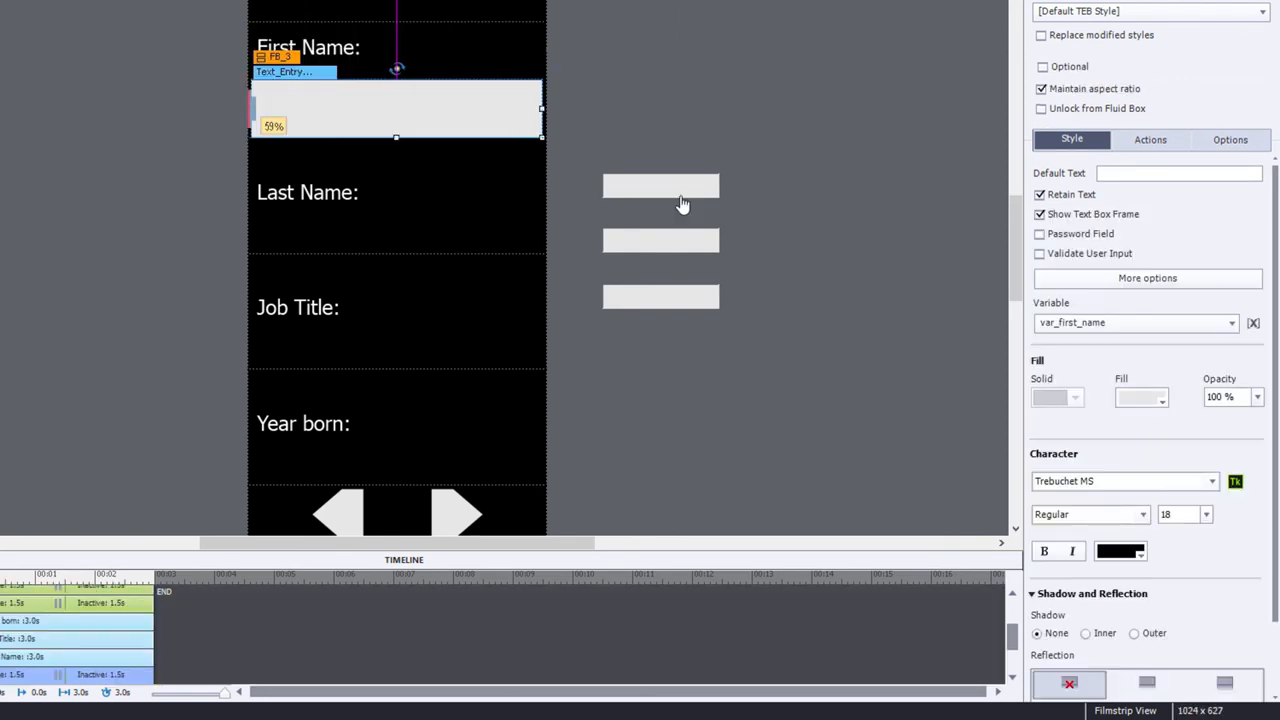
# Drag the entry fields from the pasteboard into the fluid boxes under their labels.
pyautogui.click(660, 186)
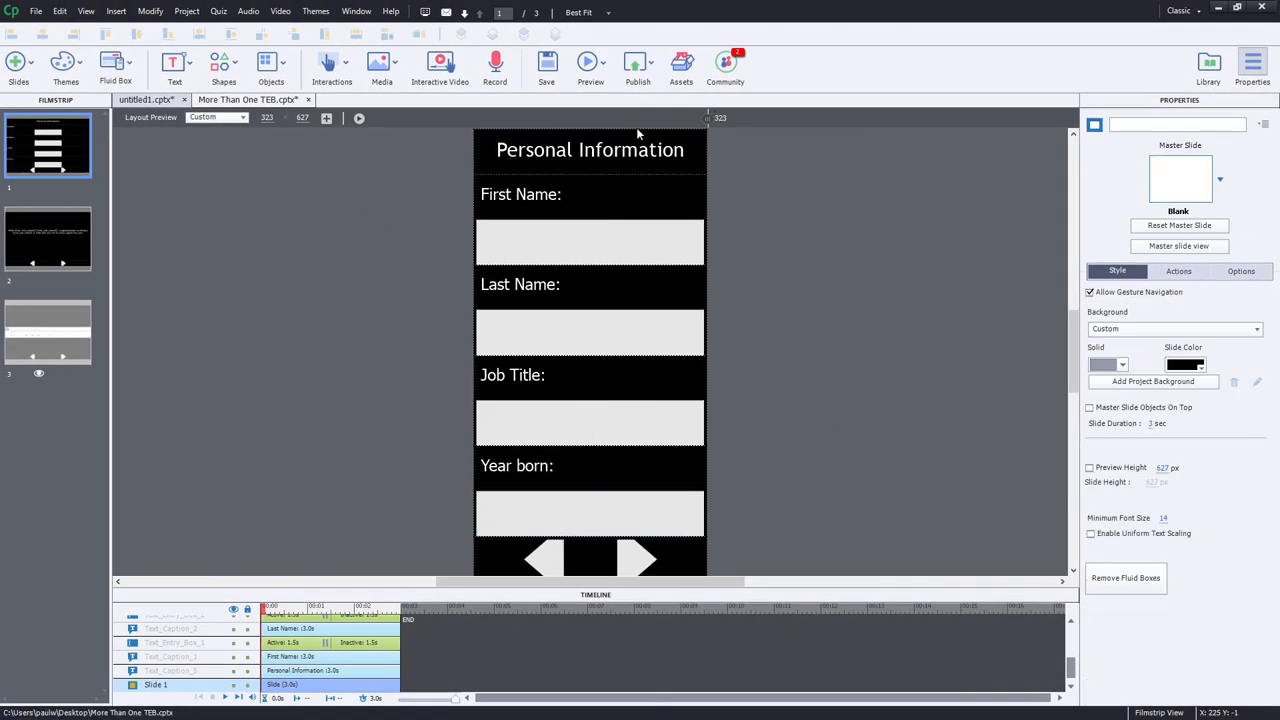
pyautogui.moveTo(470, 153)
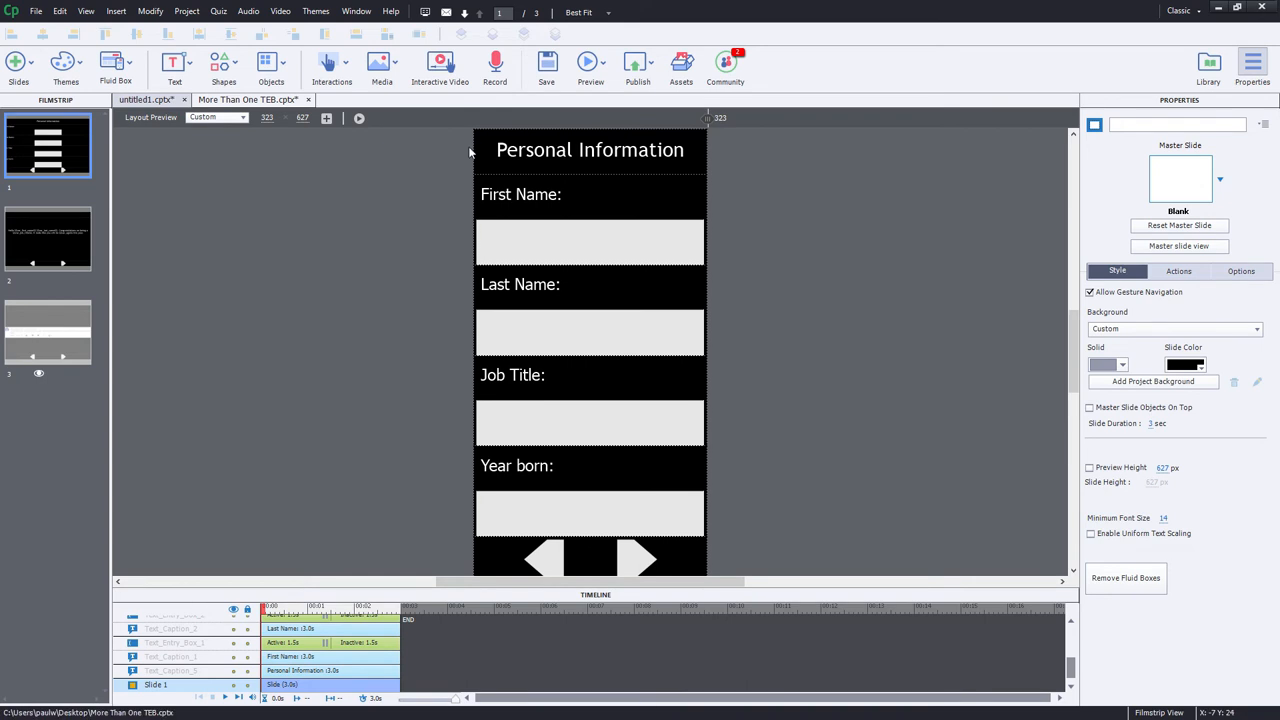
pyautogui.moveTo(672, 205)
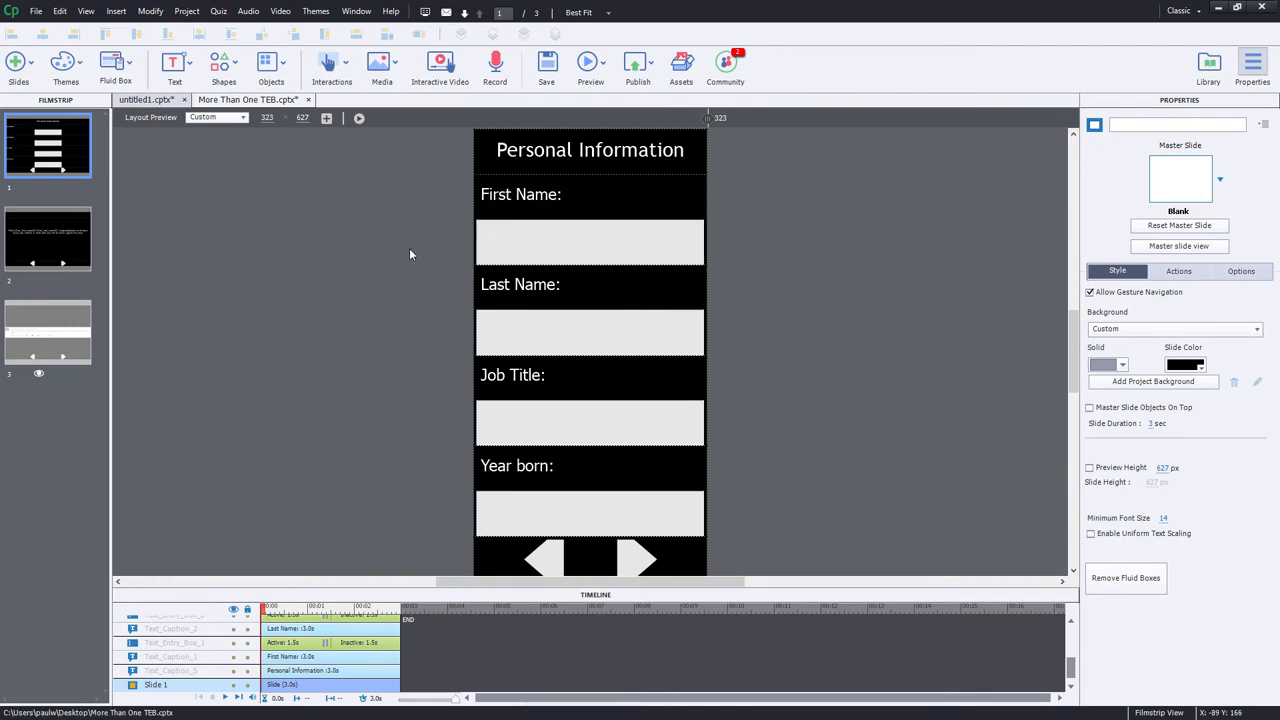
# Switch the layout preview to Desktop, then to Galaxy S8.
pyautogui.click(243, 117)
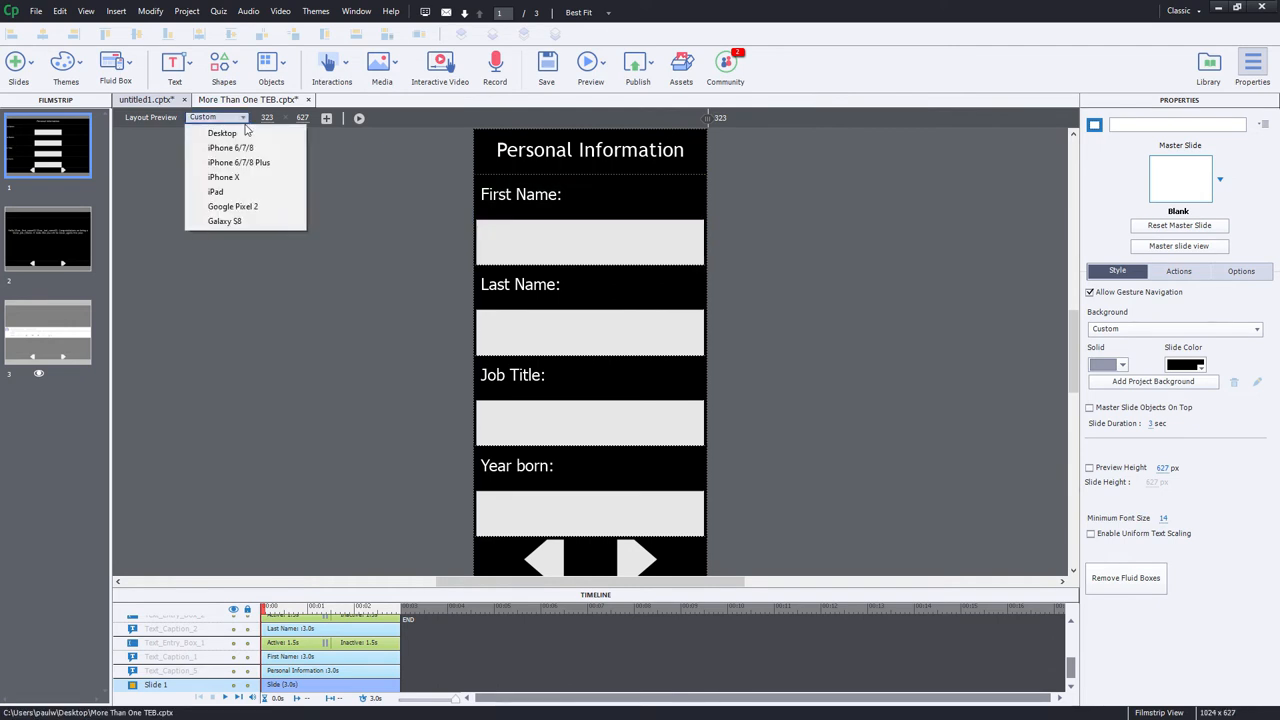
pyautogui.click(222, 133)
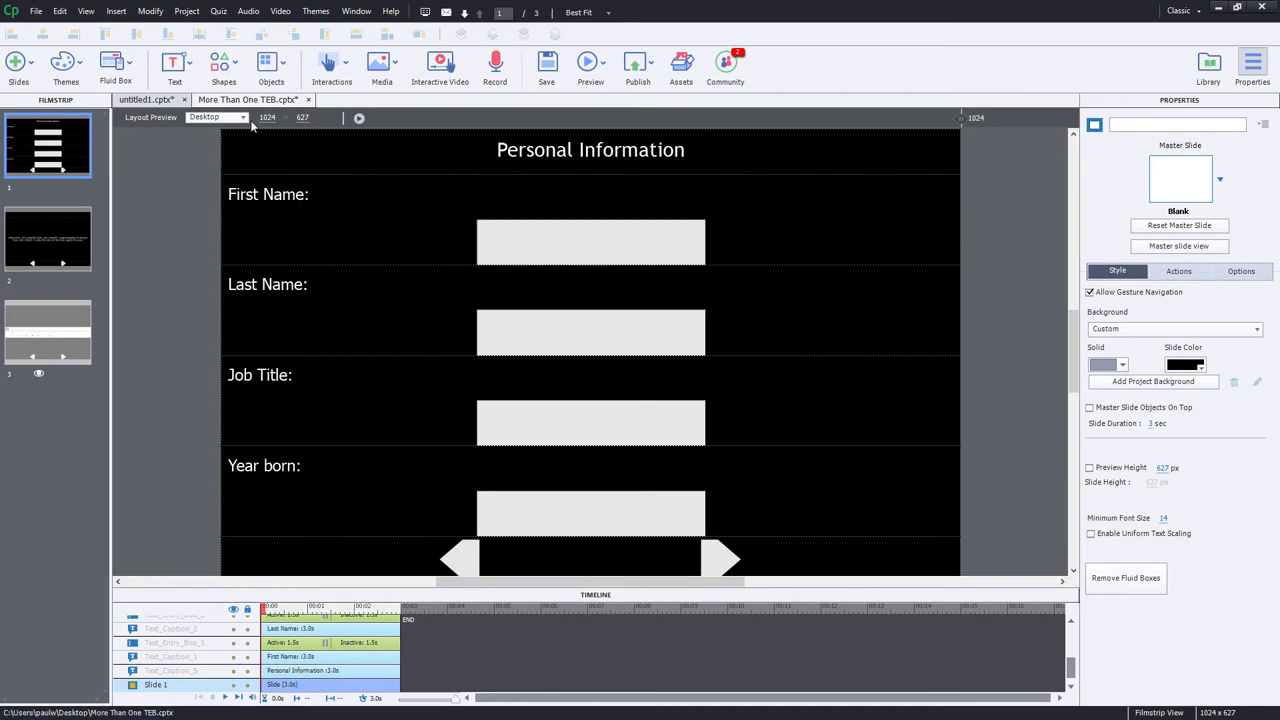
pyautogui.click(242, 117)
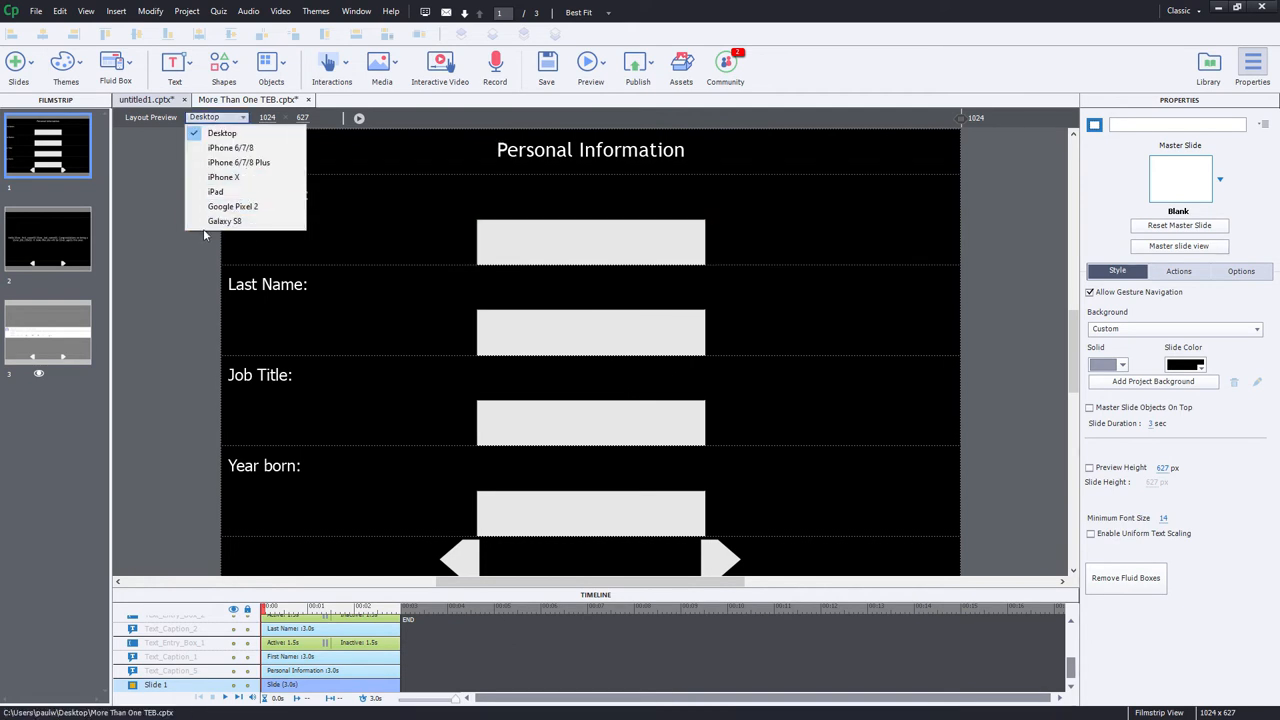
pyautogui.click(224, 221)
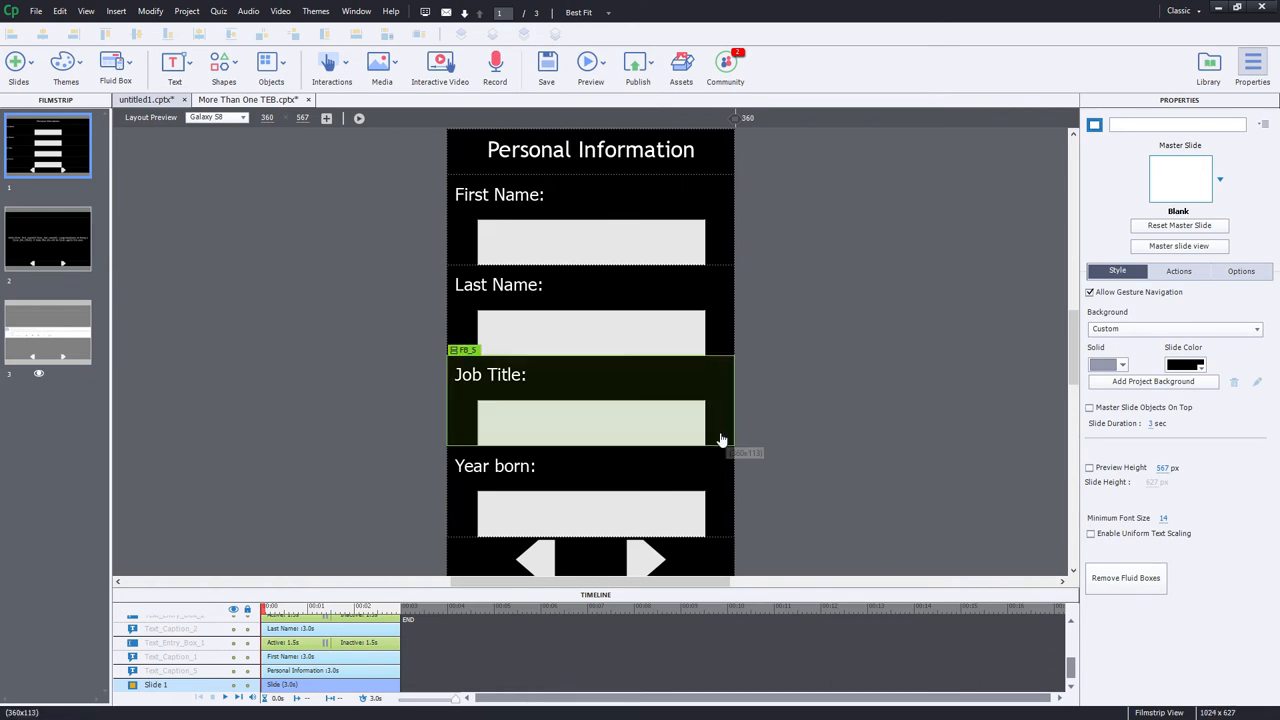
# Select the Job Title, Last Name and other entry boxes to check their variables.
pyautogui.click(591, 422)
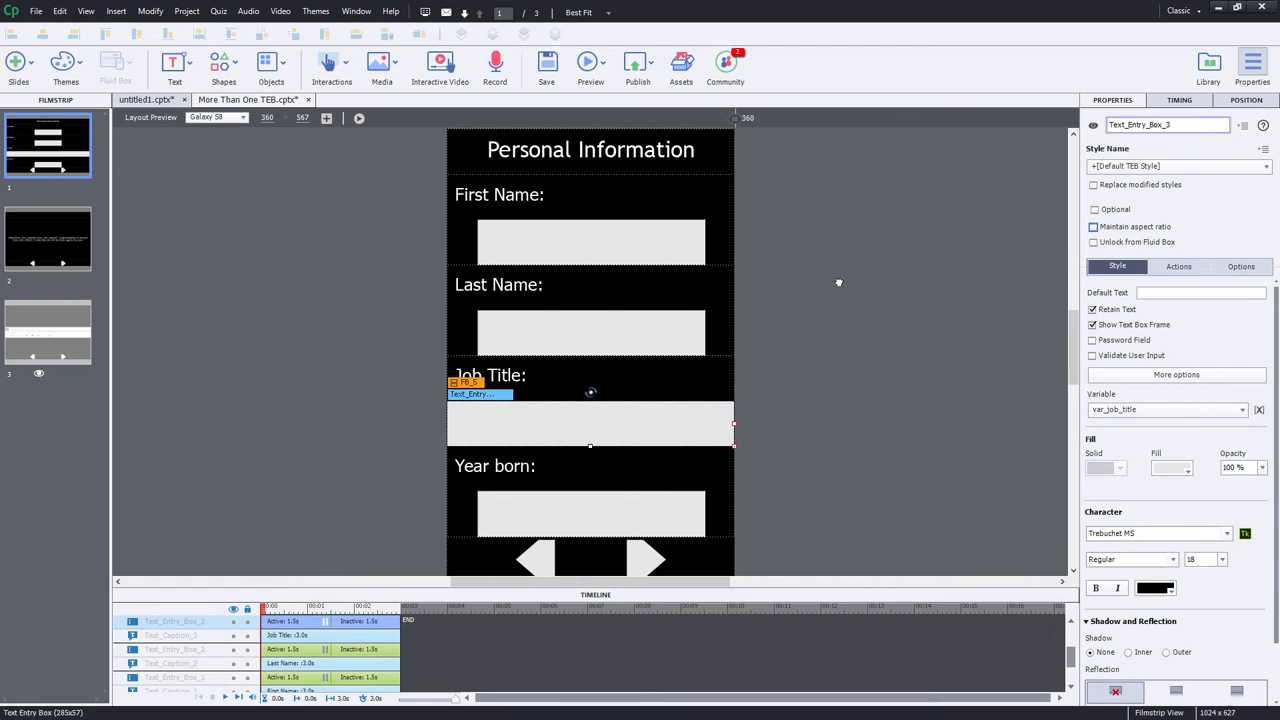
pyautogui.click(590, 333)
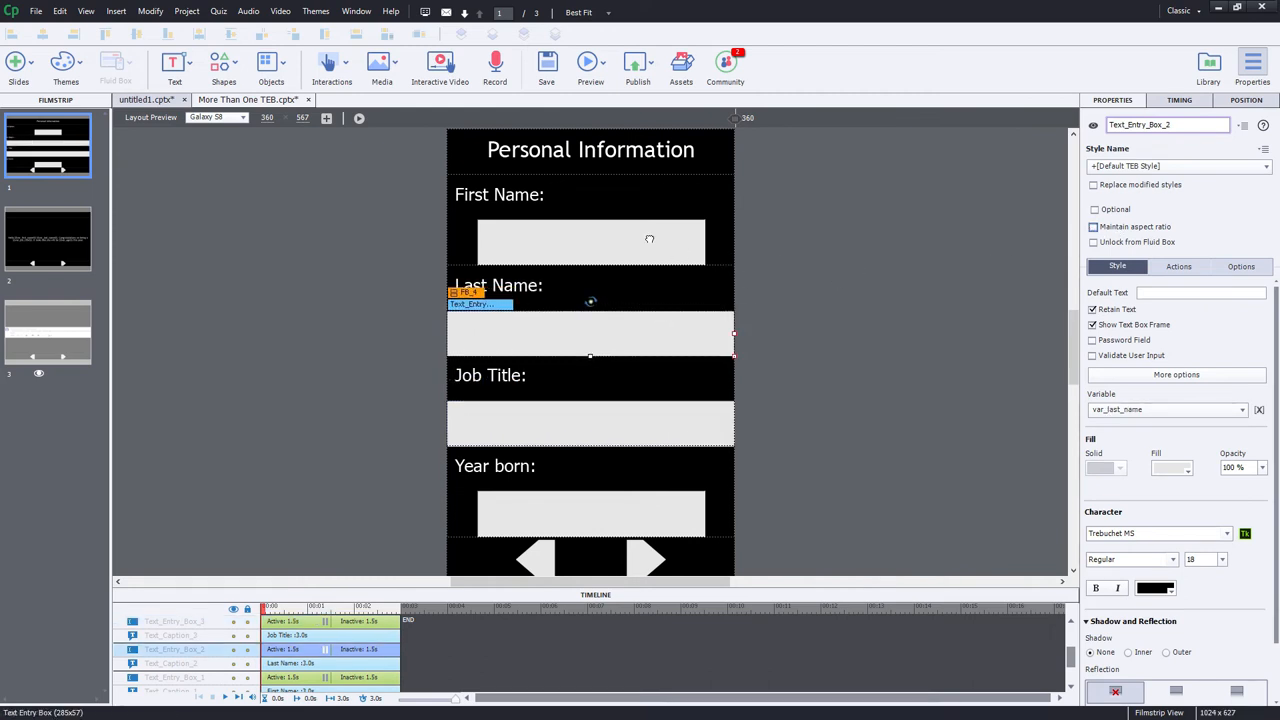
pyautogui.click(590, 242)
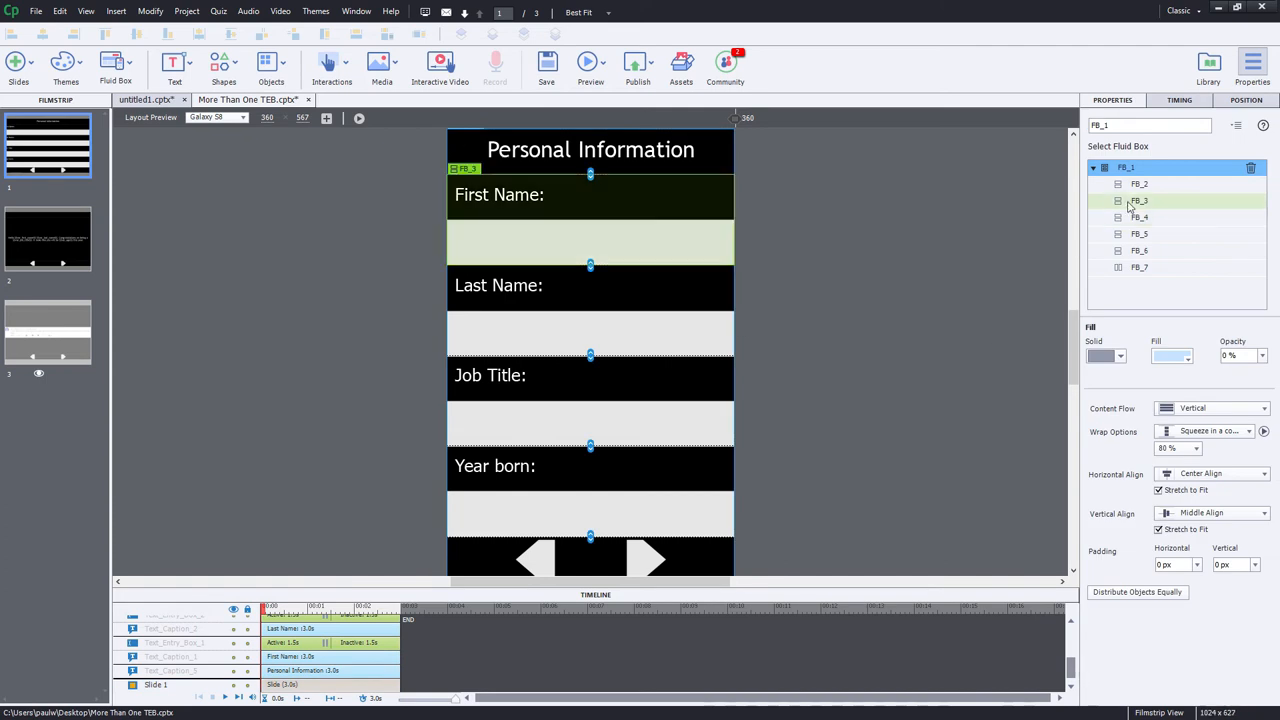
# Select fluid boxes FB_3 to FB_6 and set their vertical padding to 10 px.
pyautogui.click(1140, 201)
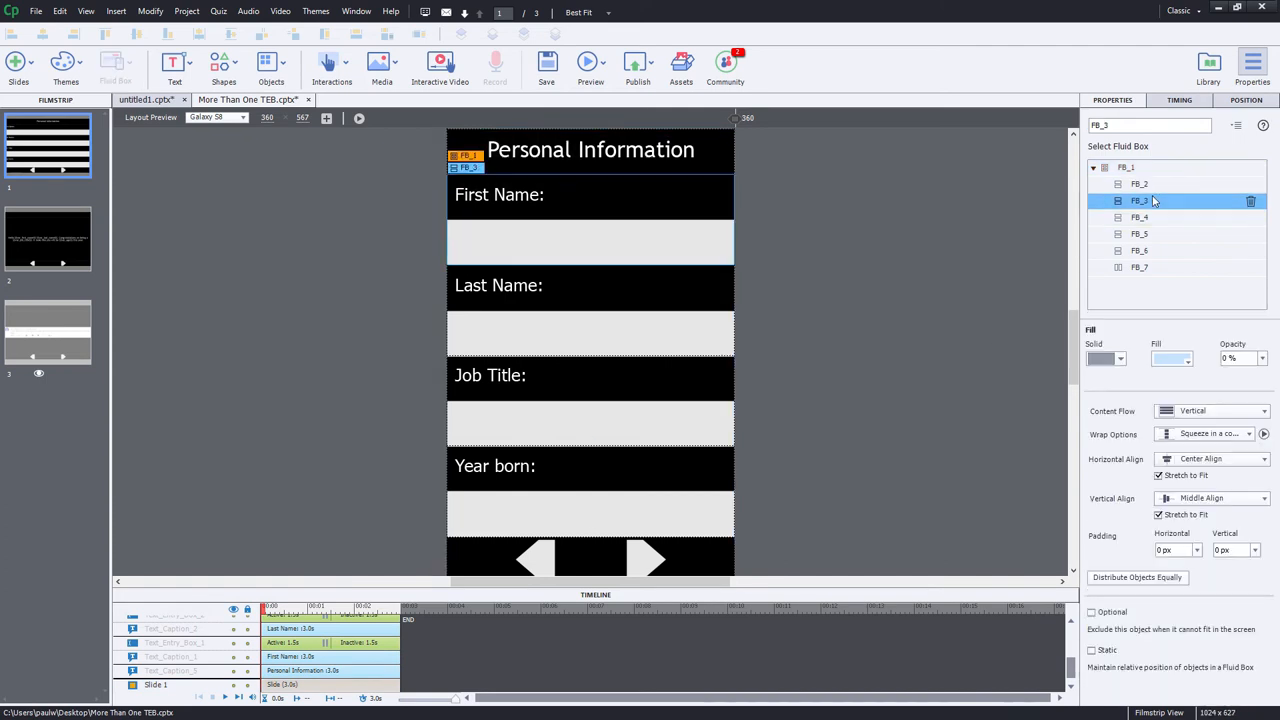
pyautogui.click(1179, 550)
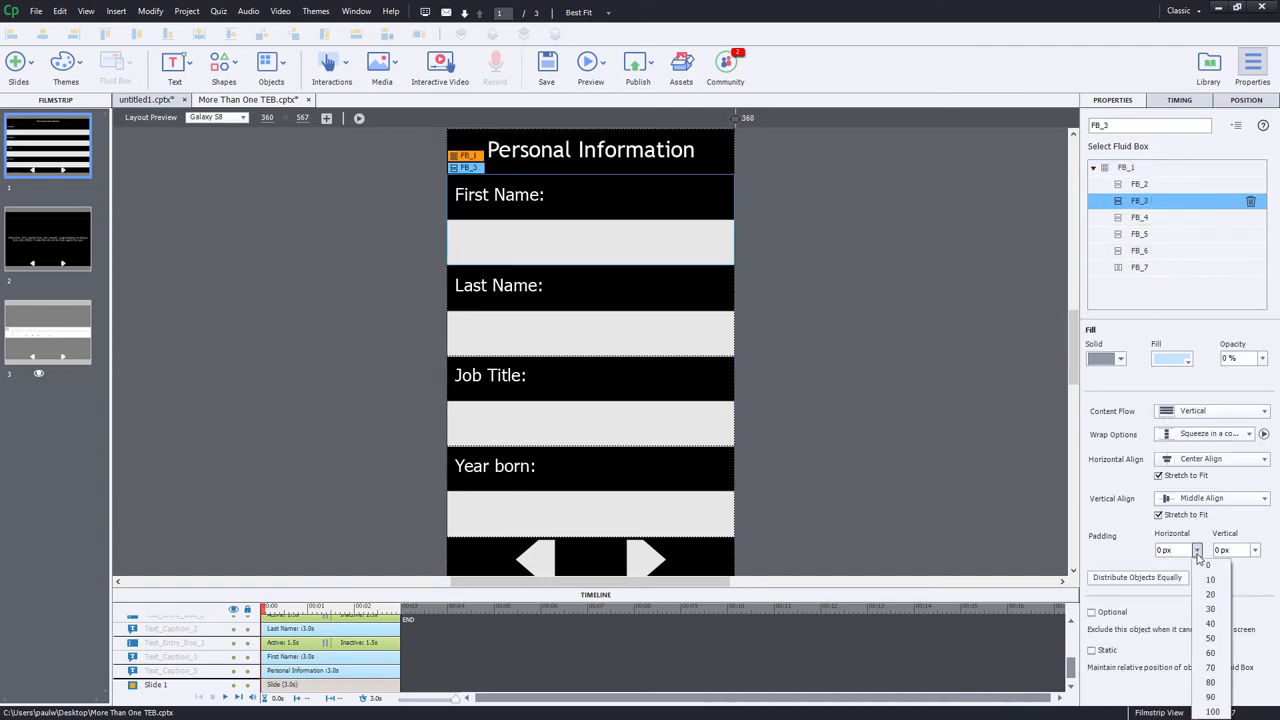
pyautogui.click(1178, 581)
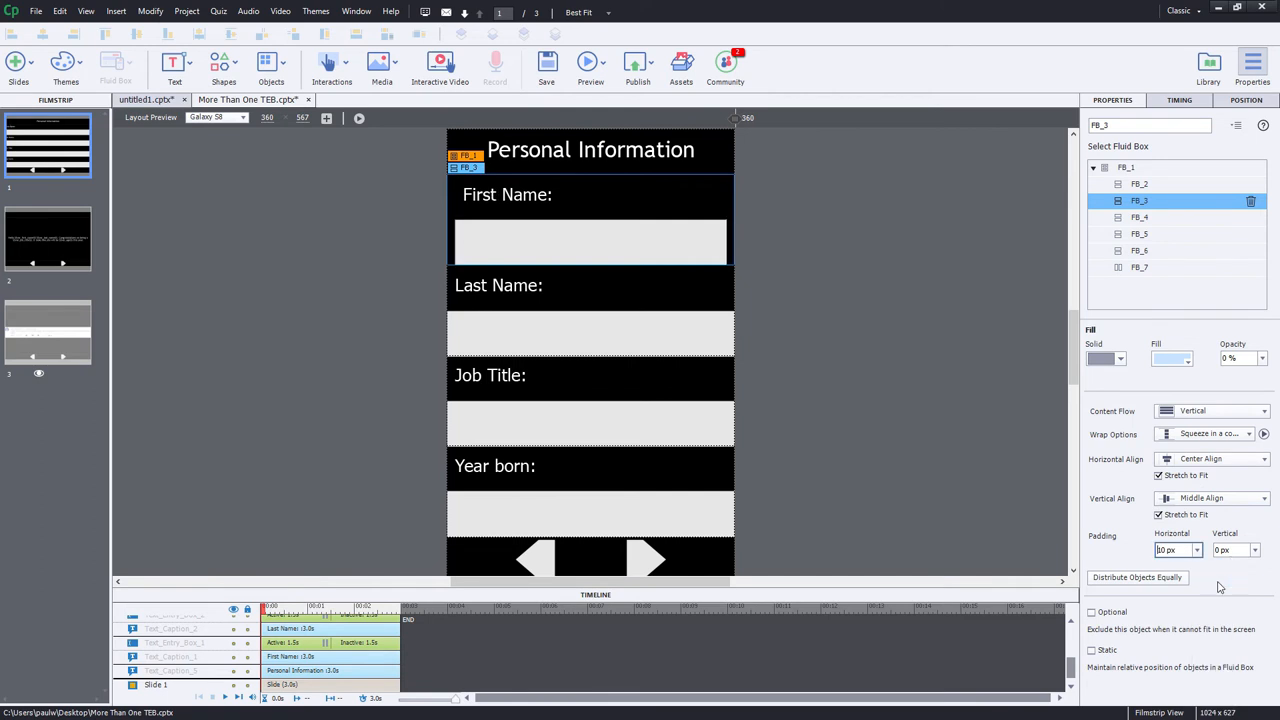
pyautogui.click(1140, 217)
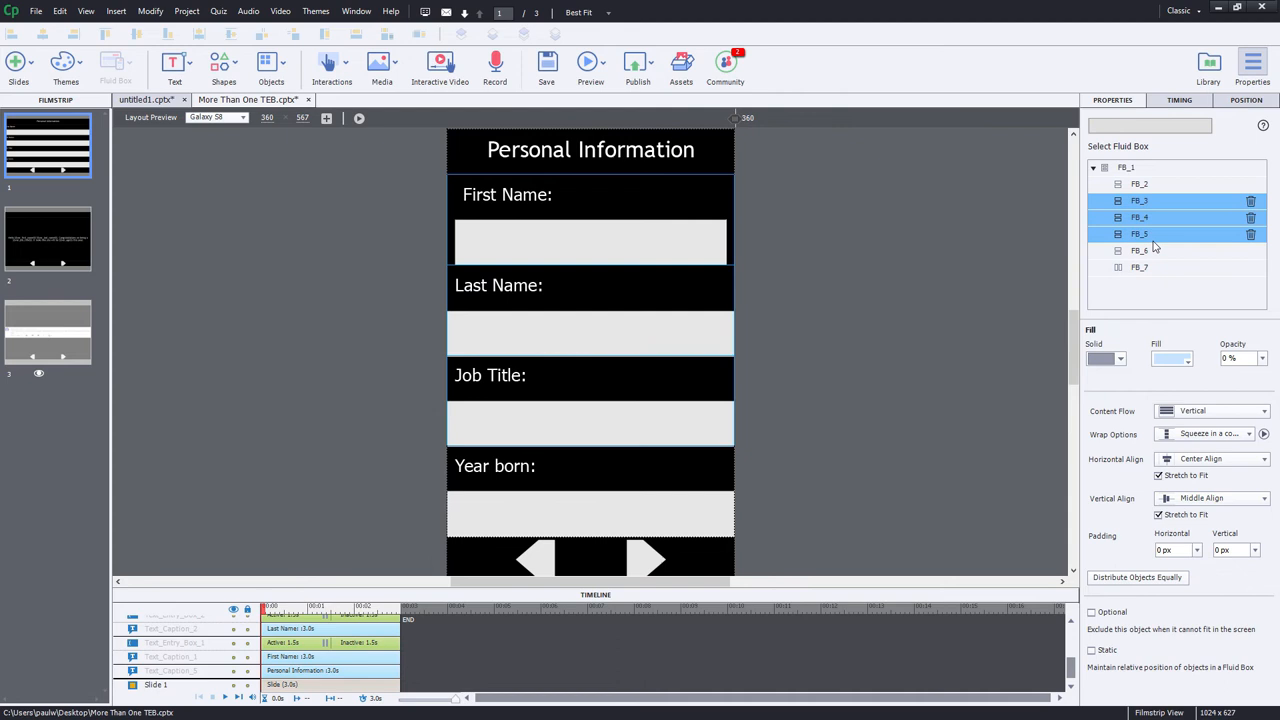
pyautogui.click(1140, 250)
pyautogui.write('20')
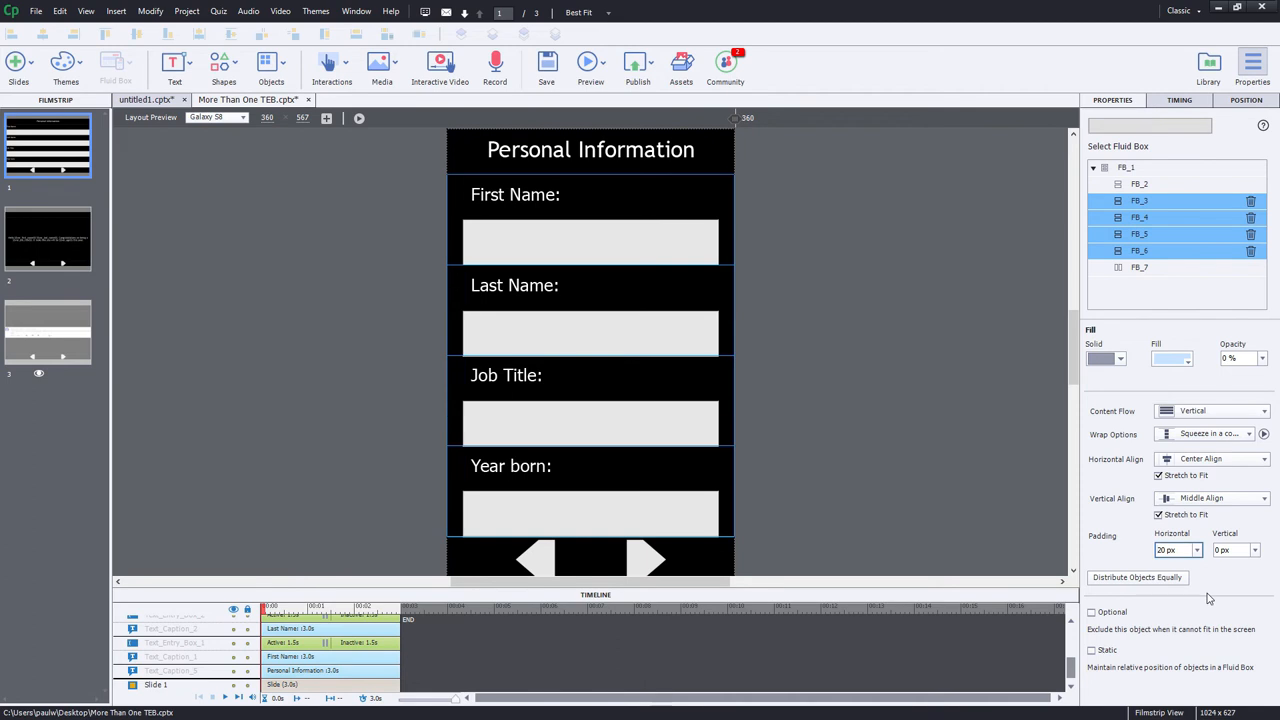
pyautogui.moveTo(1237, 578)
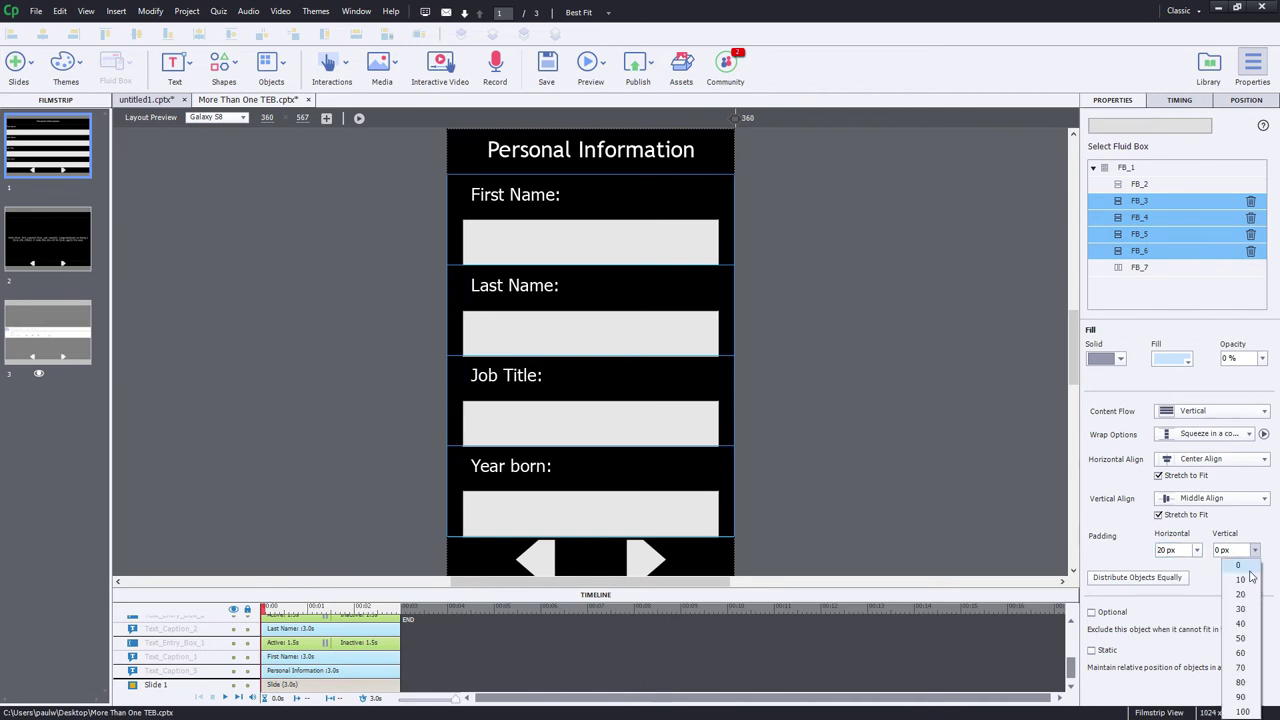
pyautogui.click(1242, 578)
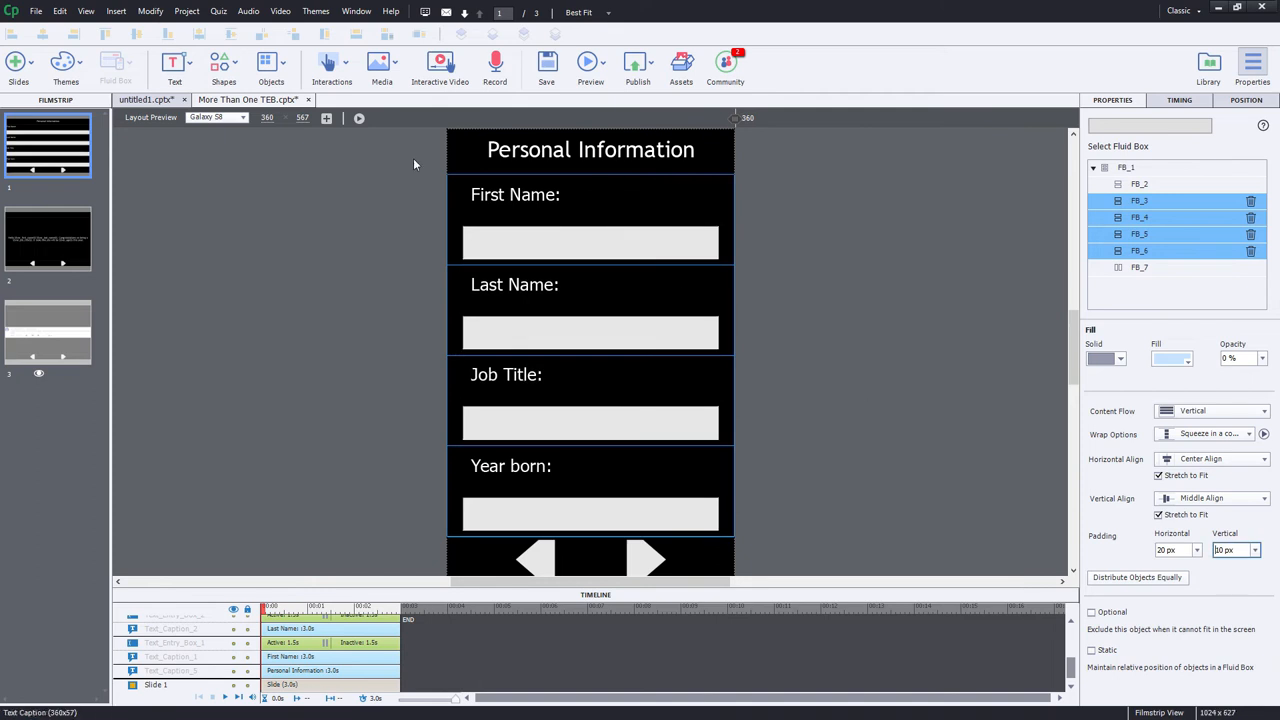
pyautogui.moveTo(655, 455)
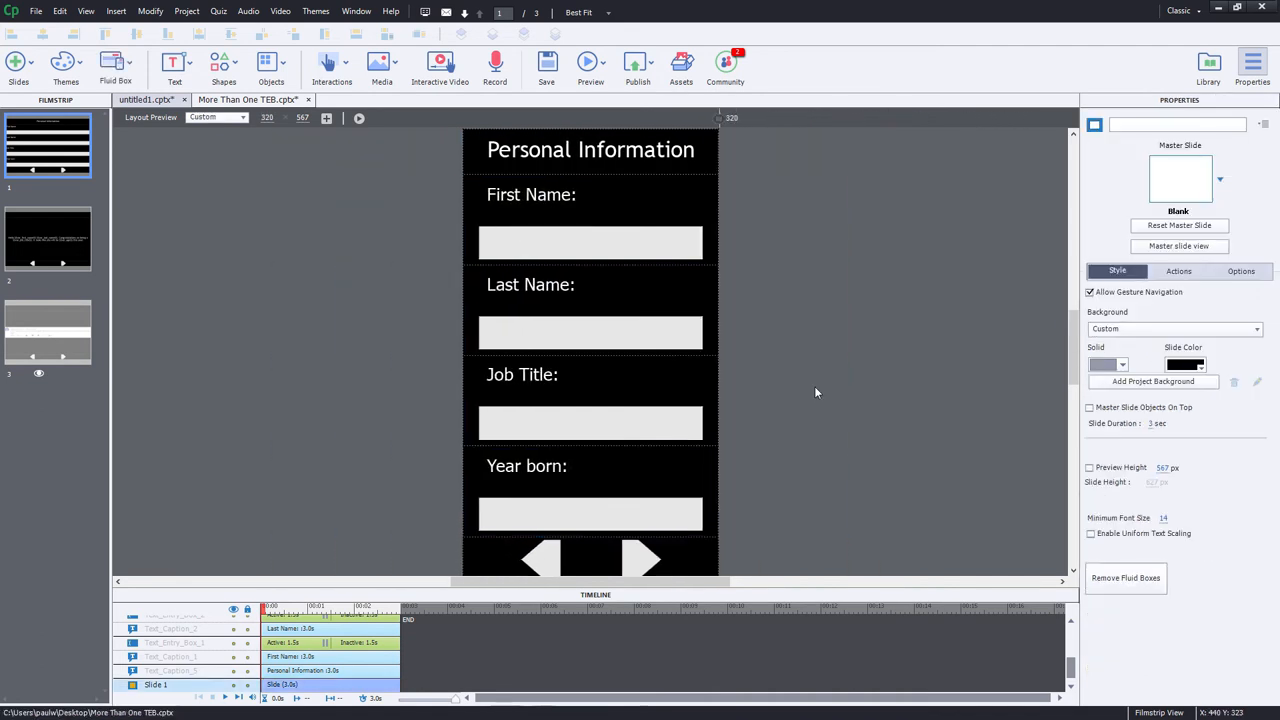
pyautogui.moveTo(808, 393)
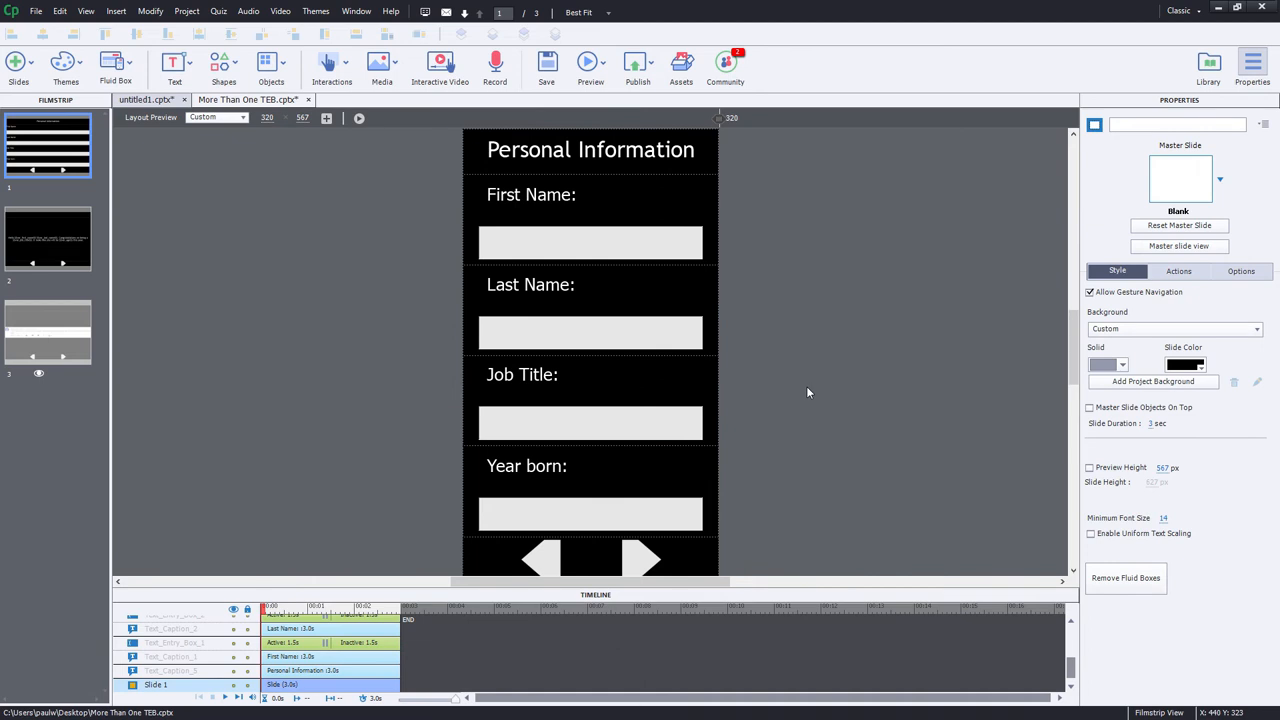
pyautogui.moveTo(504, 502)
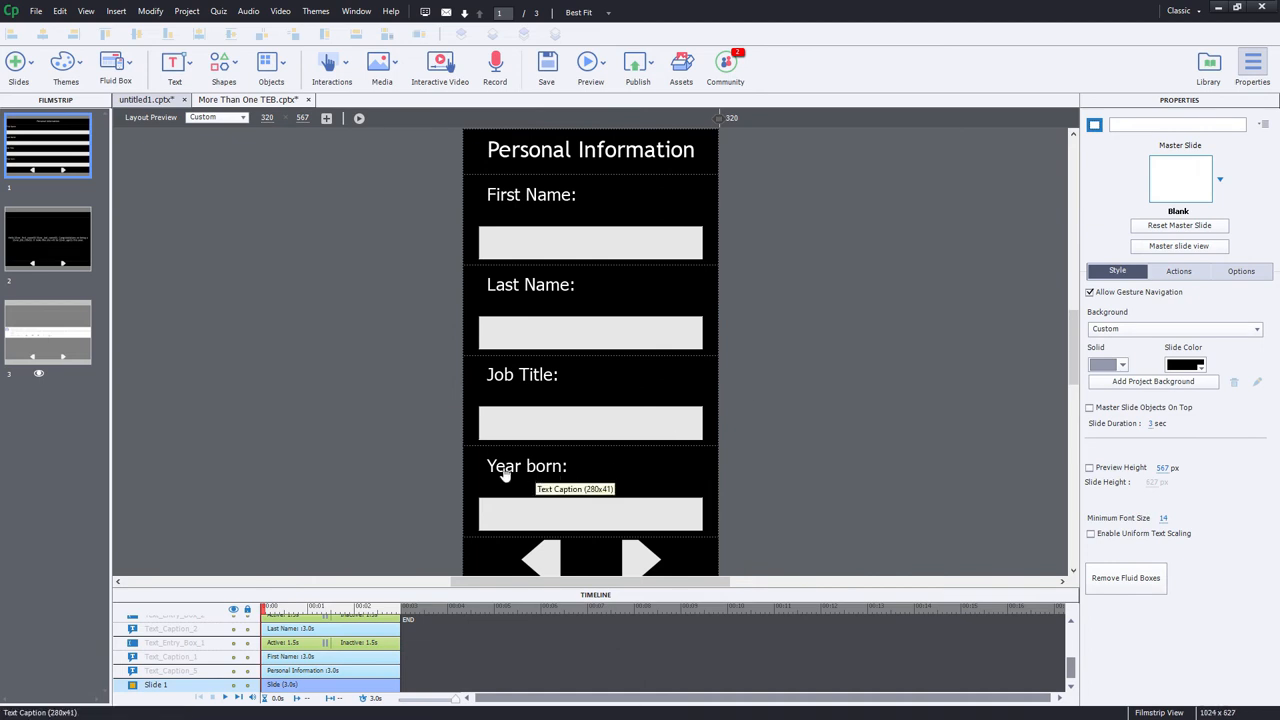
pyautogui.moveTo(545, 520)
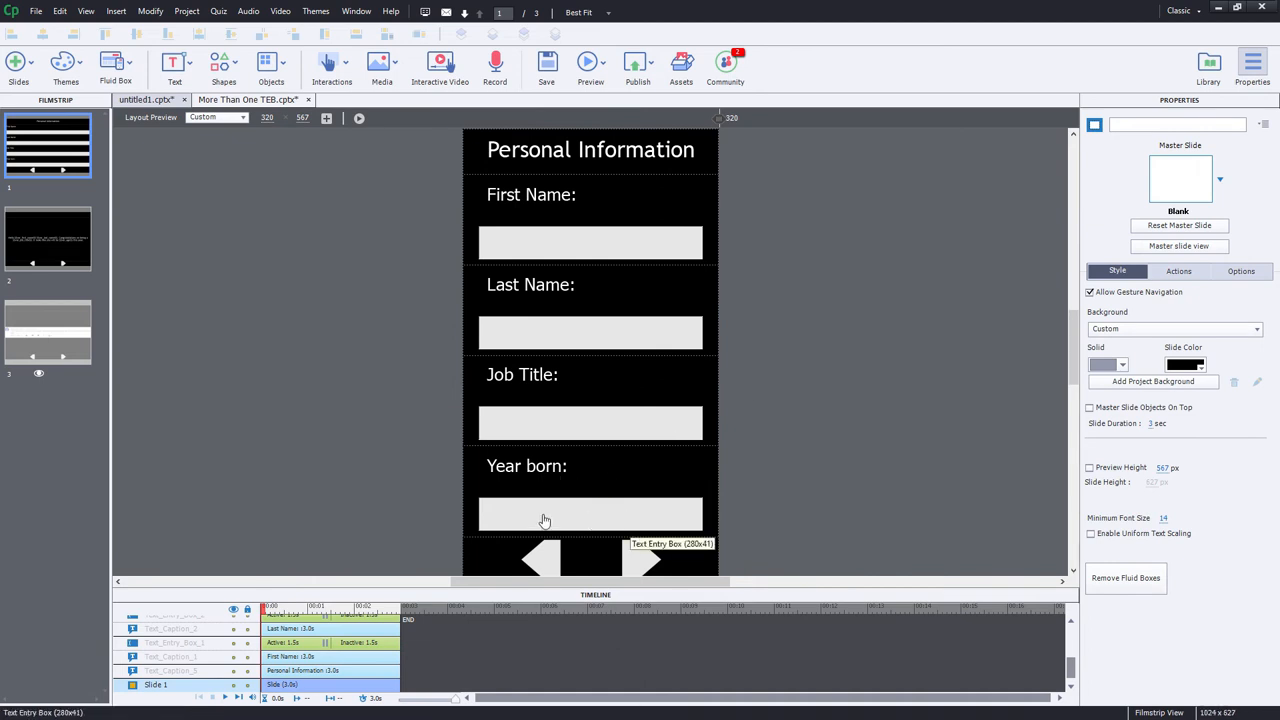
# Select the forward arrow shape and view its Submit advanced action.
pyautogui.click(647, 559)
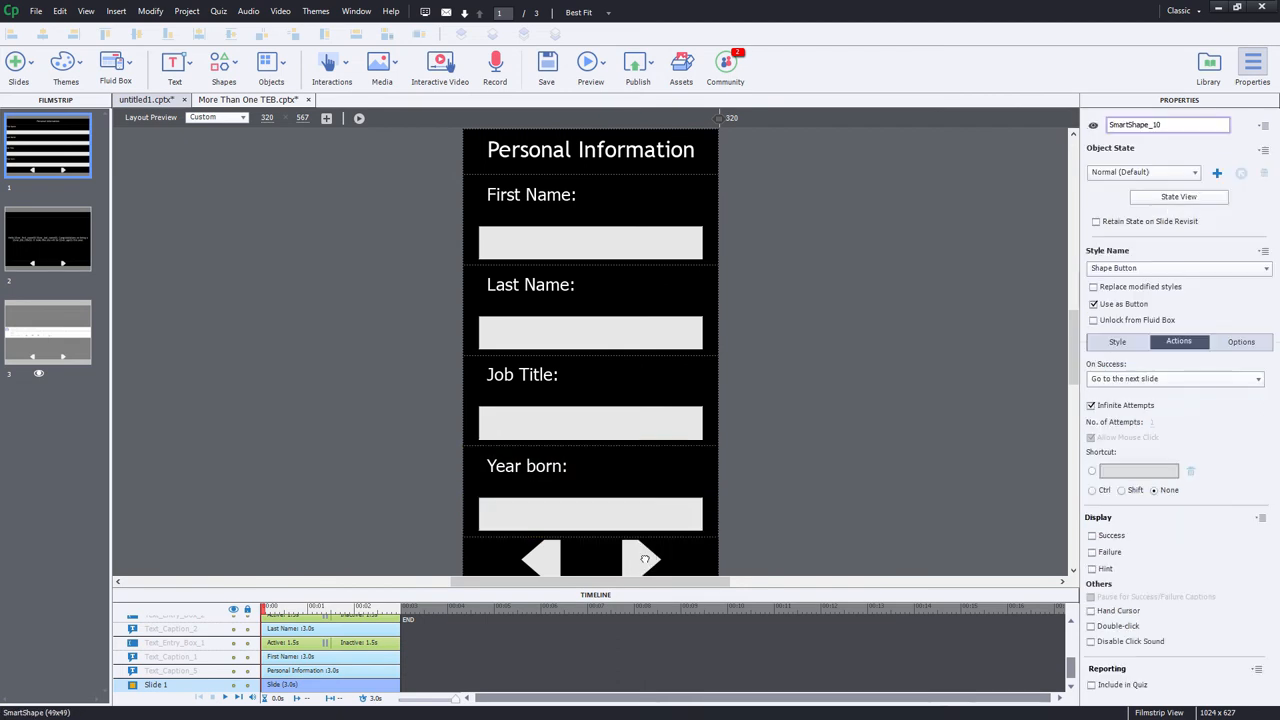
pyautogui.click(644, 560)
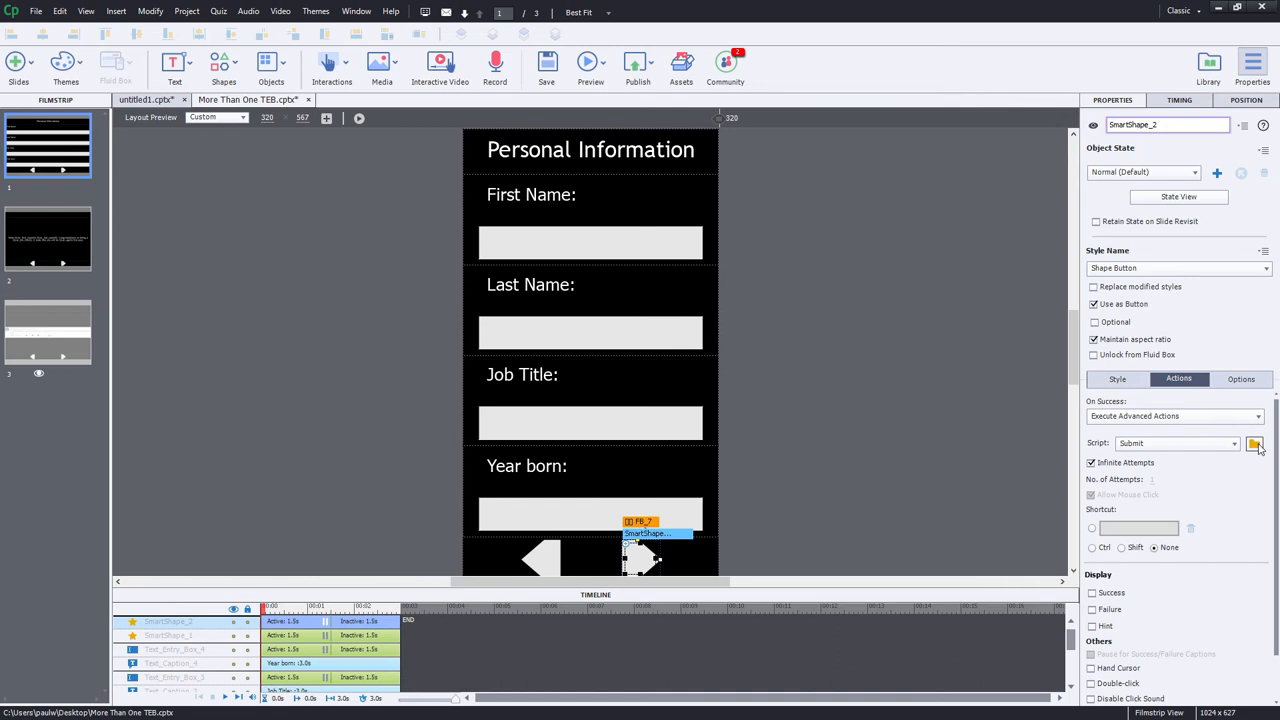
pyautogui.moveTo(1261, 445)
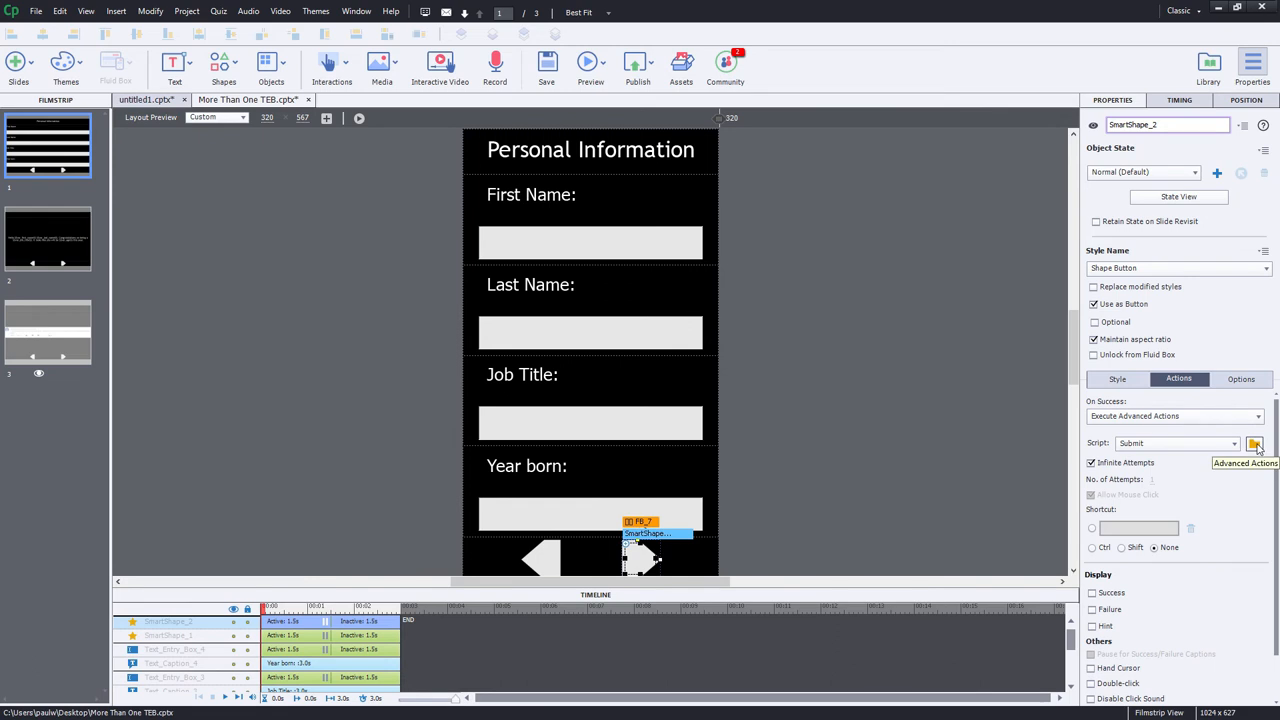
pyautogui.click(1262, 444)
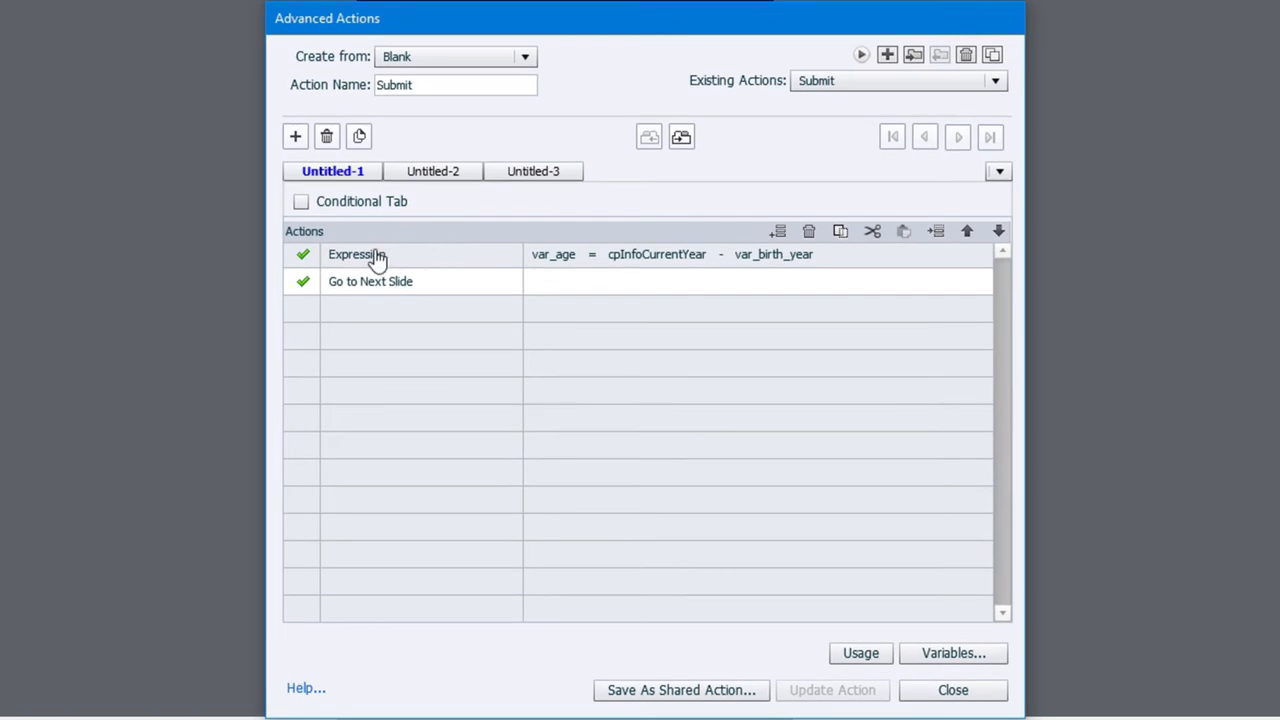
pyautogui.moveTo(378, 262)
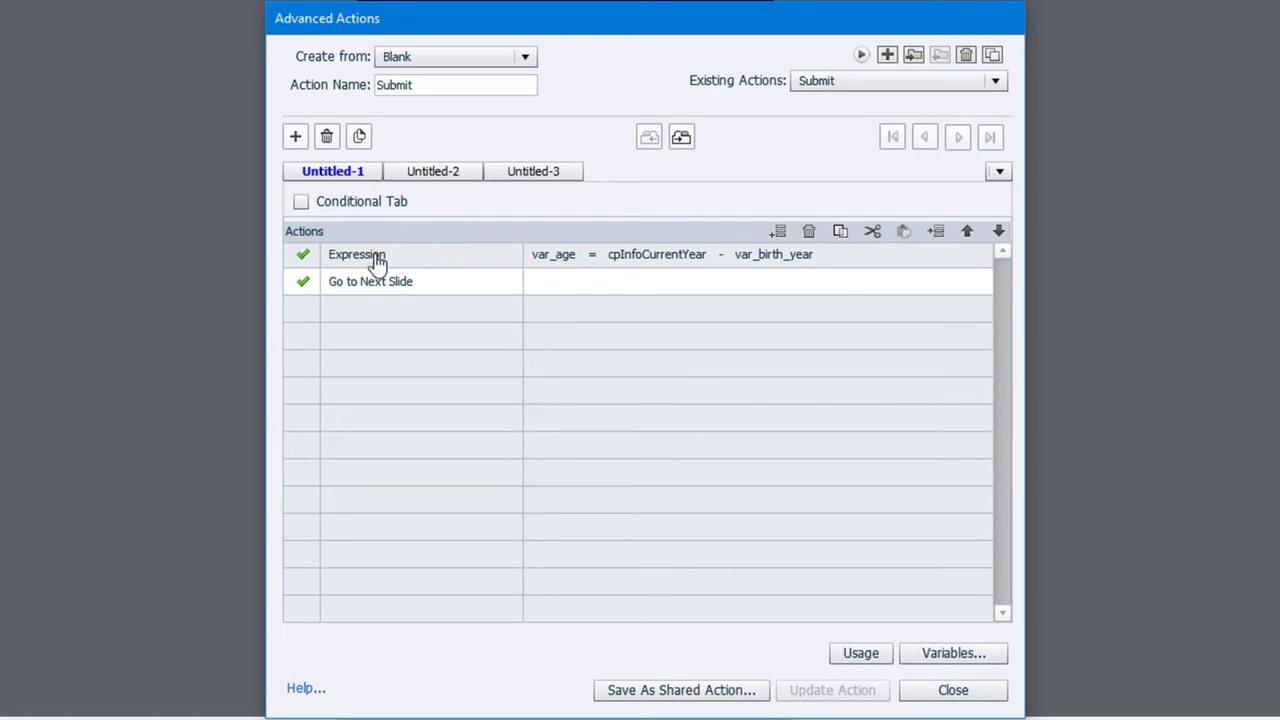
pyautogui.moveTo(551, 268)
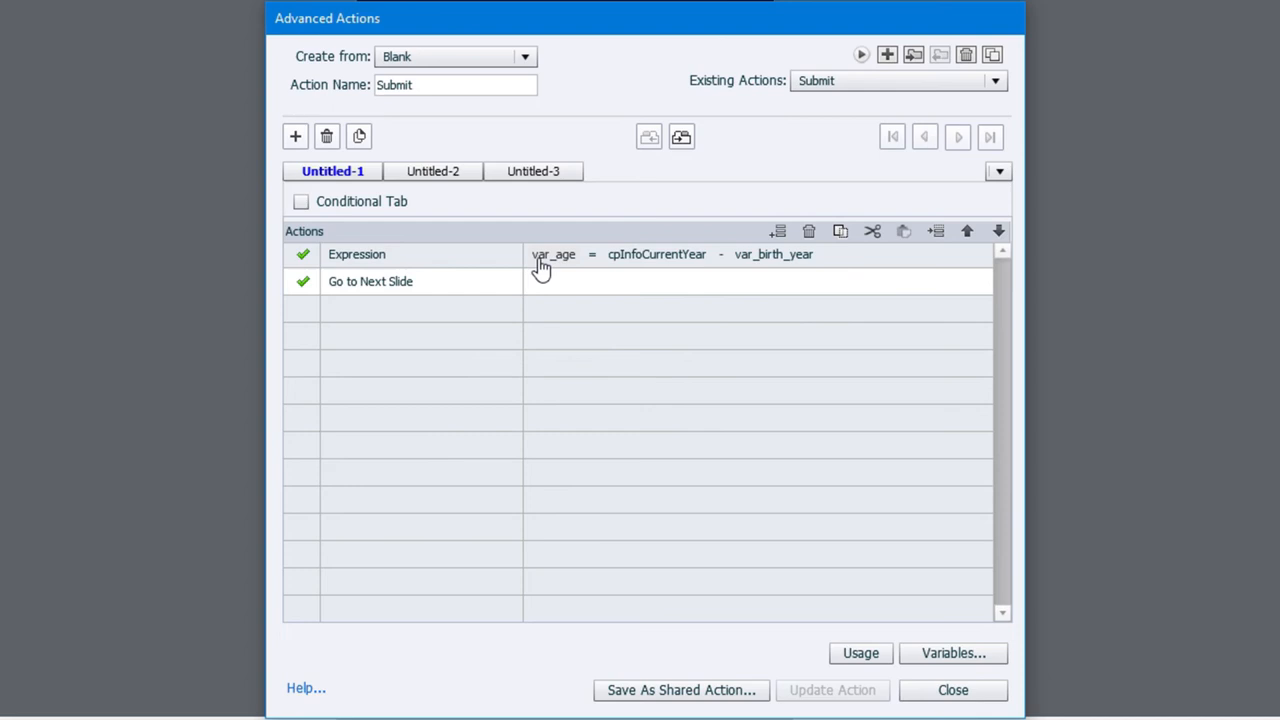
pyautogui.moveTo(560, 272)
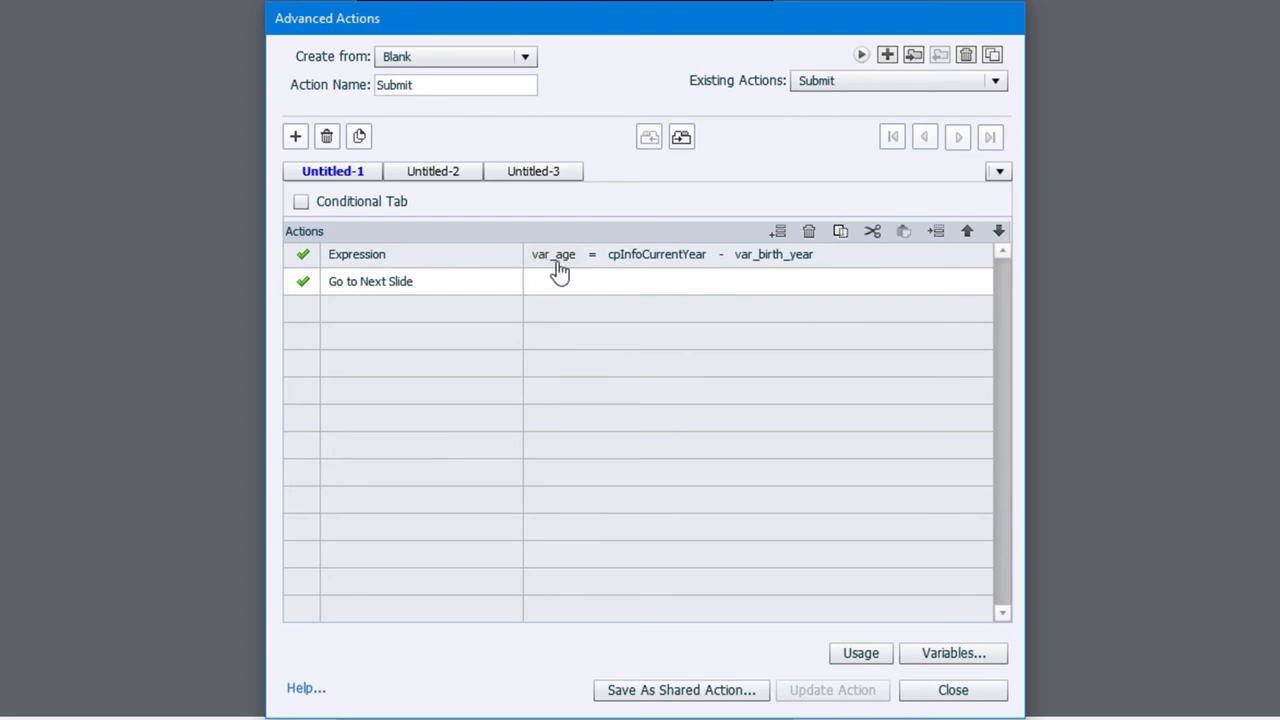
pyautogui.moveTo(349, 262)
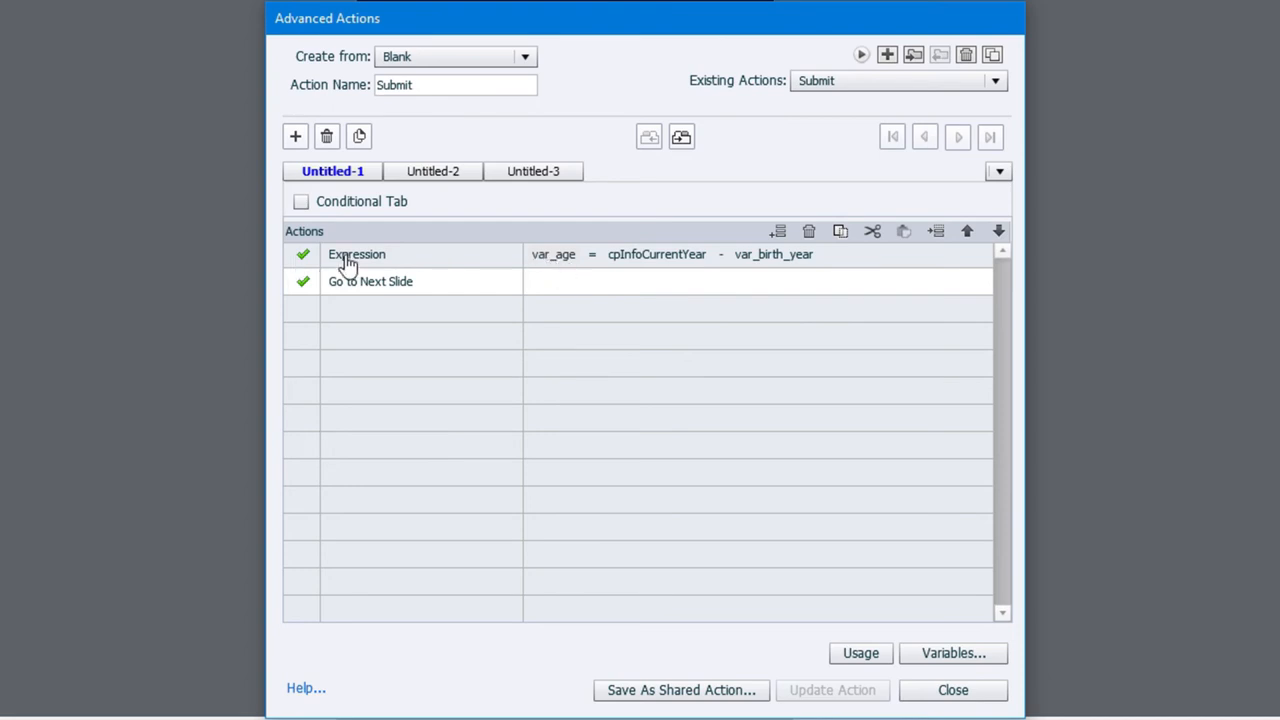
pyautogui.moveTo(625, 284)
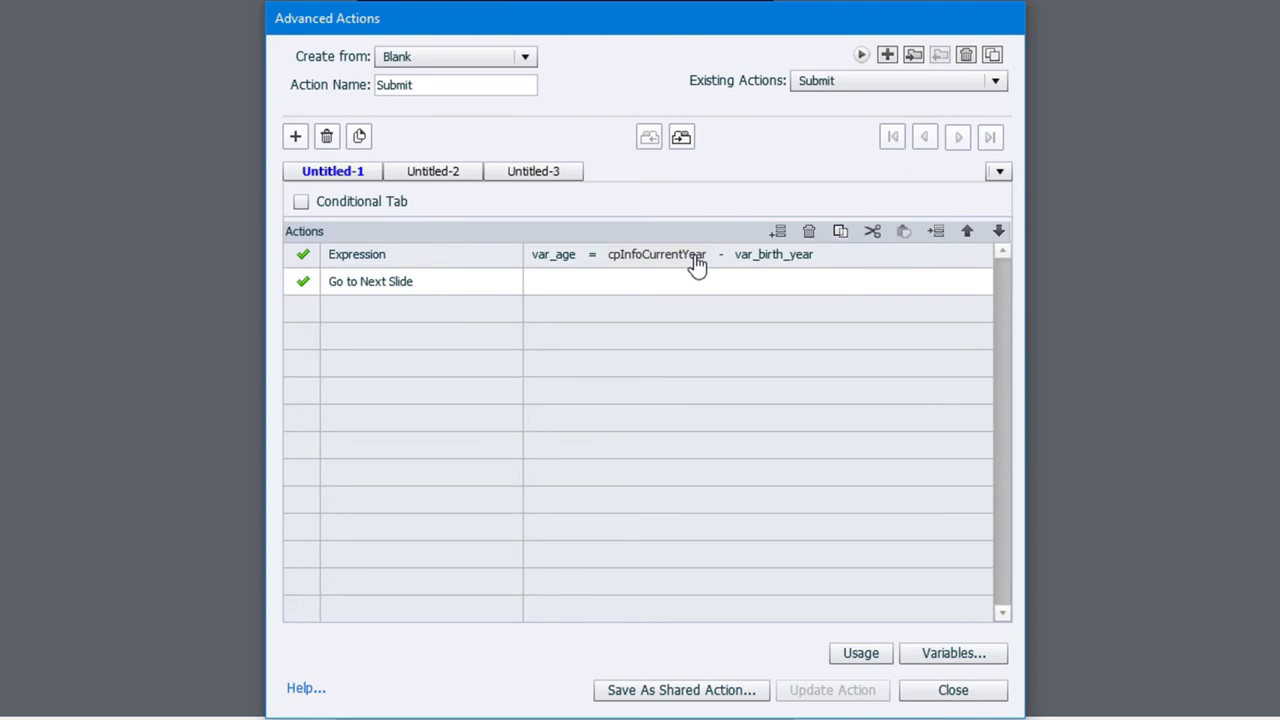
pyautogui.moveTo(750, 275)
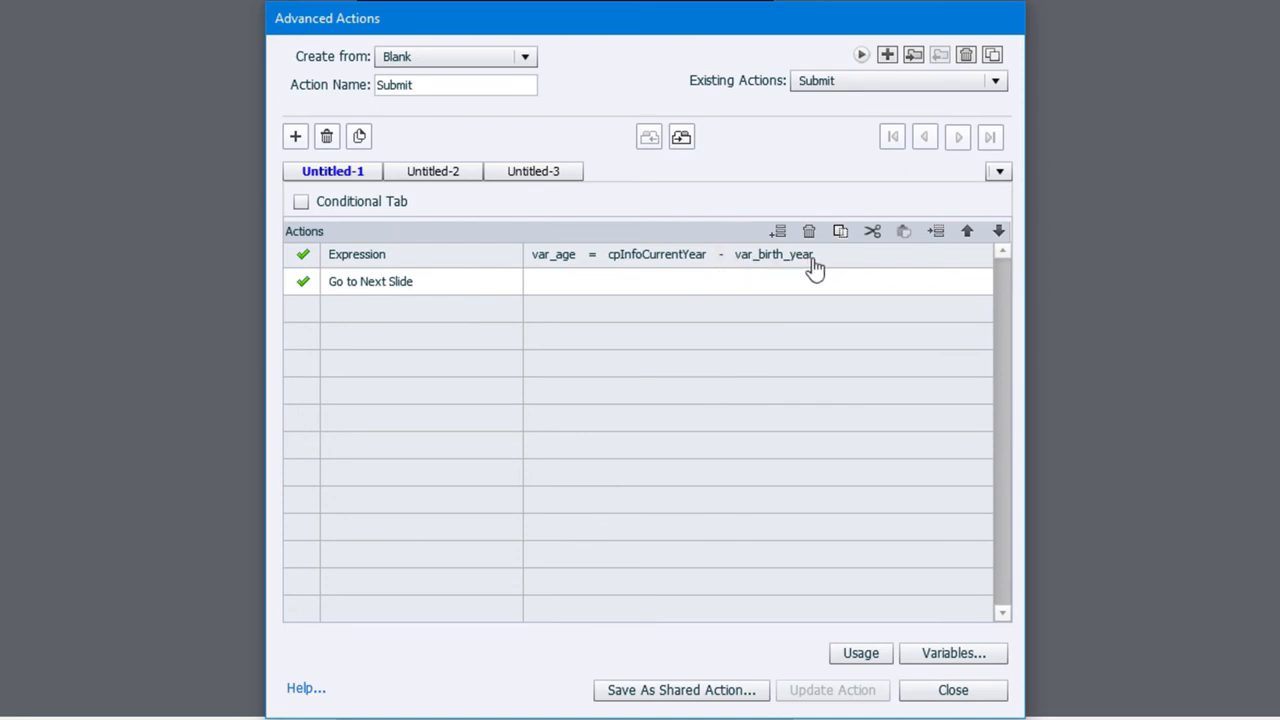
pyautogui.moveTo(754, 272)
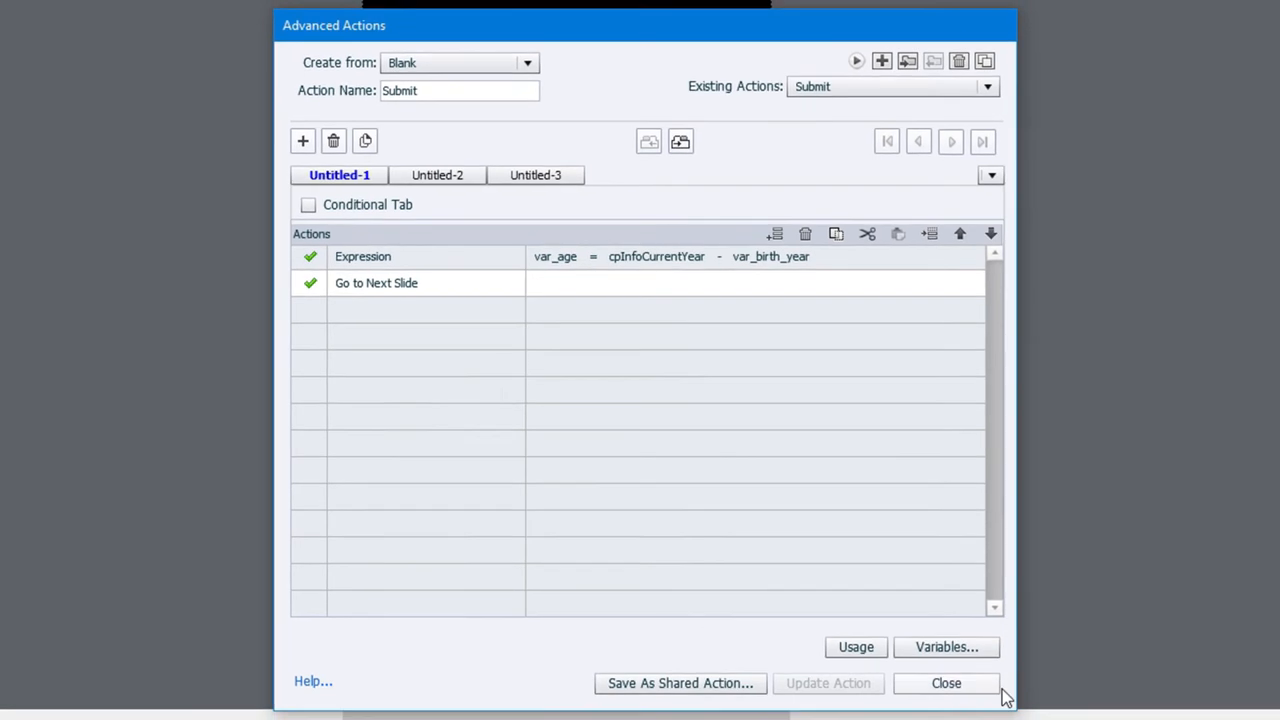
pyautogui.click(963, 683)
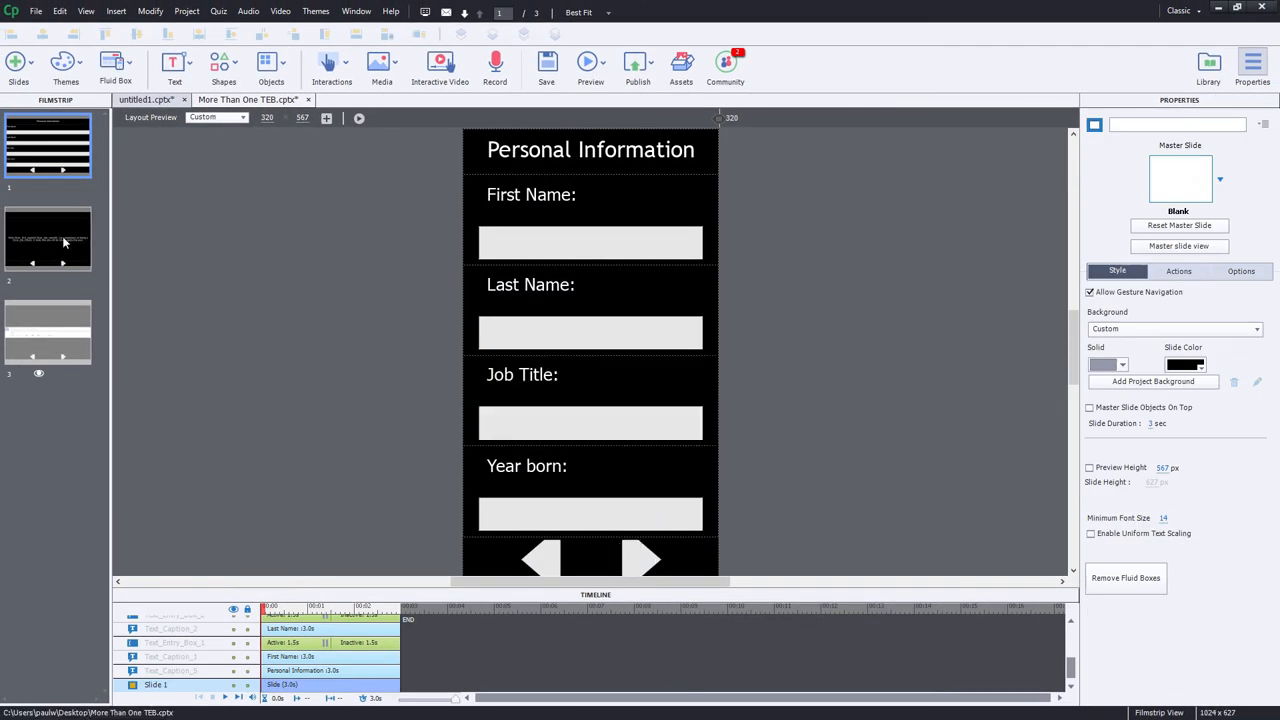
# Go to slide 2 in the Filmstrip to edit its greeting caption.
pyautogui.click(47, 243)
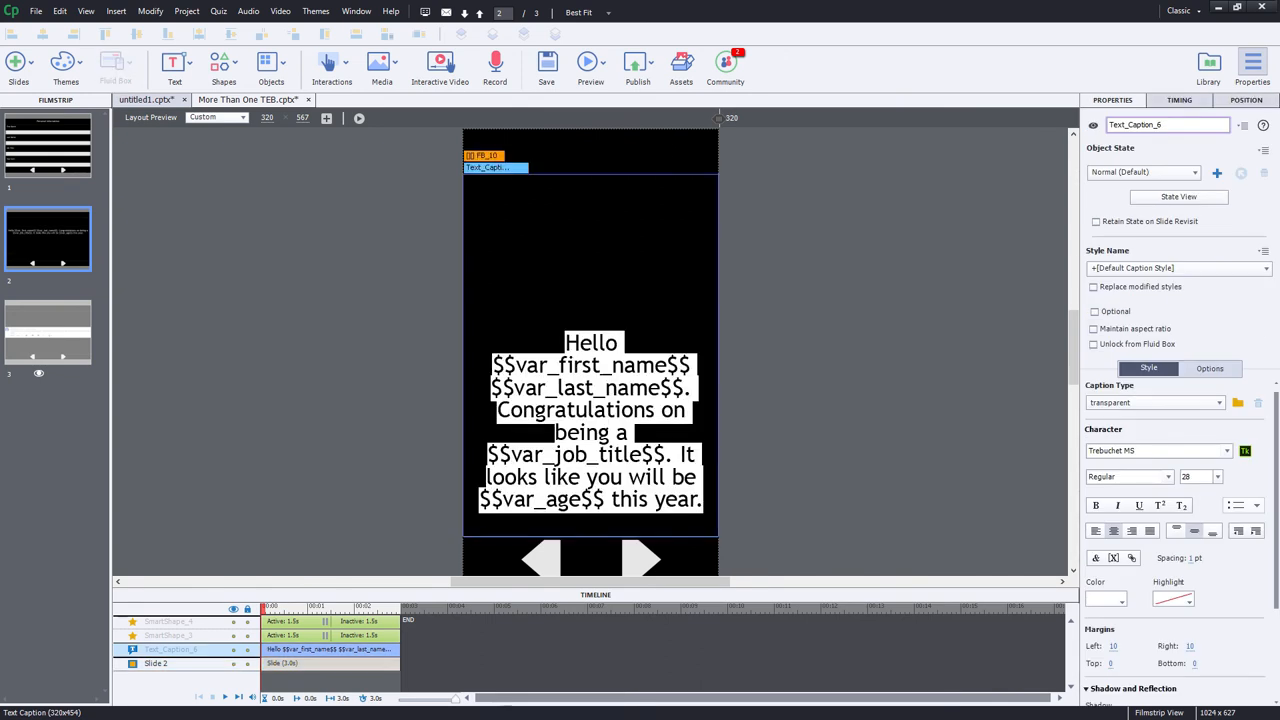
pyautogui.moveTo(888, 459)
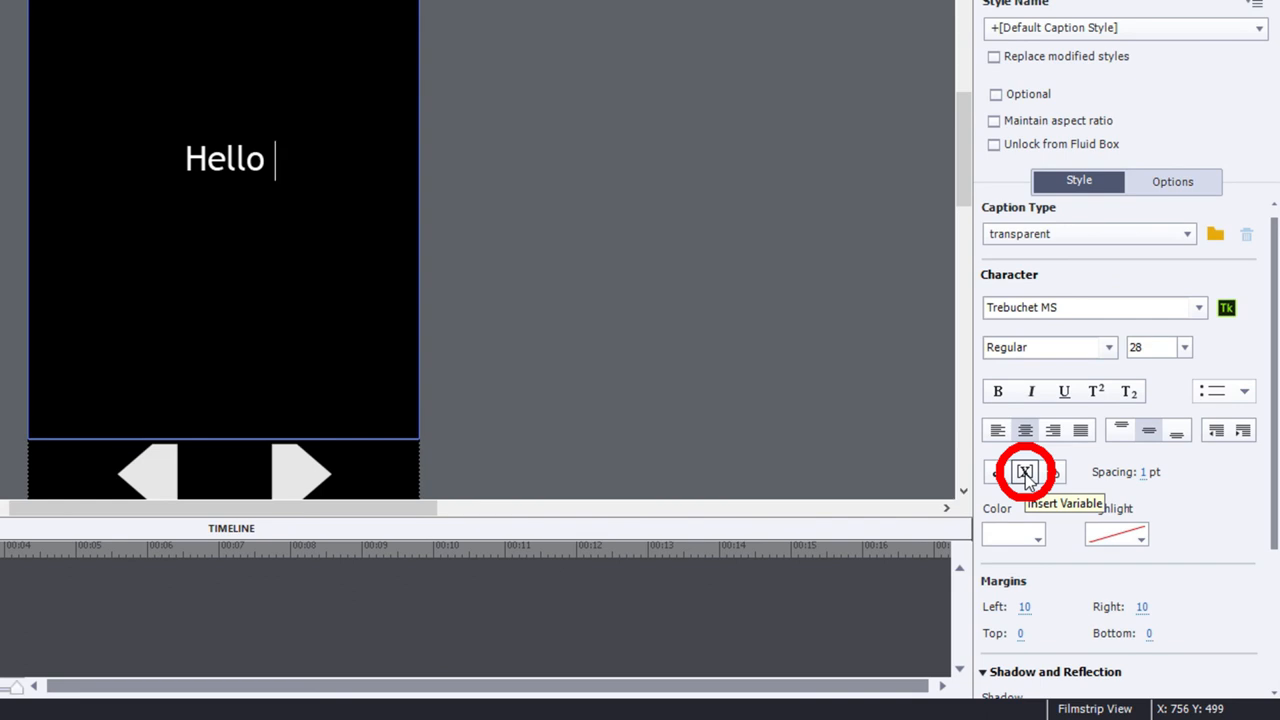
# Insert var_first_name and var_last_name after Hello in the caption.
pyautogui.click(1024, 473)
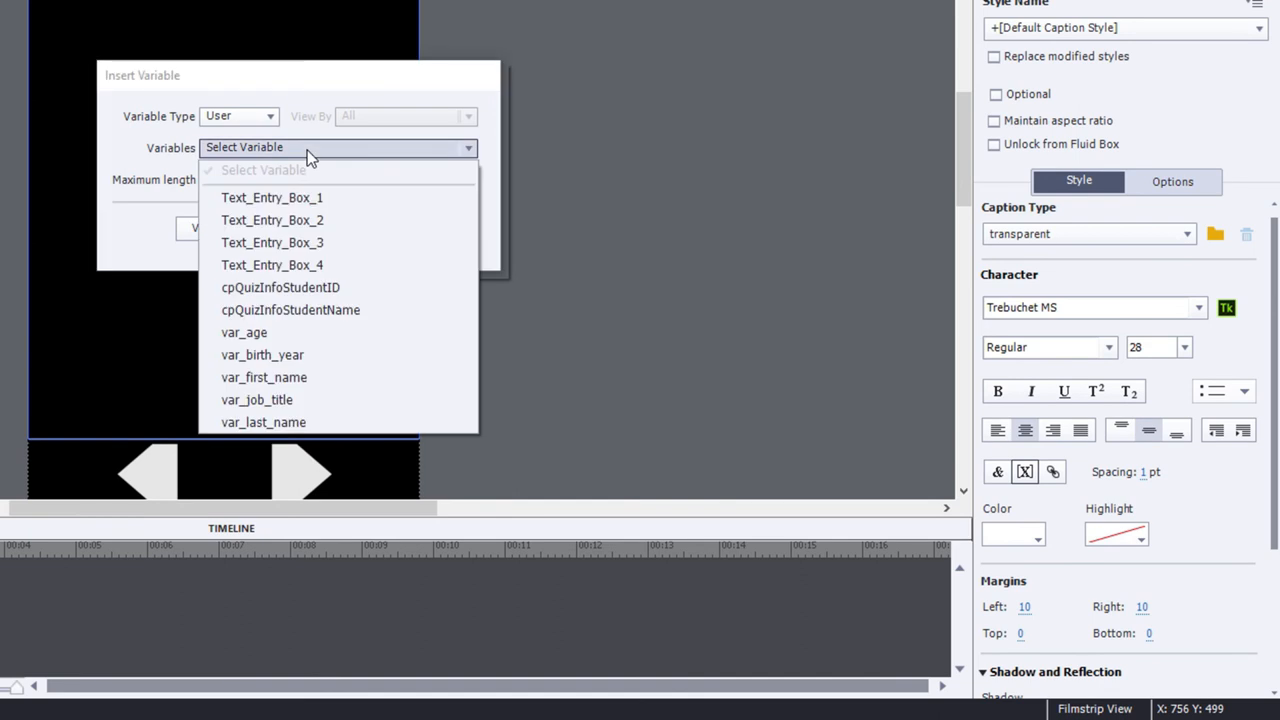
pyautogui.click(263, 377)
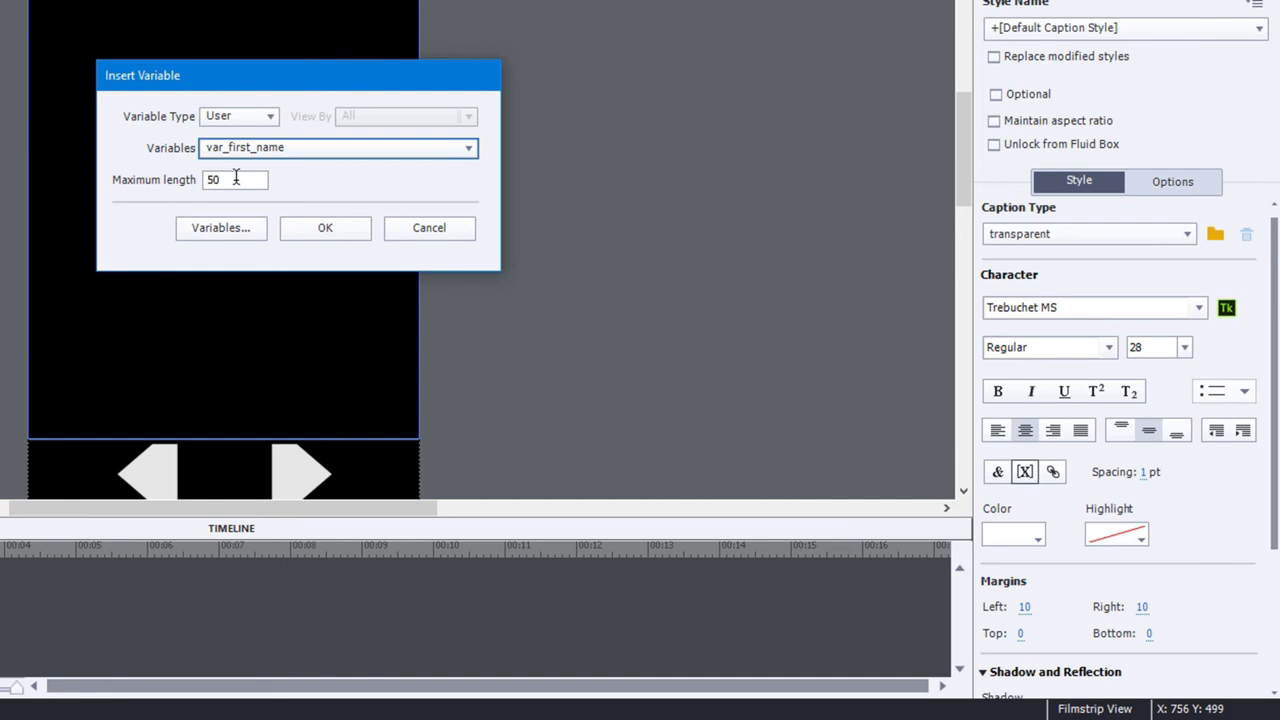
pyautogui.moveTo(345, 220)
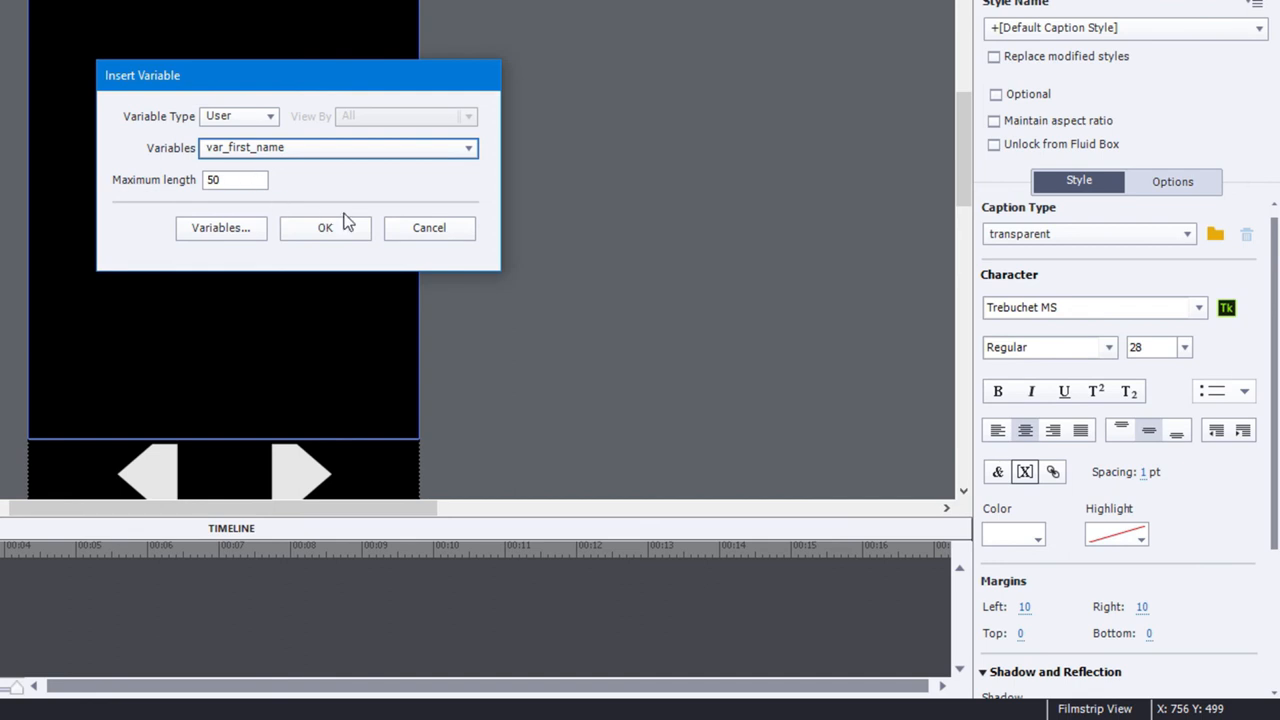
pyautogui.moveTo(315, 232)
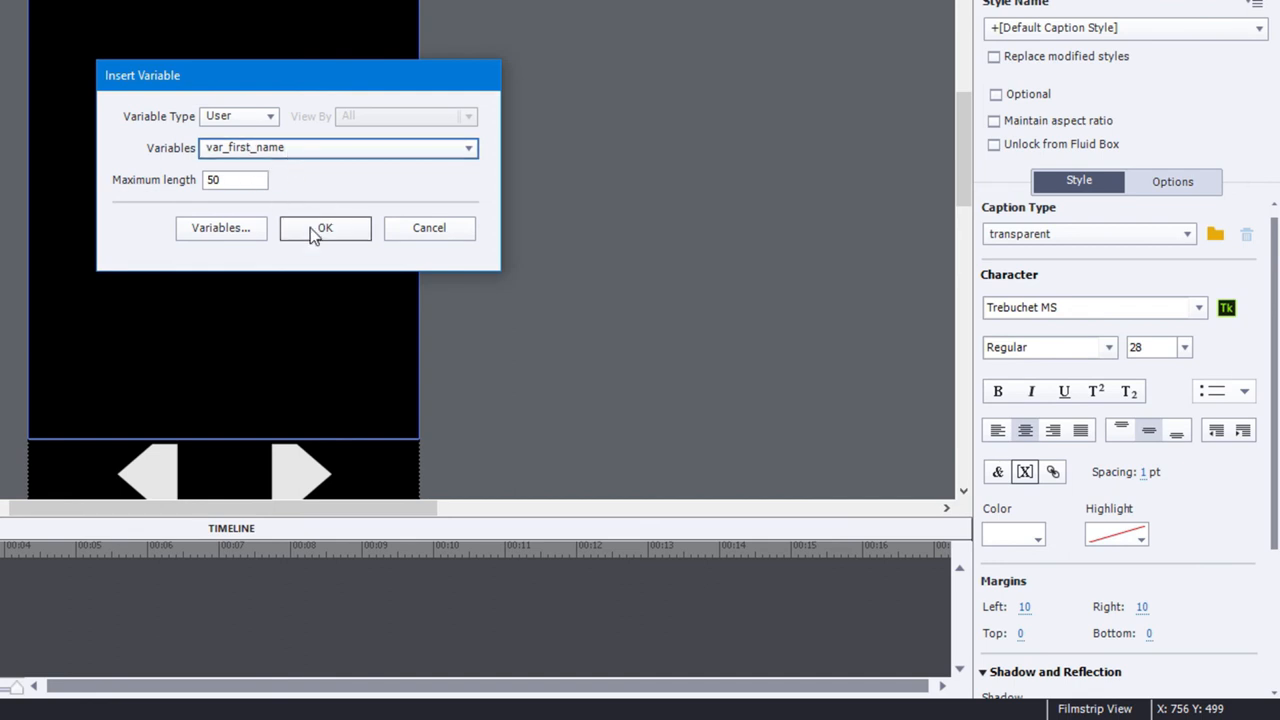
pyautogui.click(325, 228)
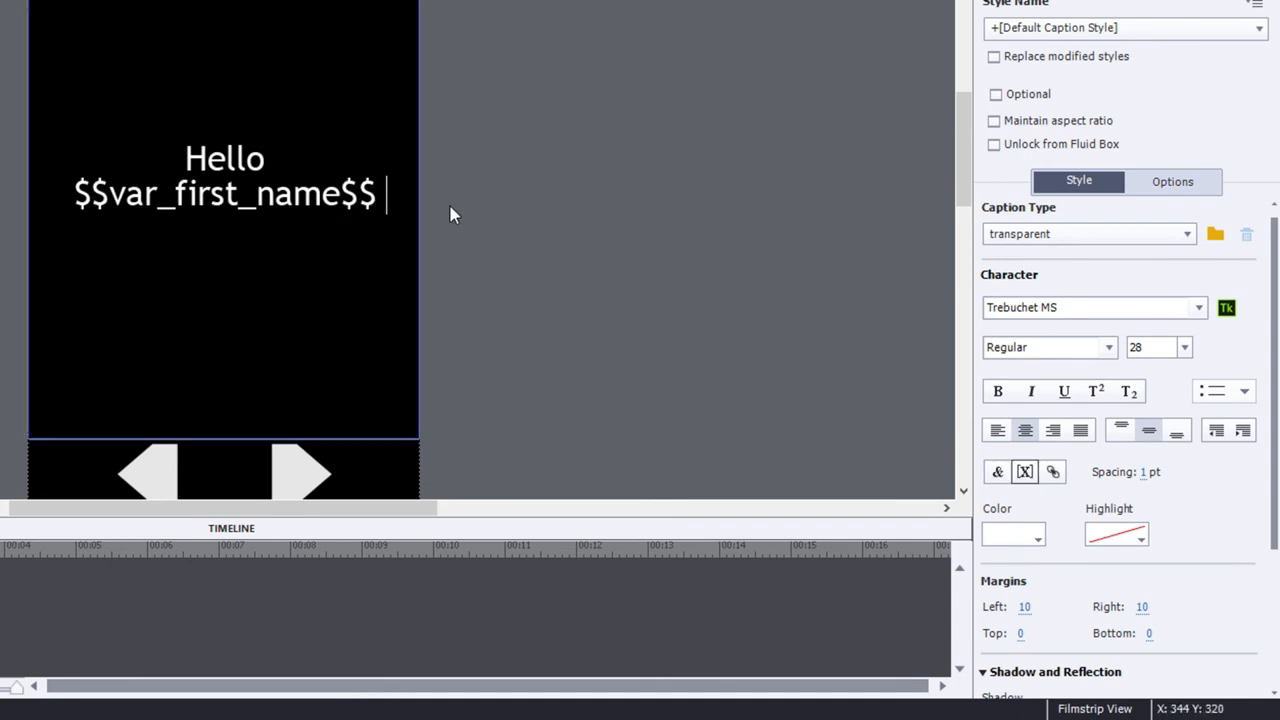
pyautogui.click(1025, 472)
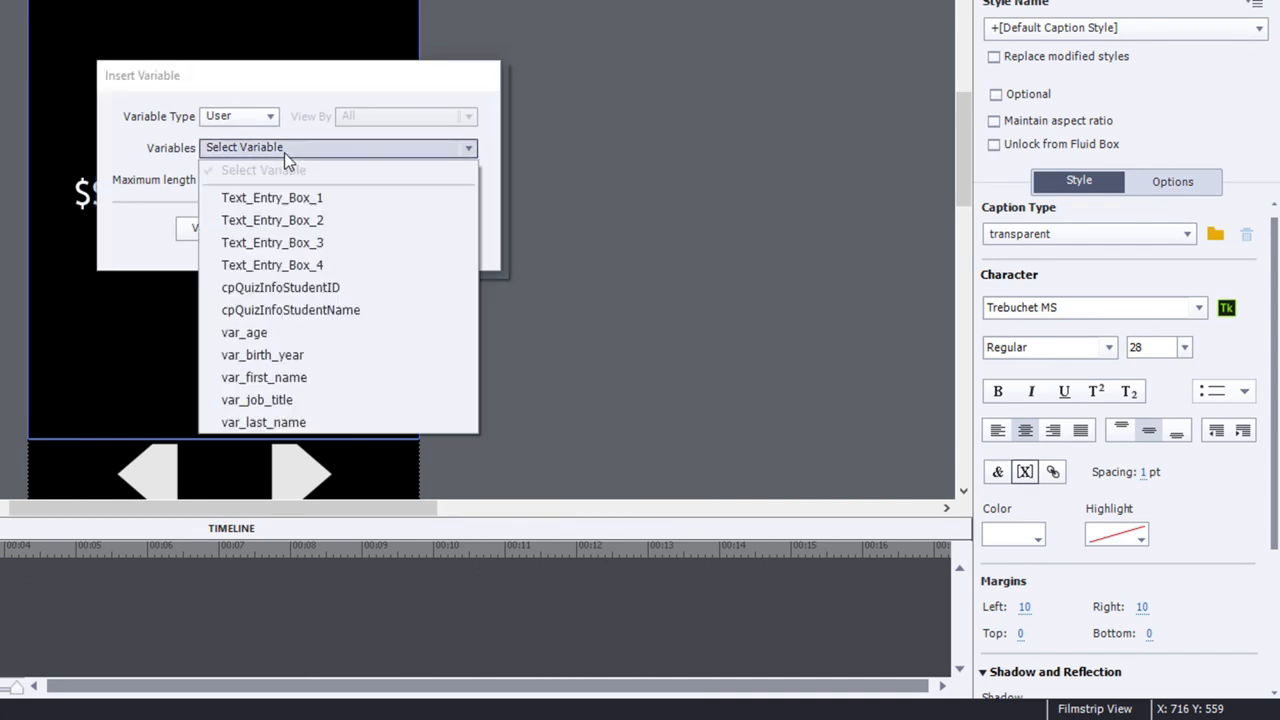
pyautogui.click(263, 422)
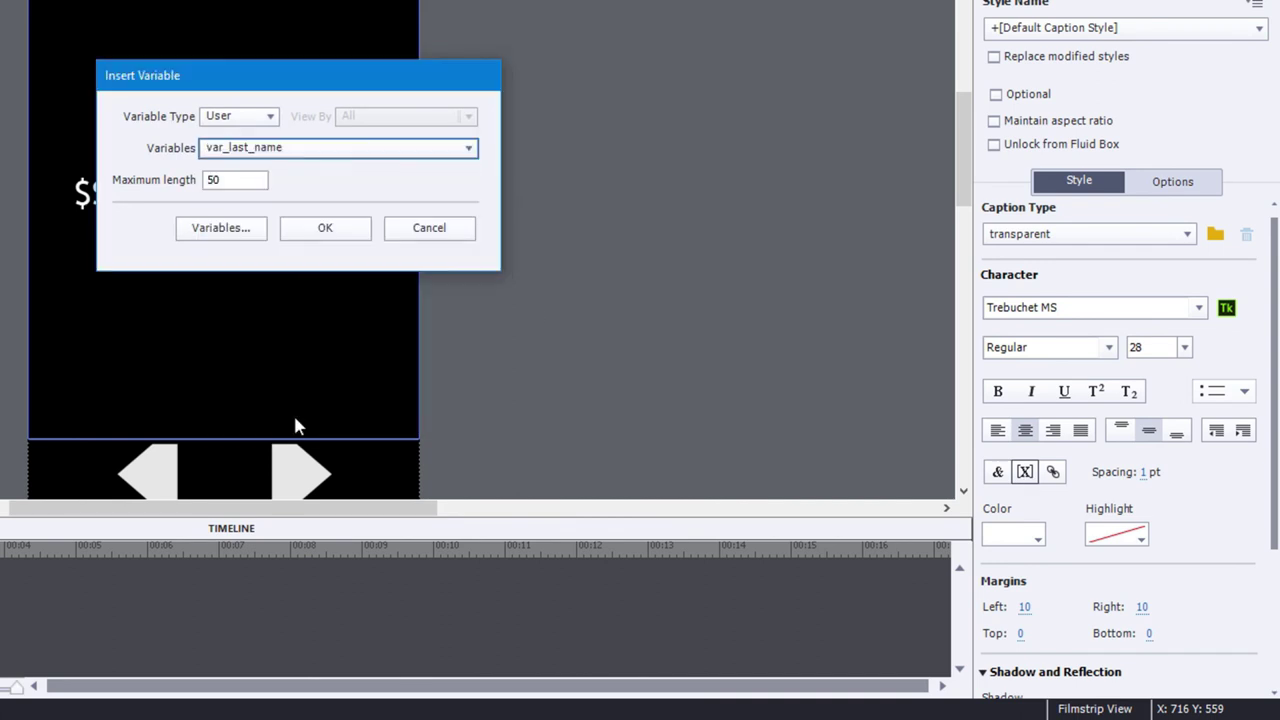
pyautogui.click(325, 228)
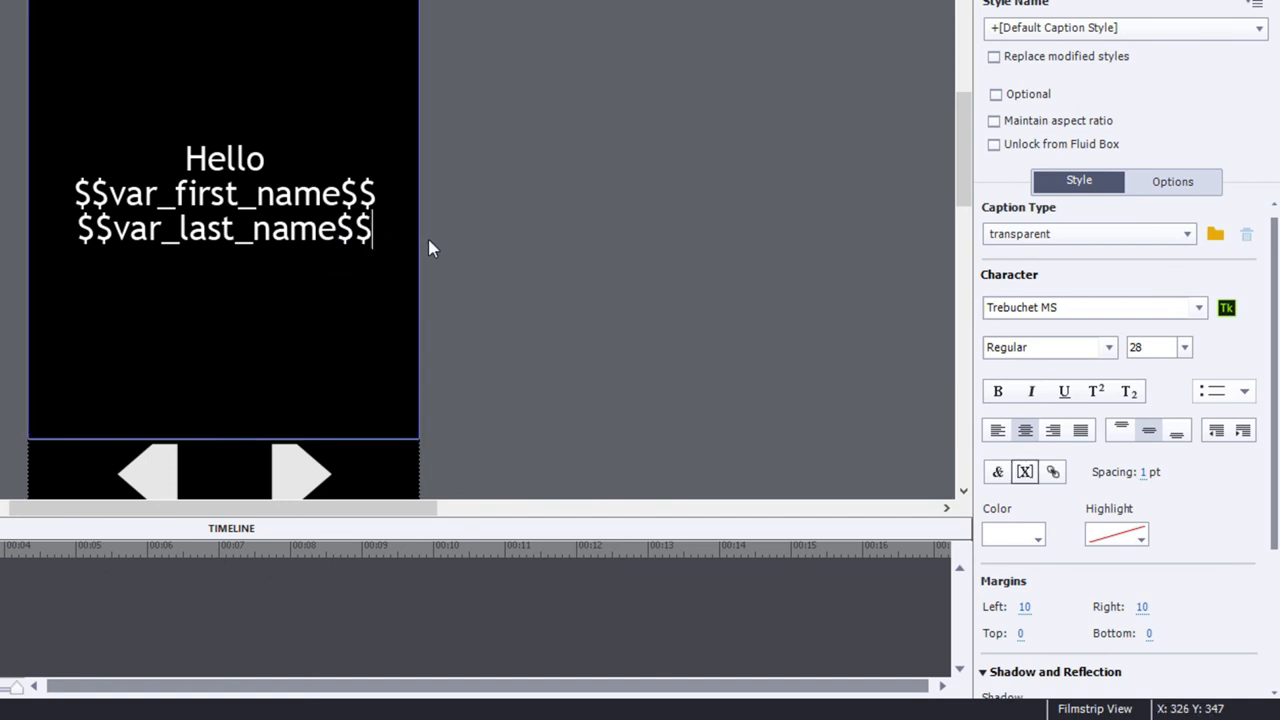
# Type '. I see you are a' after the name variables.
pyautogui.write('. I')
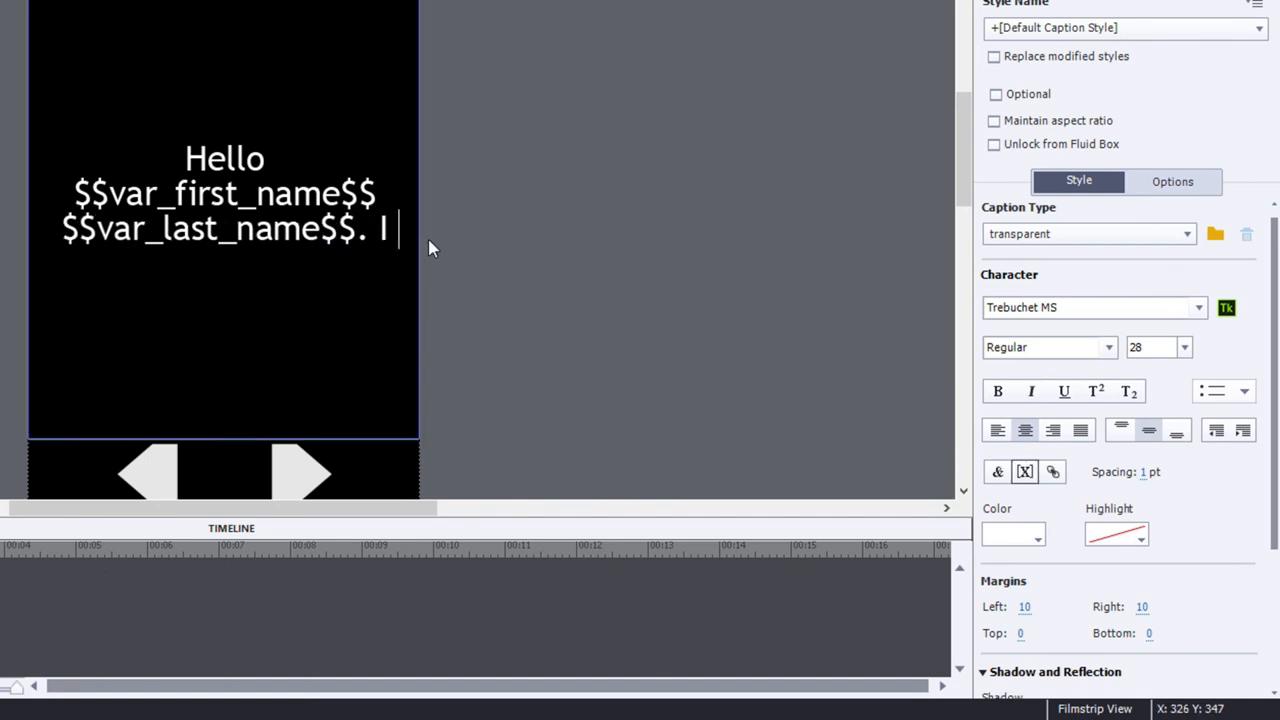
pyautogui.write('see you are')
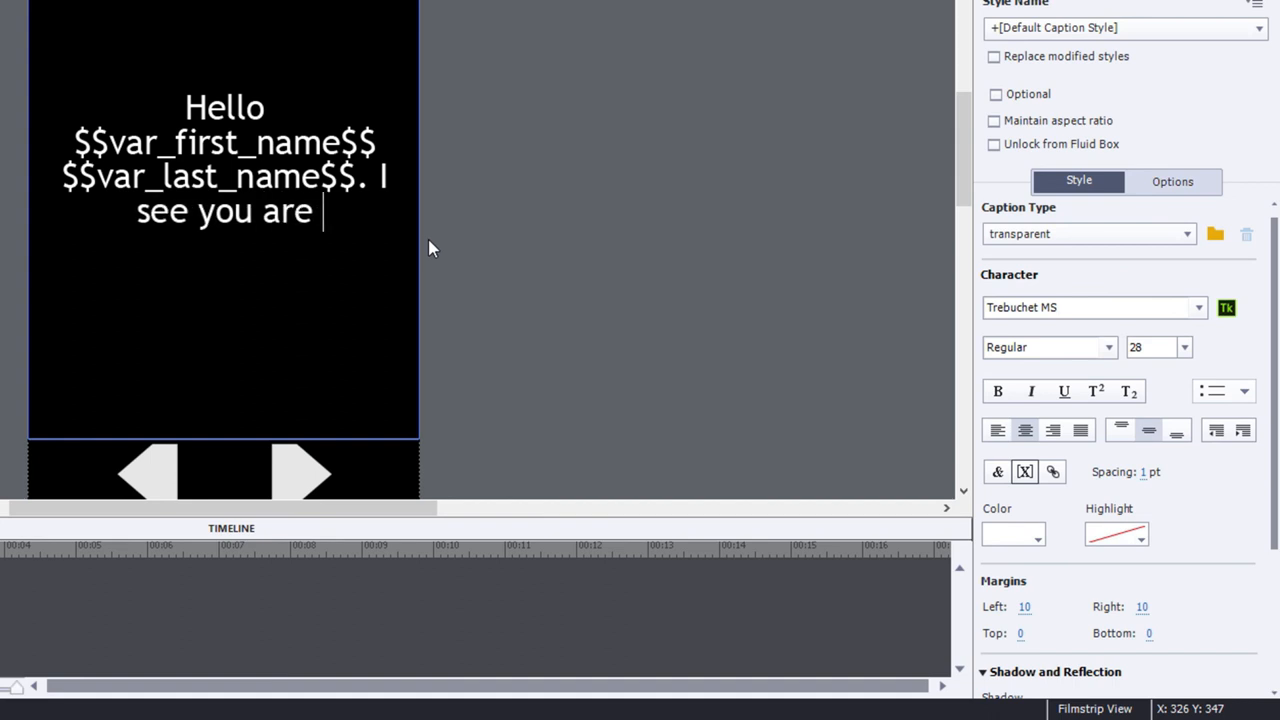
pyautogui.write('a')
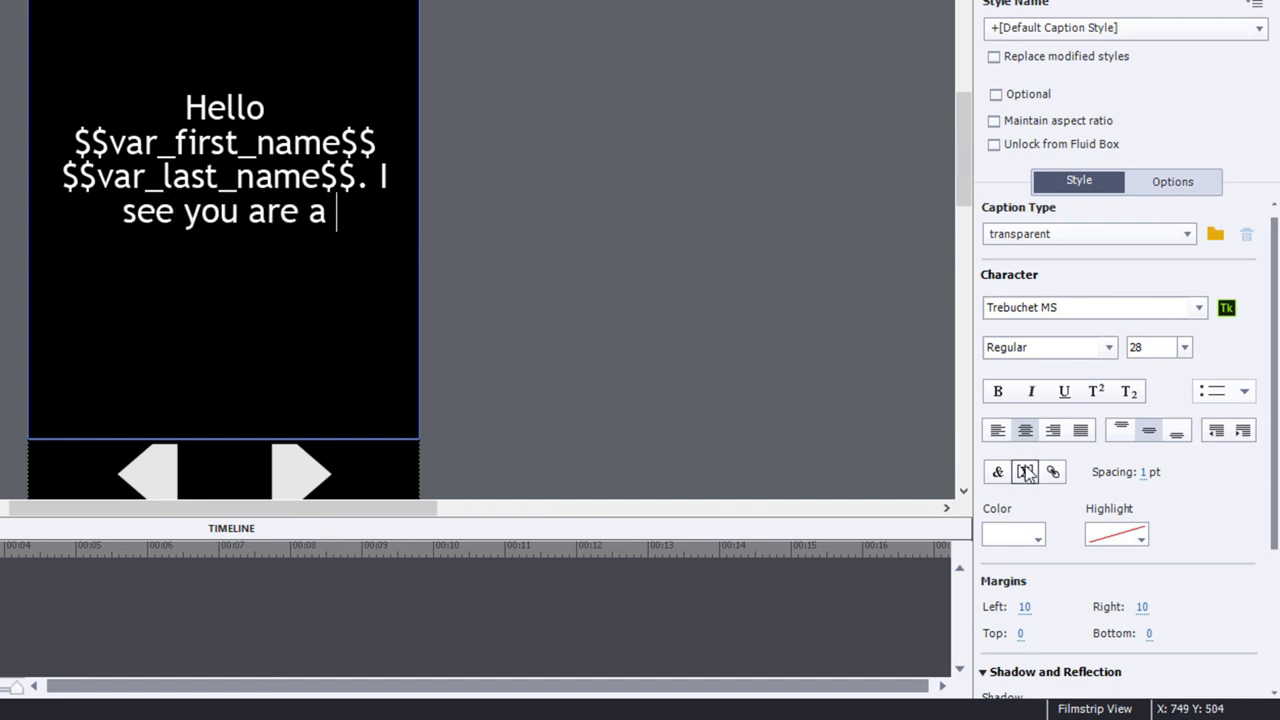
# Append var_job_title, 'and it looks like you will be', var_age and 'this year.' to the caption.
pyautogui.click(1026, 472)
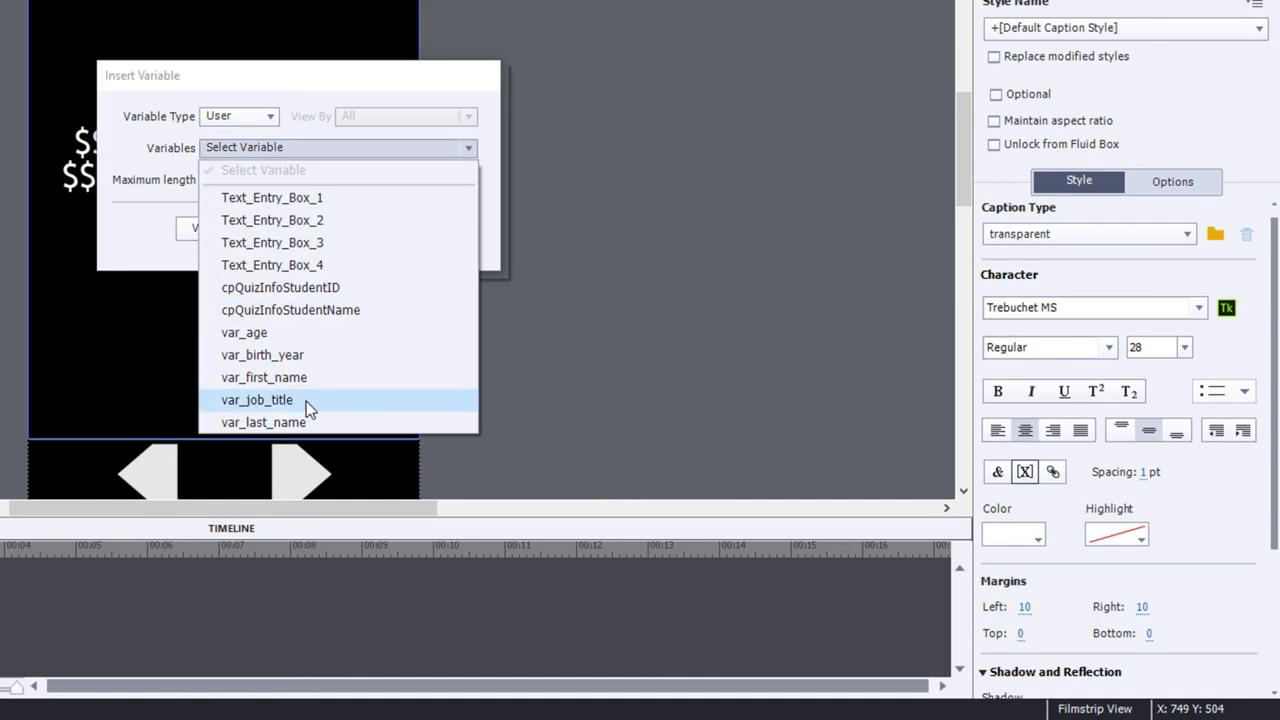
pyautogui.click(256, 400)
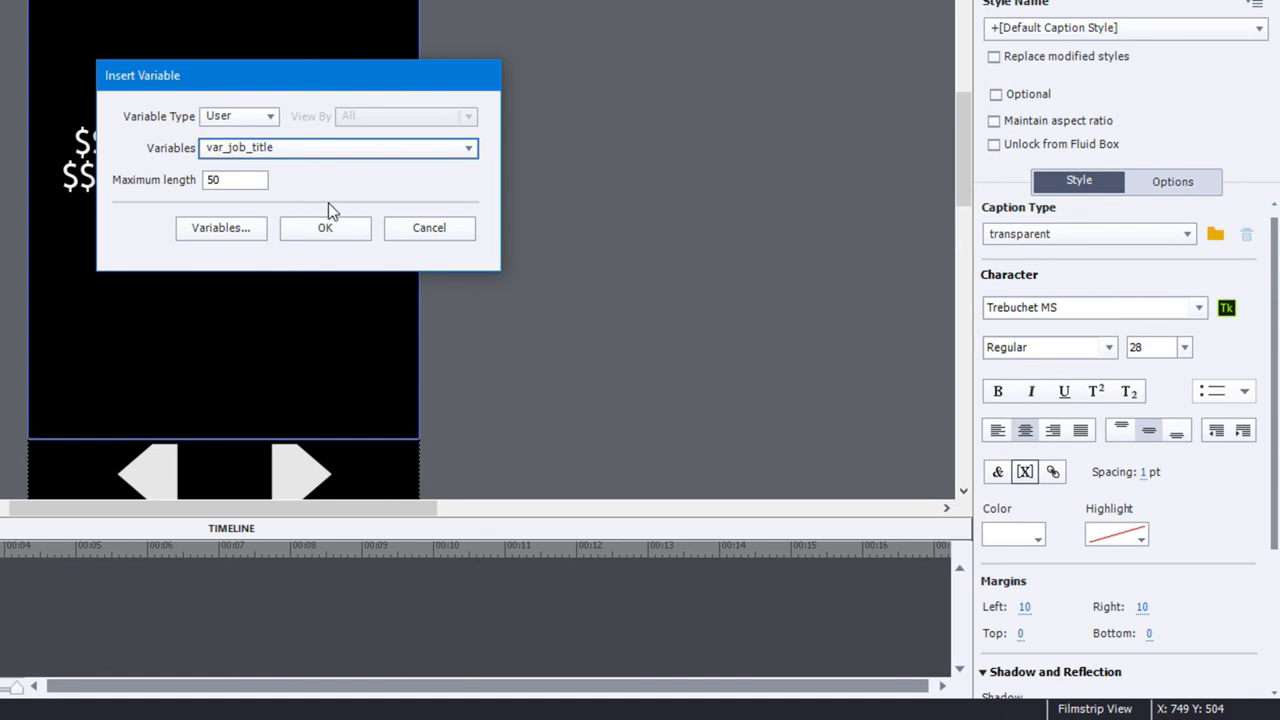
pyautogui.click(324, 228)
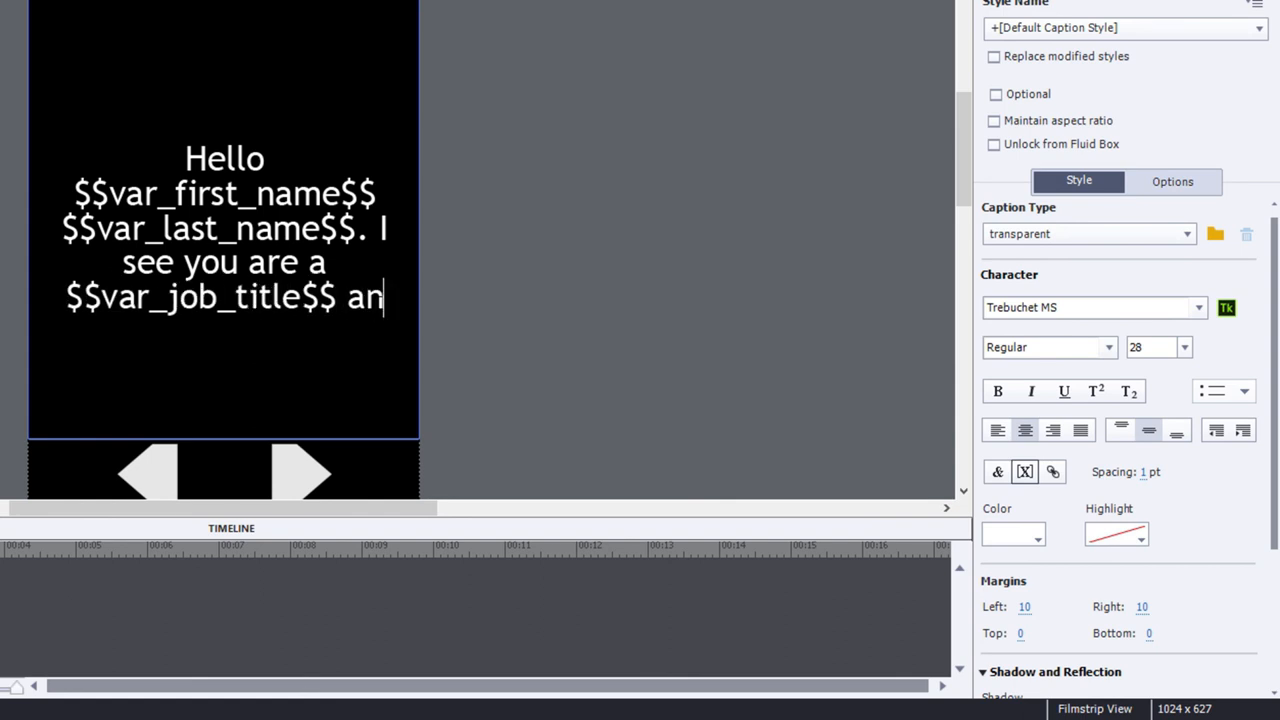
pyautogui.write('d it looks like you w')
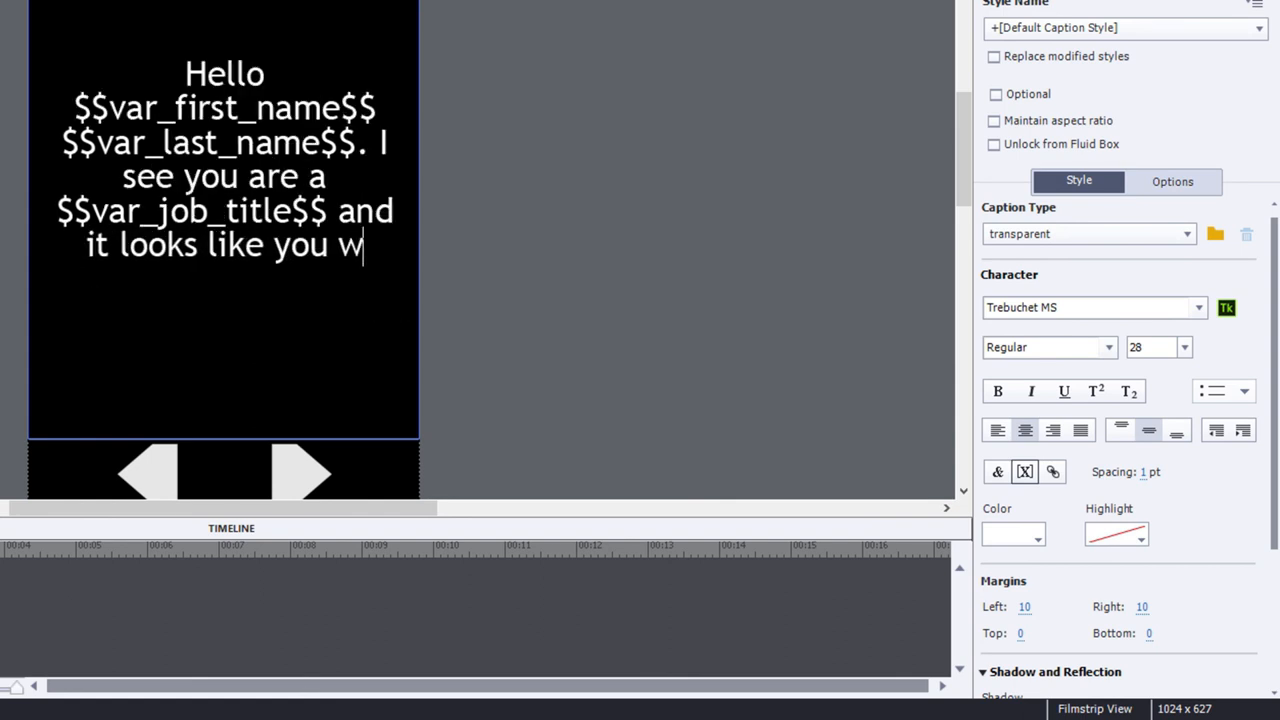
pyautogui.write('ill be')
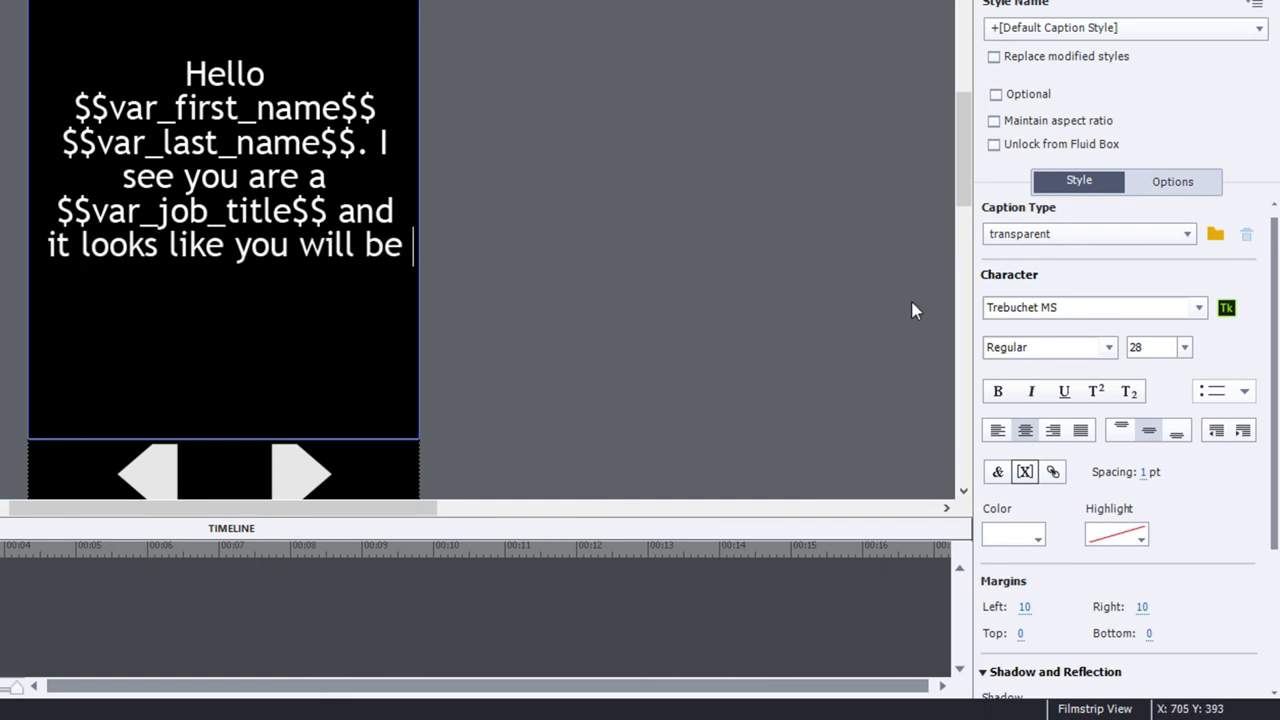
pyautogui.click(1025, 472)
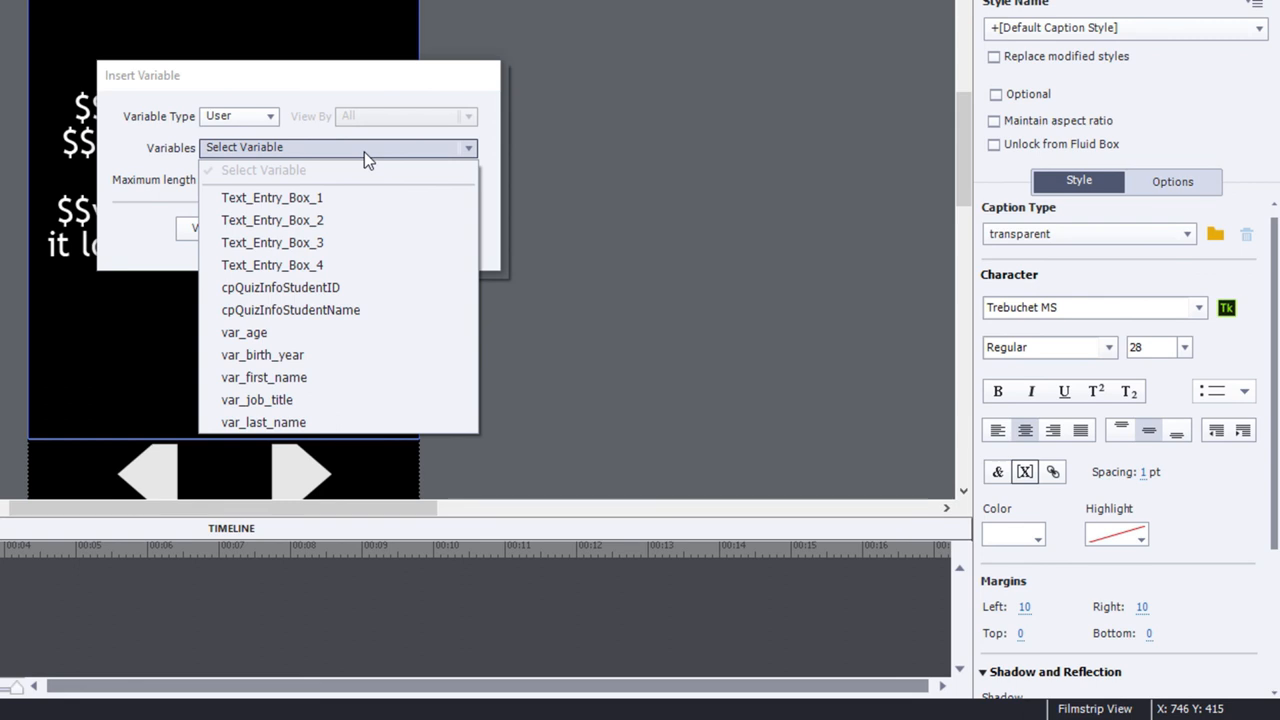
pyautogui.moveTo(258, 340)
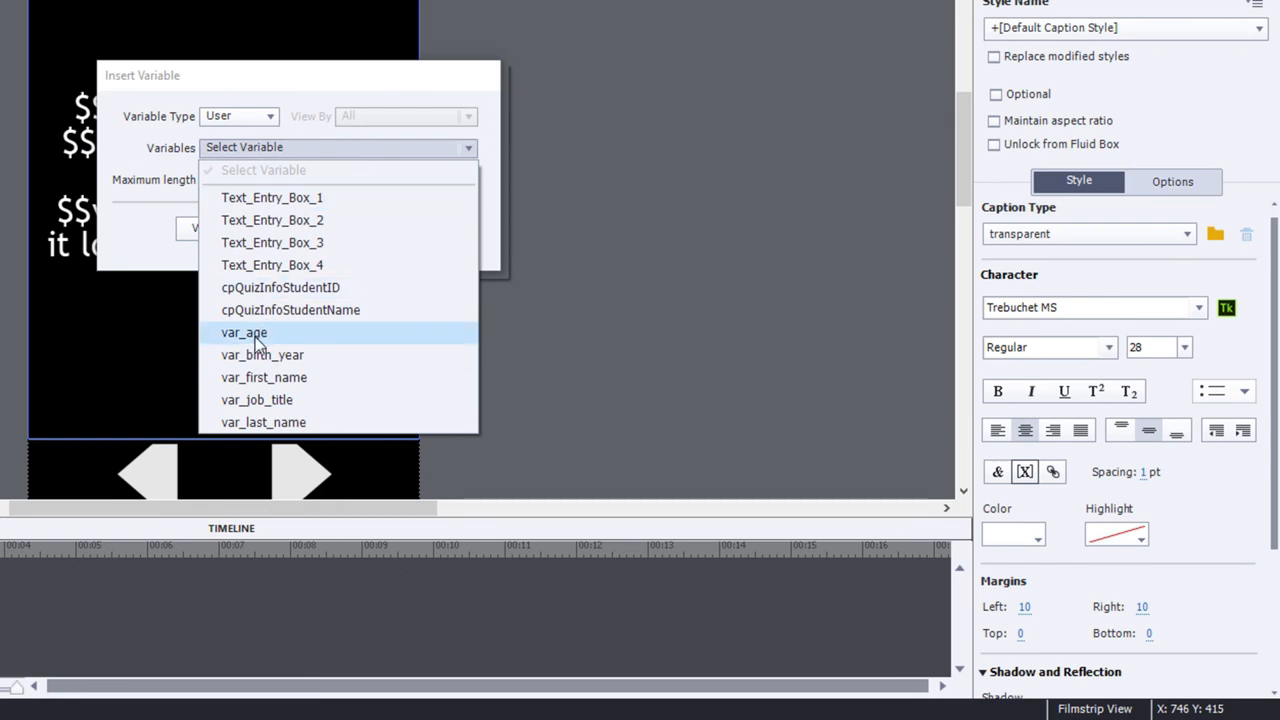
pyautogui.moveTo(285, 343)
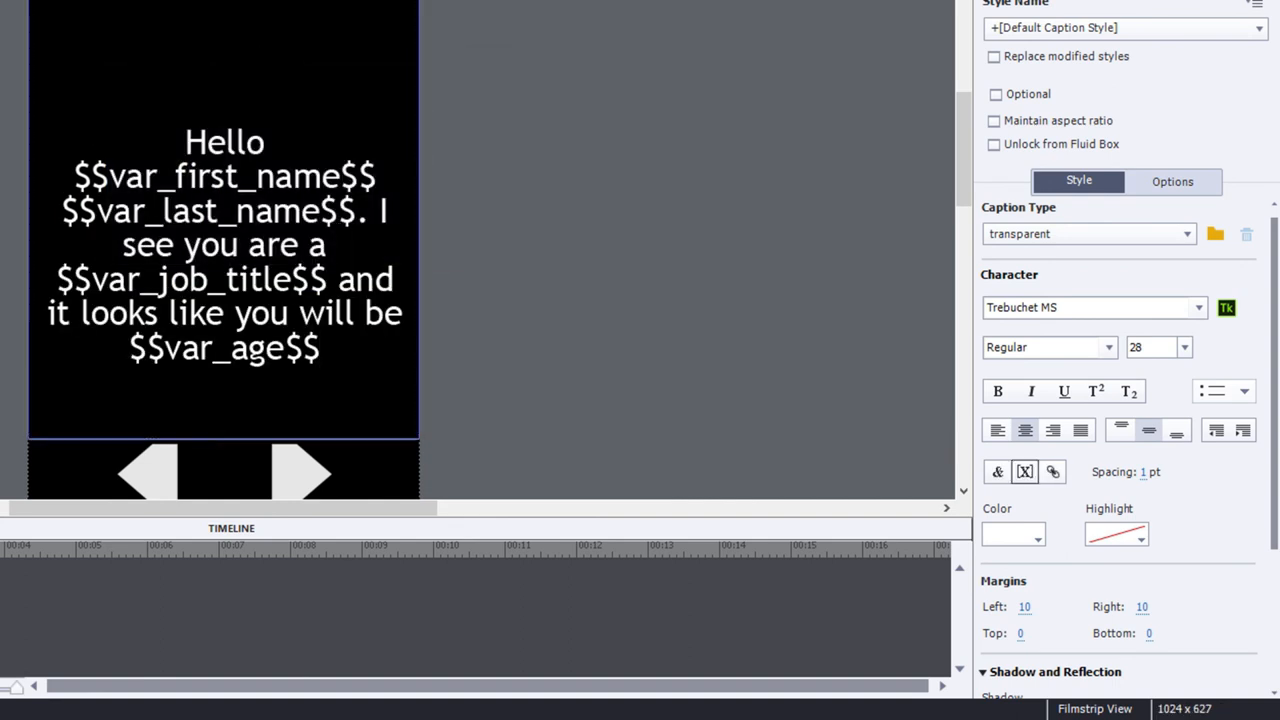
pyautogui.write('this year.')
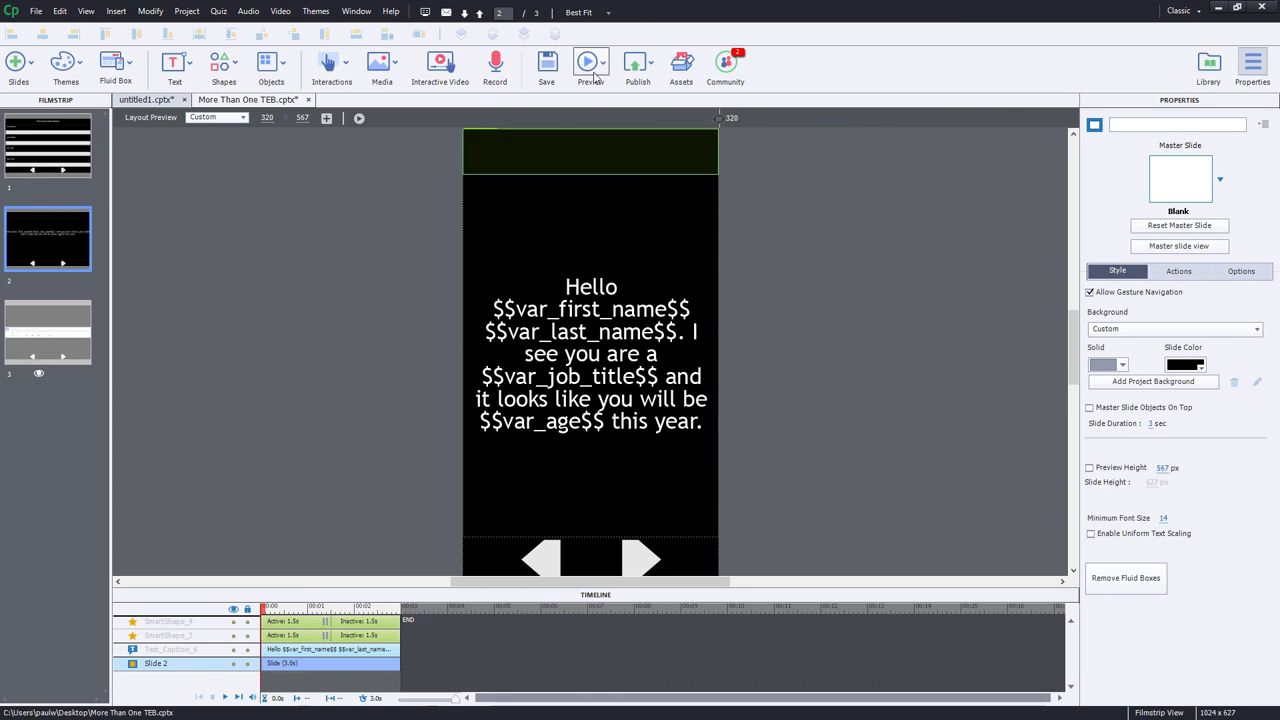
# Run a Project preview from the toolbar's Preview dropdown.
pyautogui.click(603, 62)
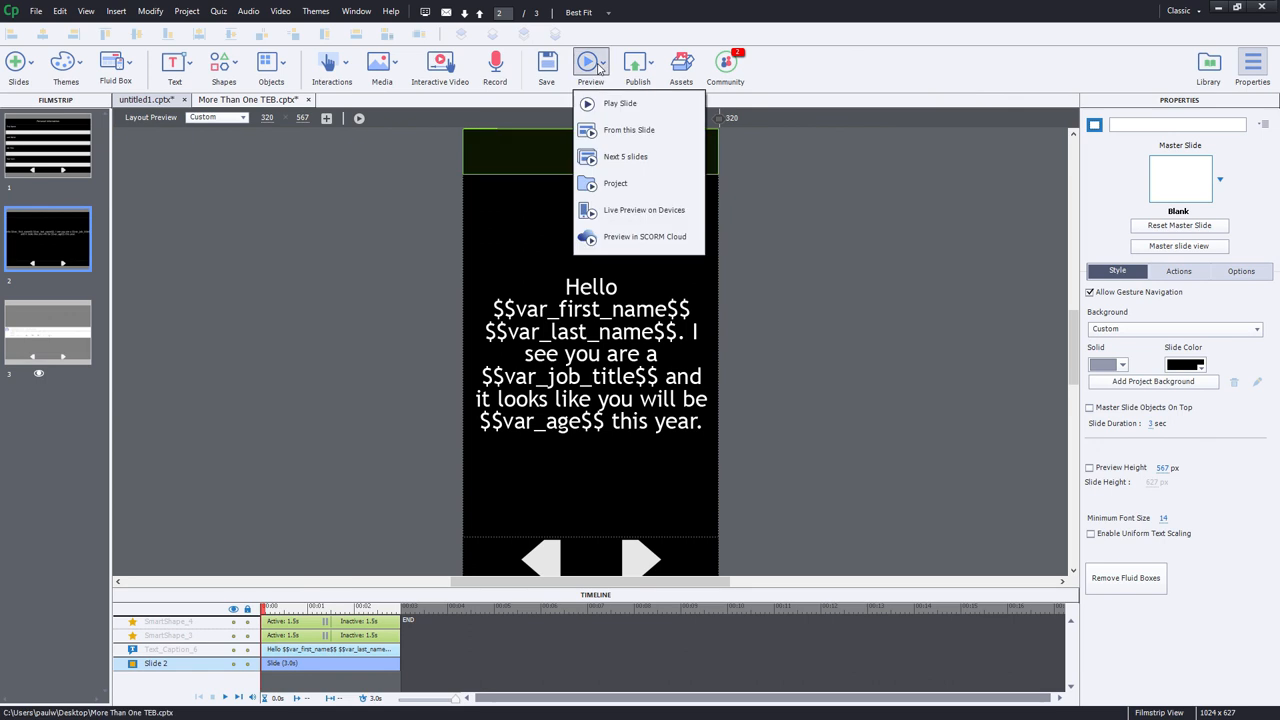
pyautogui.click(619, 103)
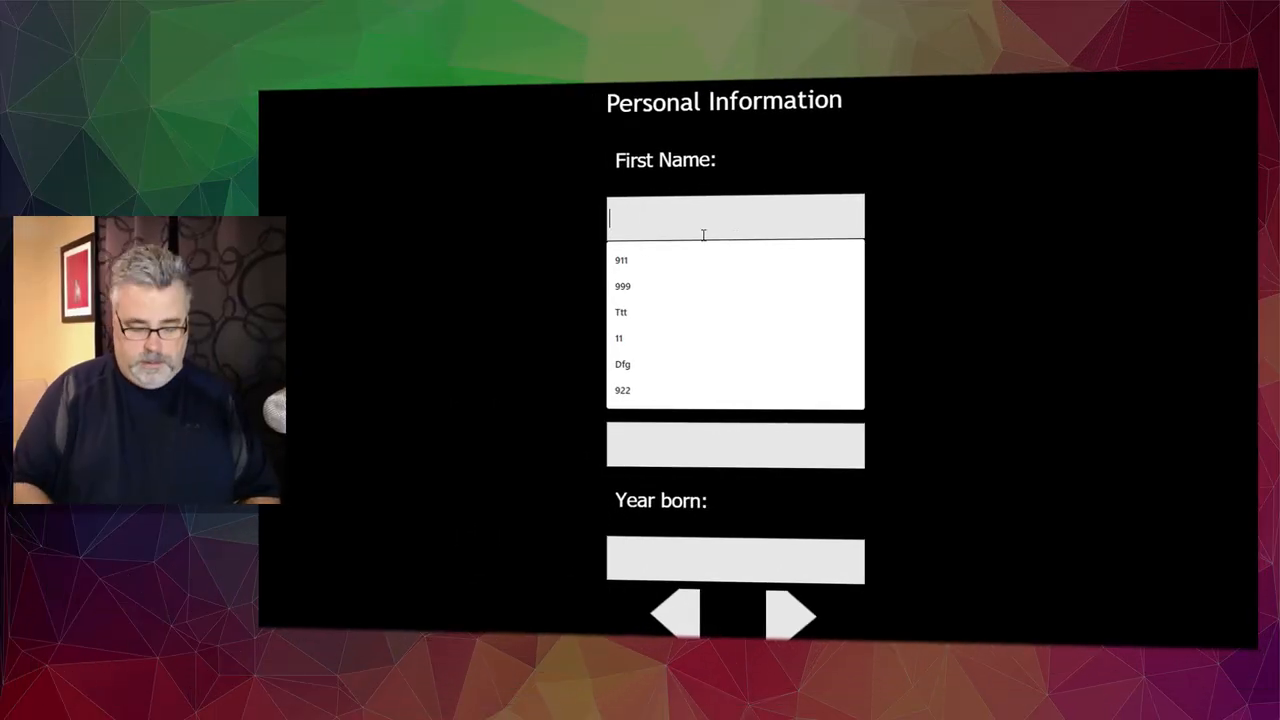
pyautogui.write('Paul')
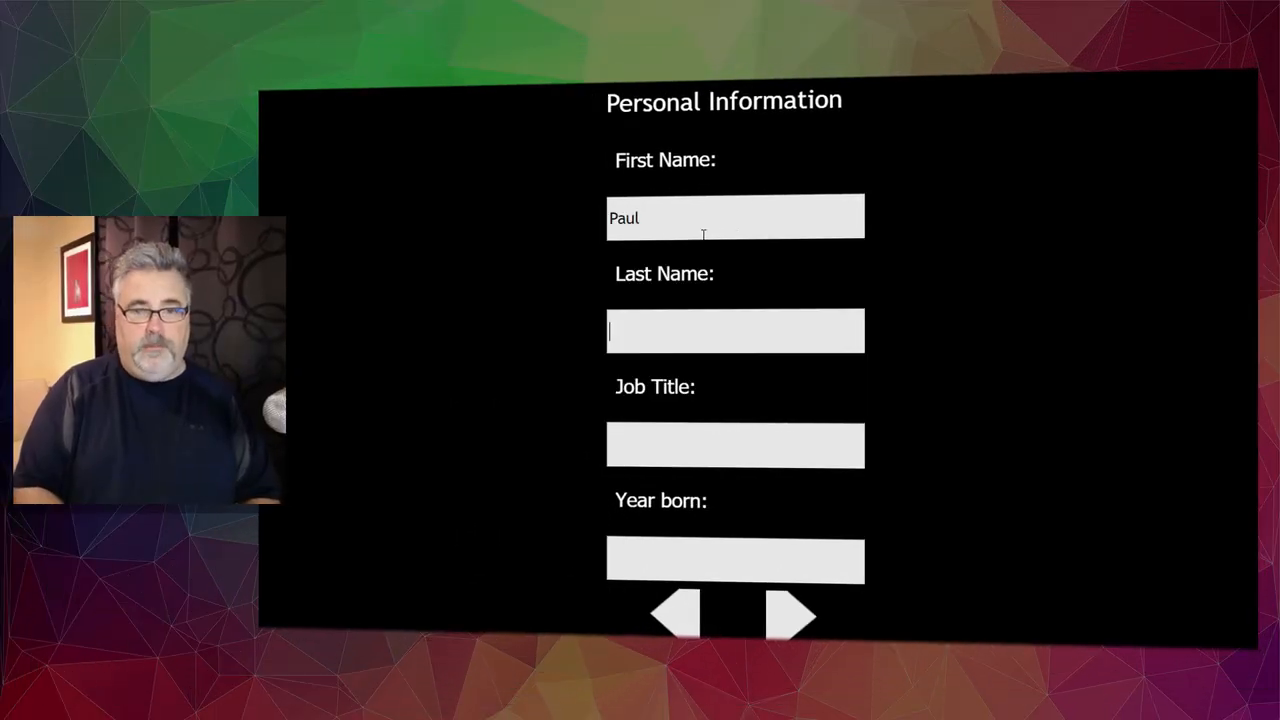
pyautogui.write('W')
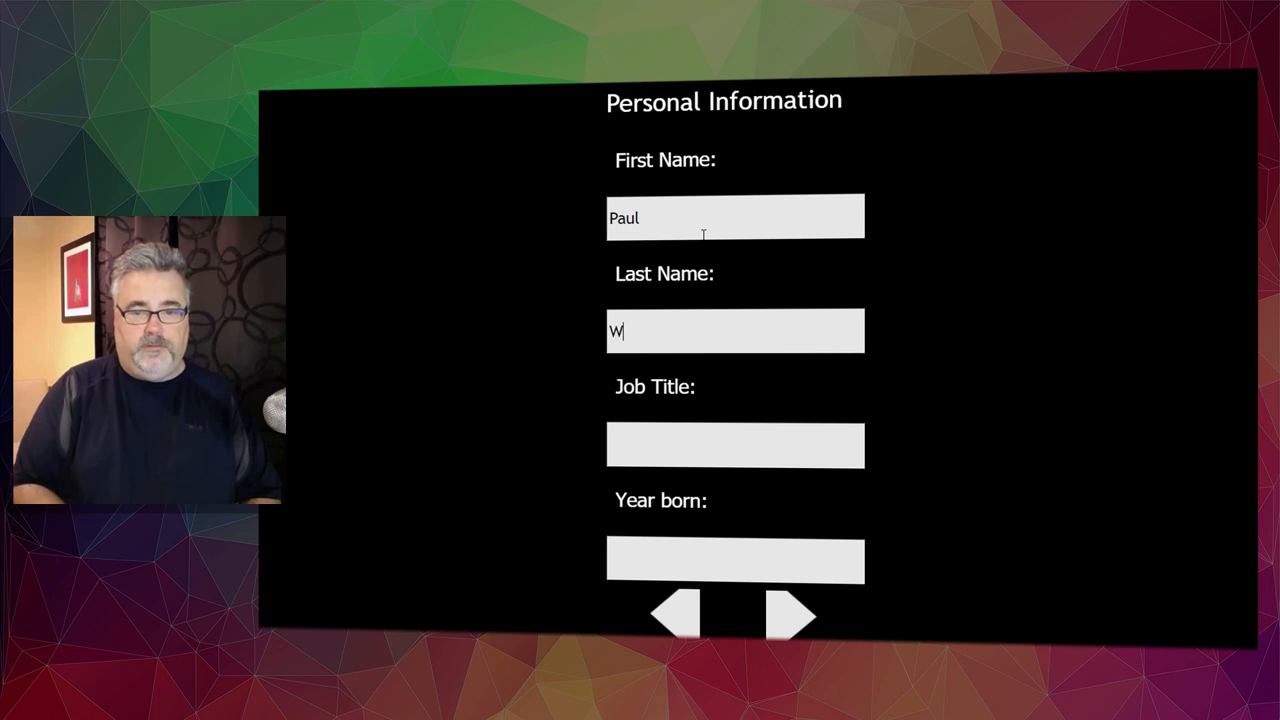
pyautogui.write('ilson')
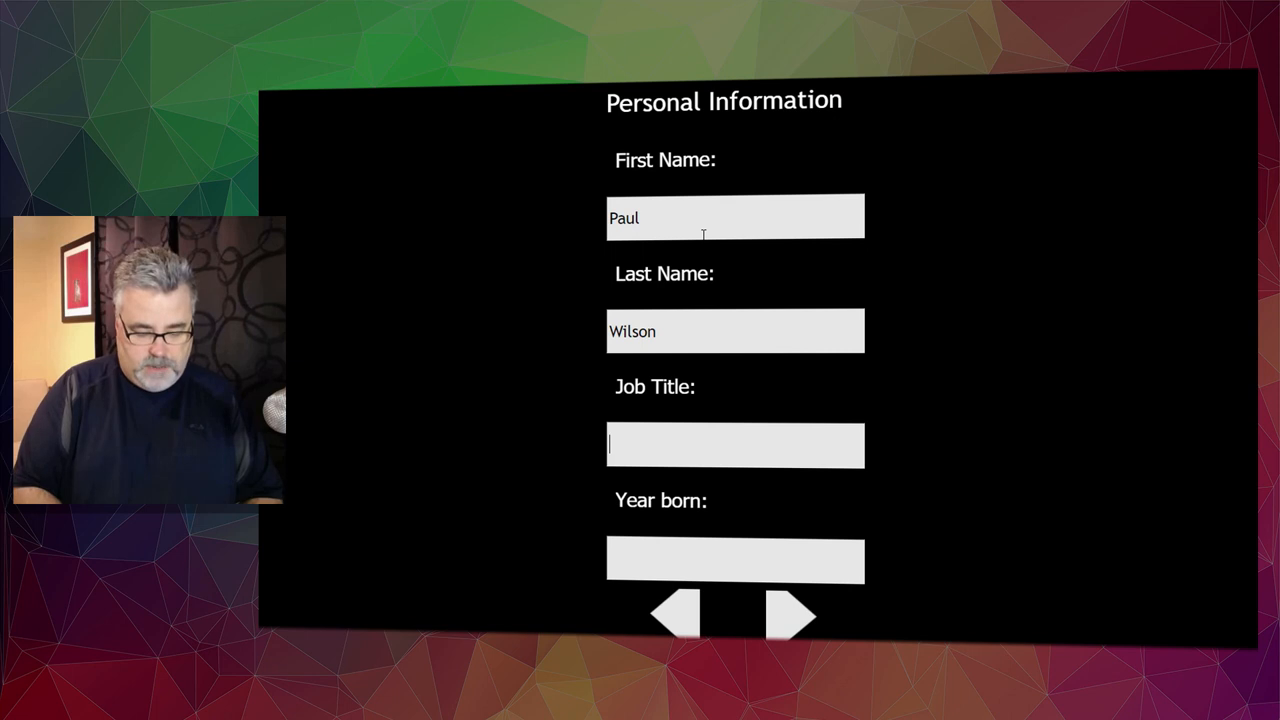
pyautogui.write('eLe')
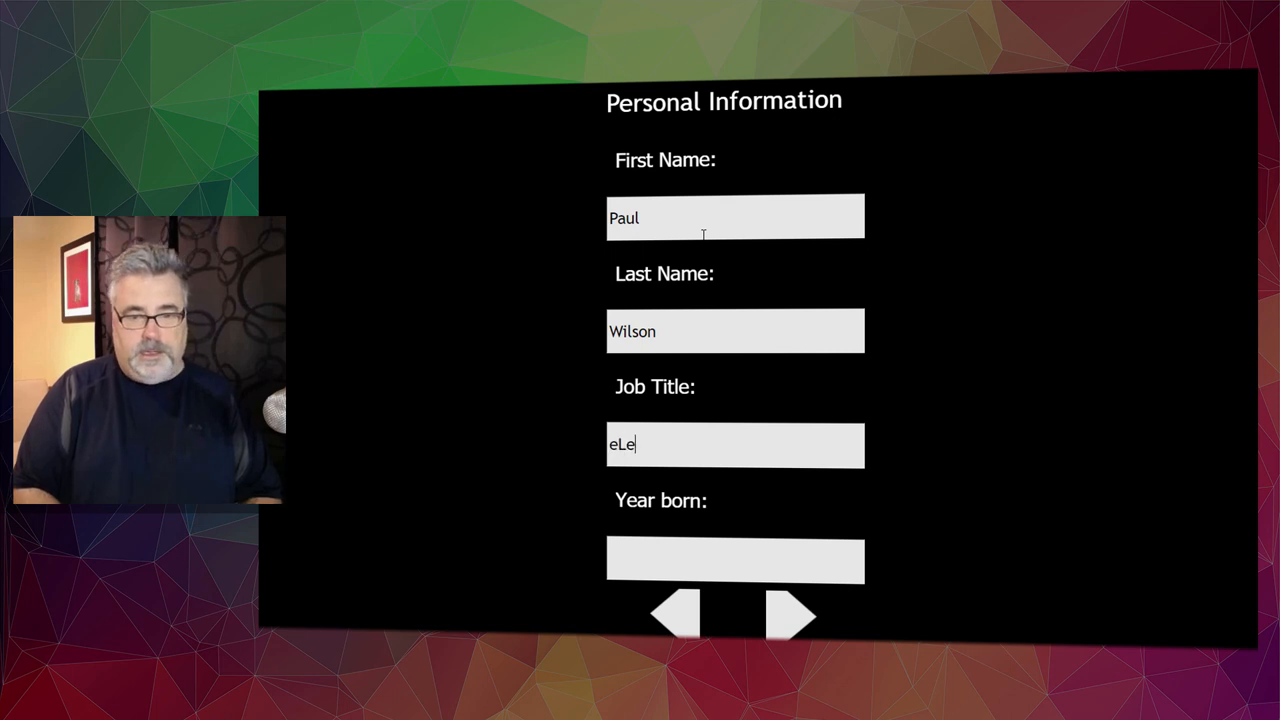
pyautogui.write('arning')
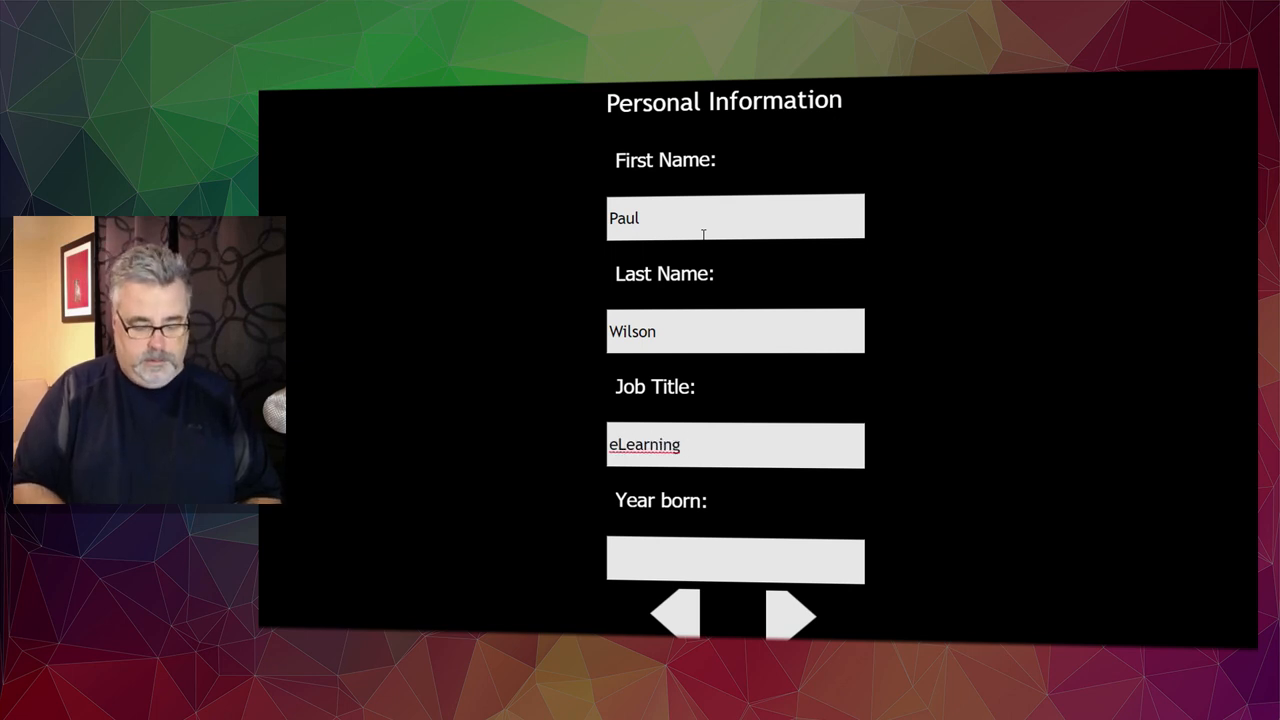
pyautogui.write('Designer')
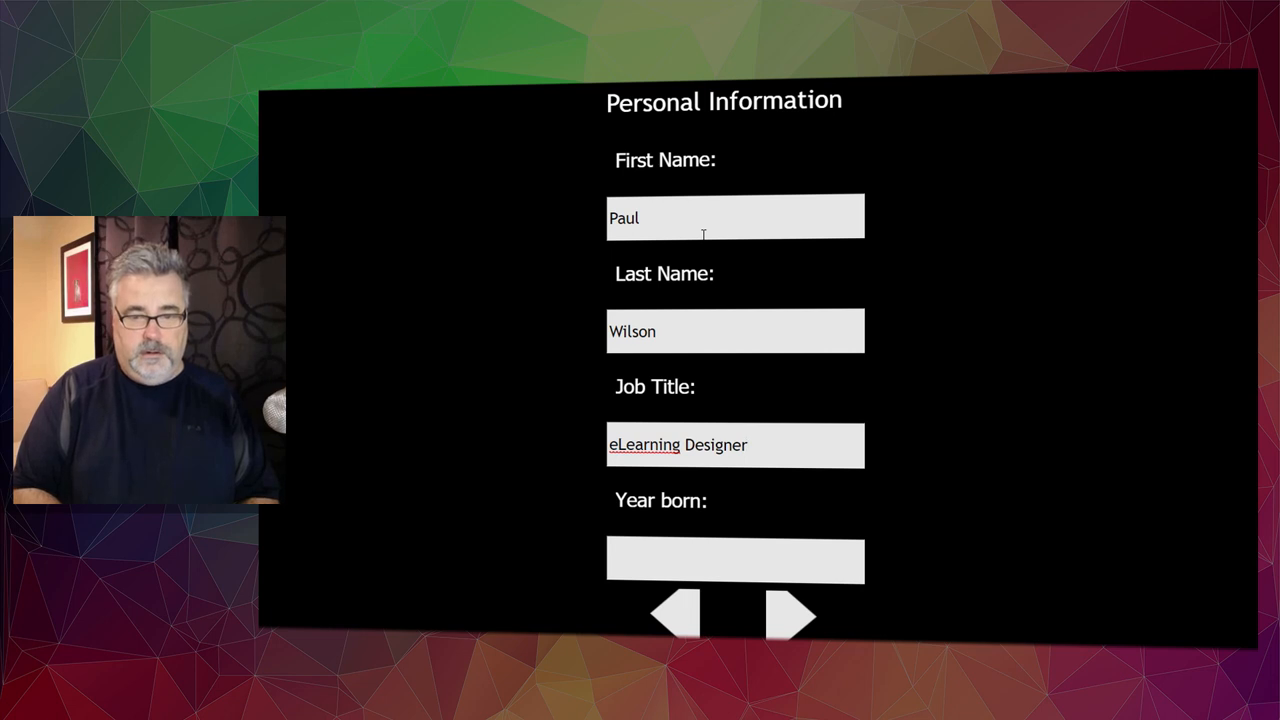
pyautogui.write('1969')
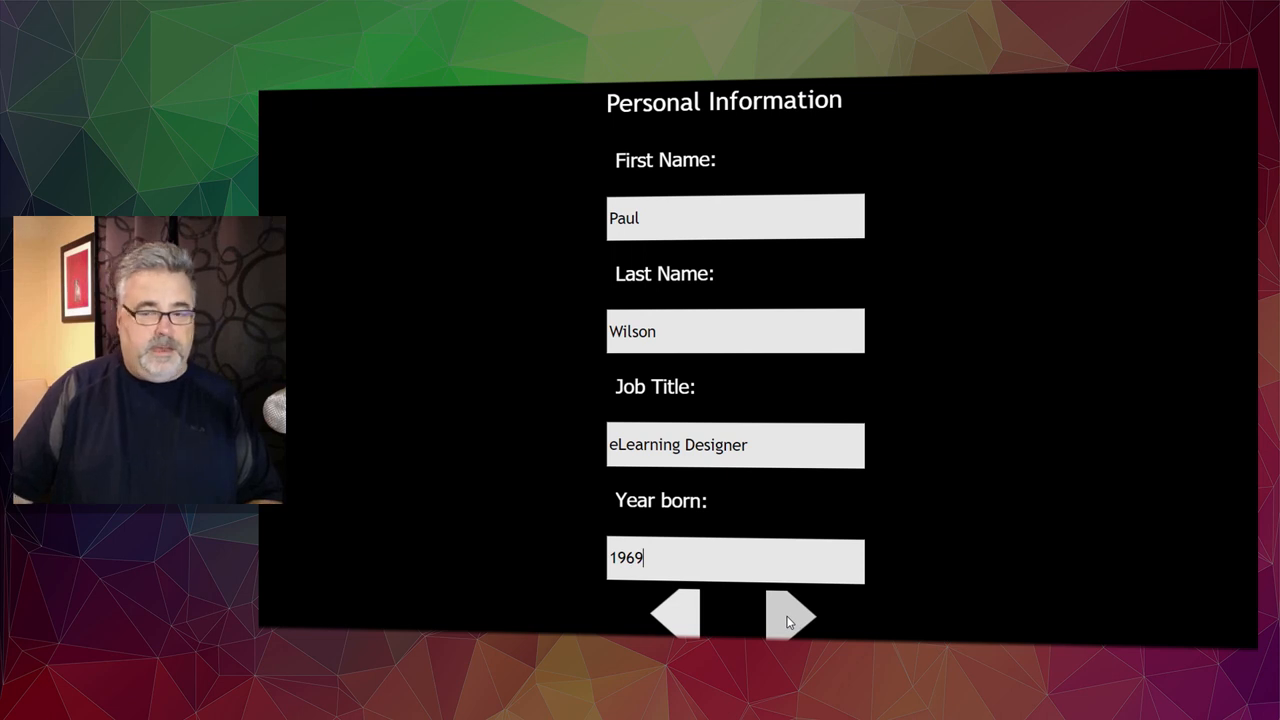
pyautogui.click(792, 618)
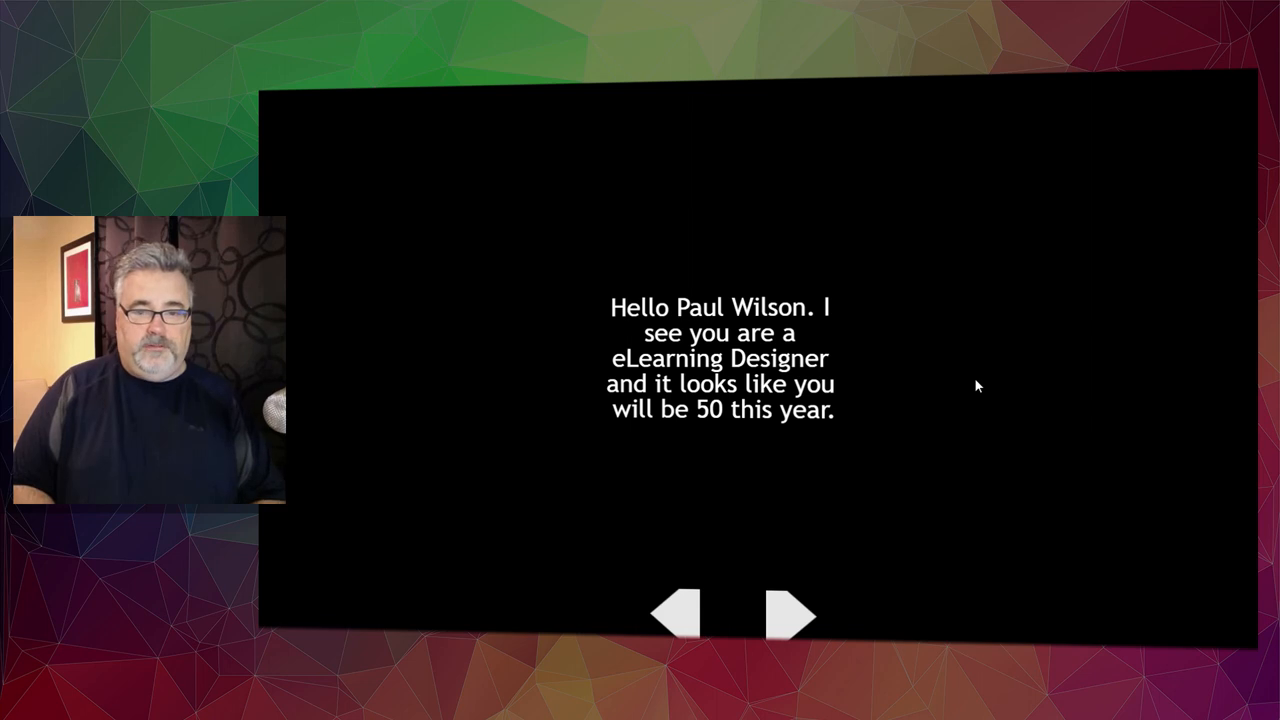